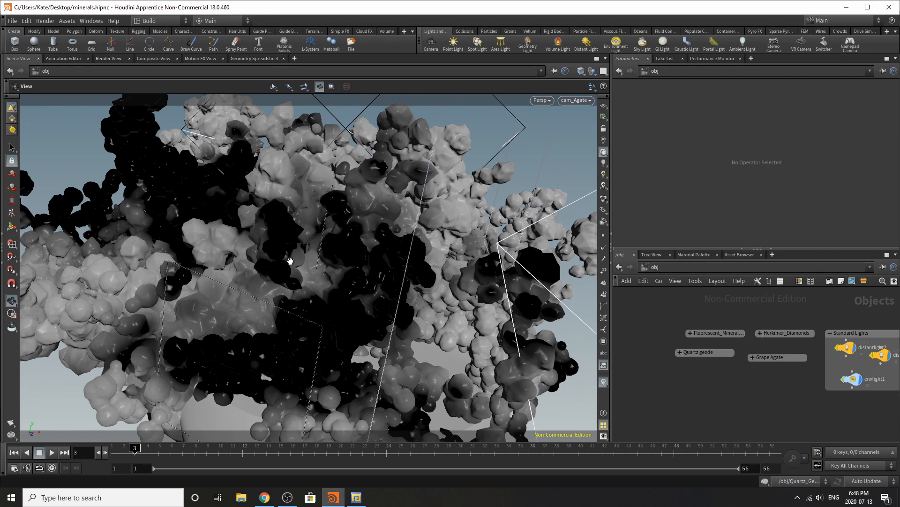
{"action": "mouse_move", "coordinate": [329, 458]}
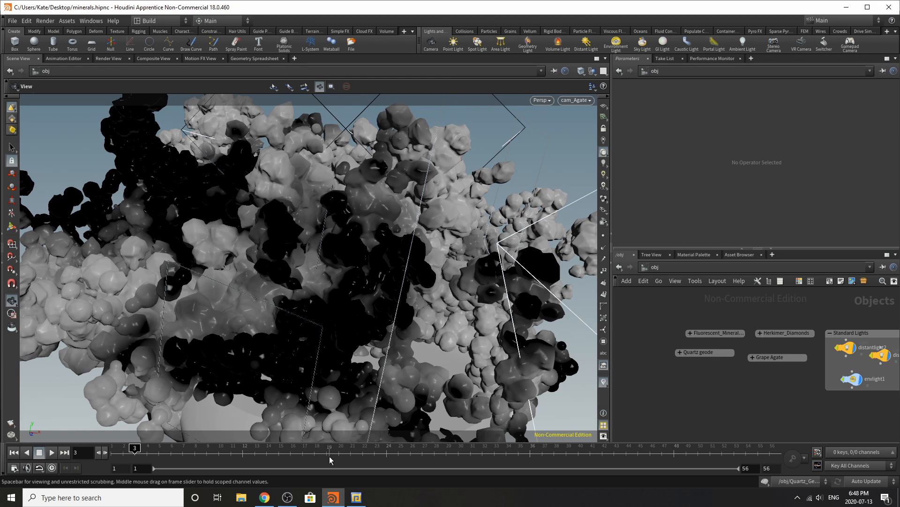
{"action": "mouse_move", "coordinate": [339, 427]}
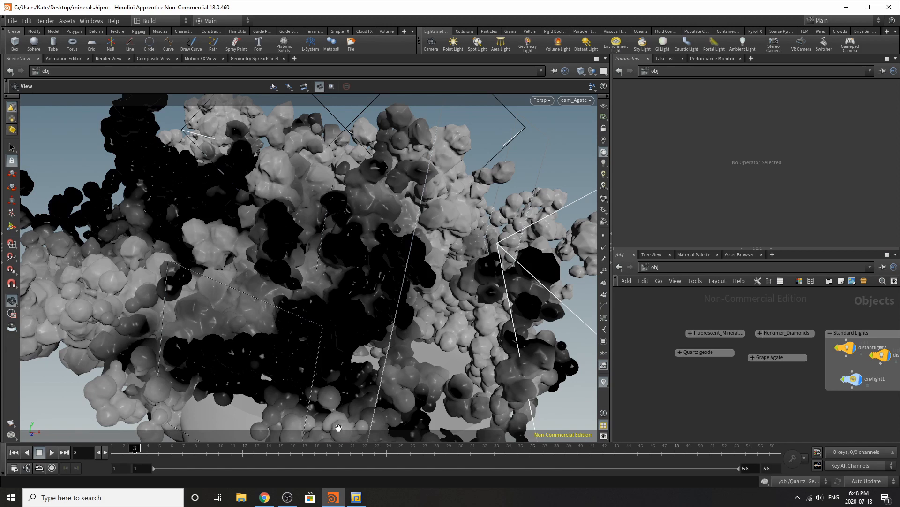
{"action": "mouse_move", "coordinate": [336, 430]}
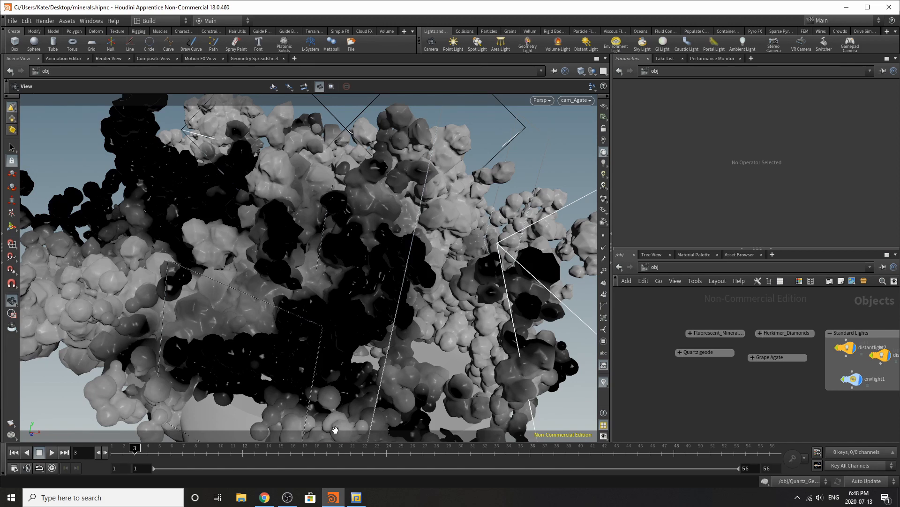
{"action": "mouse_move", "coordinate": [191, 298]}
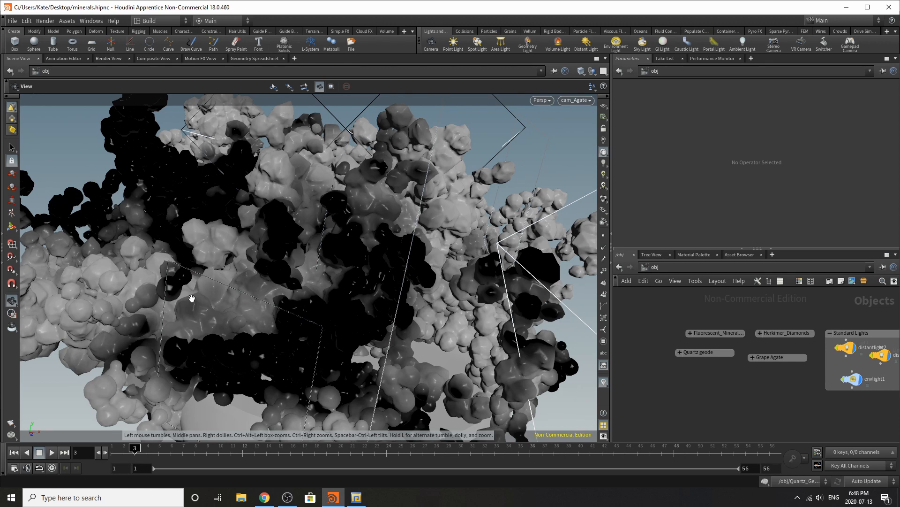
{"action": "mouse_move", "coordinate": [264, 498]}
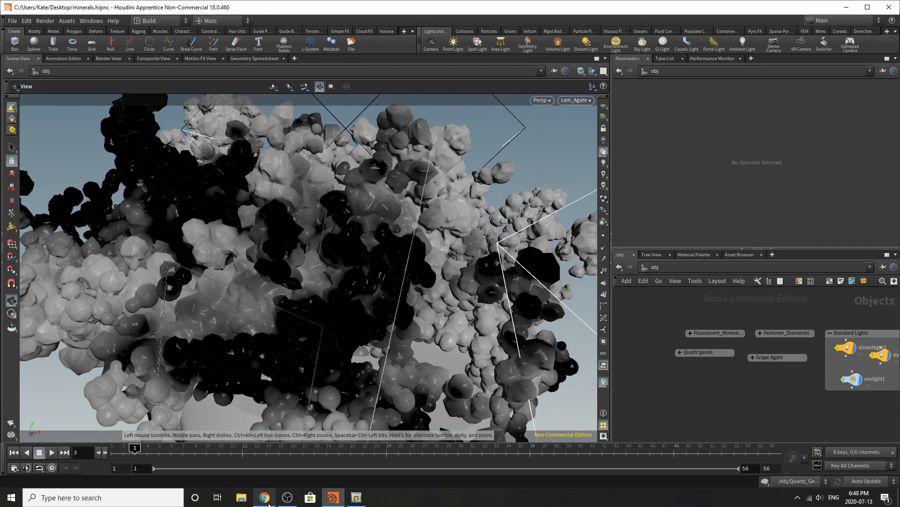
Browse the Grape Agate article on geology.com with its purple quartz sphere photos.
{"action": "left_click", "coordinate": [263, 497]}
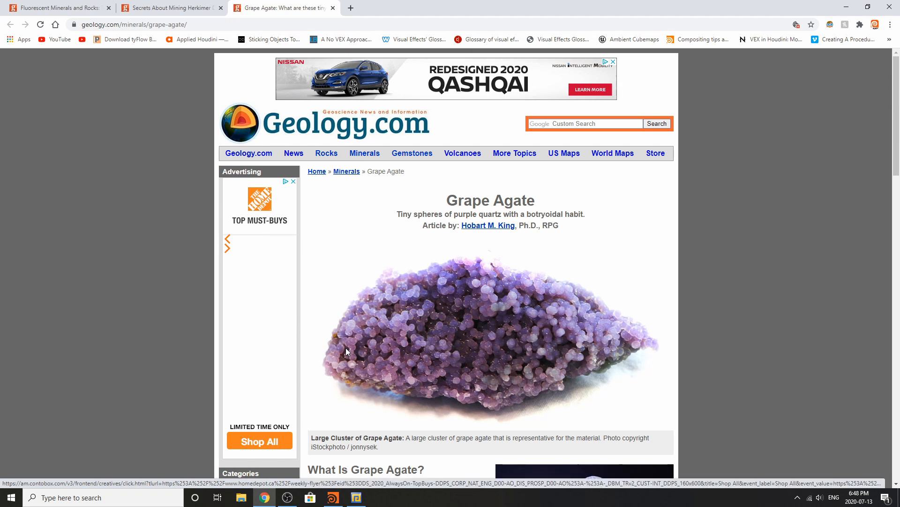
{"action": "scroll", "scroll_direction": "down", "scroll_amount": 3}
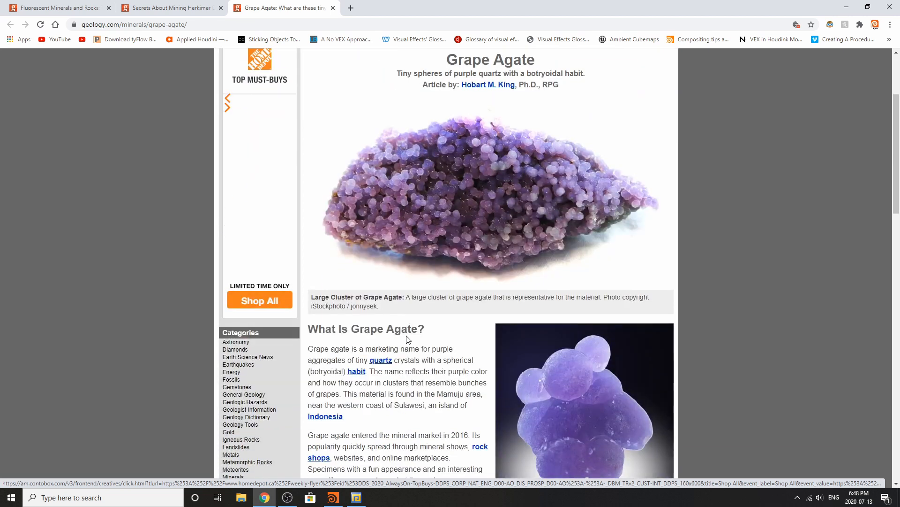
{"action": "scroll", "scroll_direction": "down", "scroll_amount": 3}
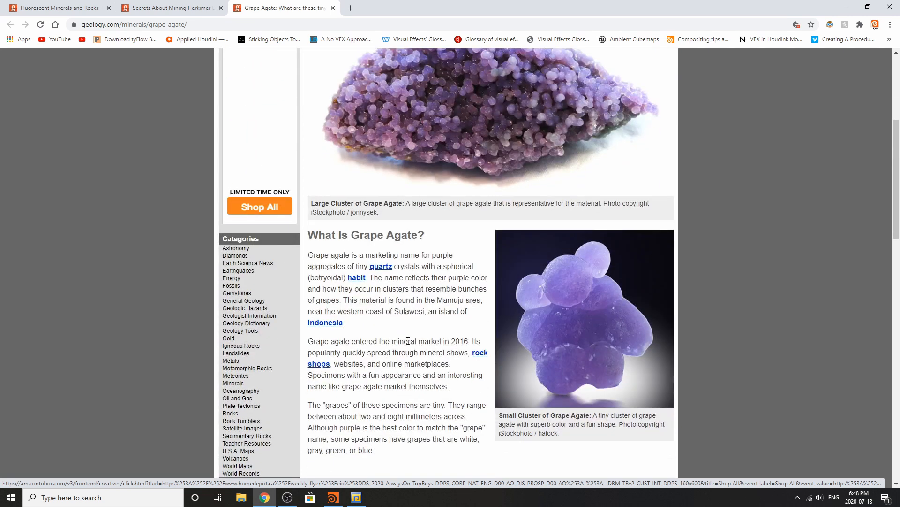
{"action": "mouse_move", "coordinate": [583, 278]}
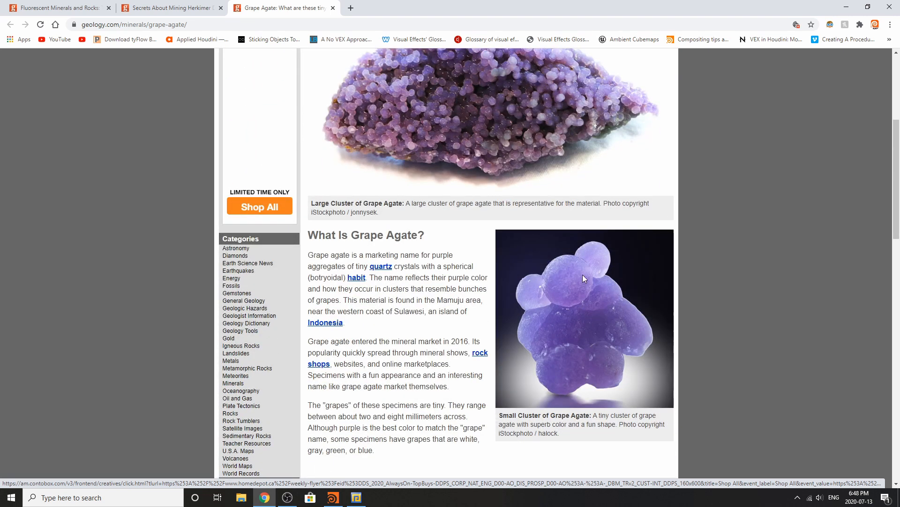
{"action": "scroll", "scroll_direction": "up", "scroll_amount": 3}
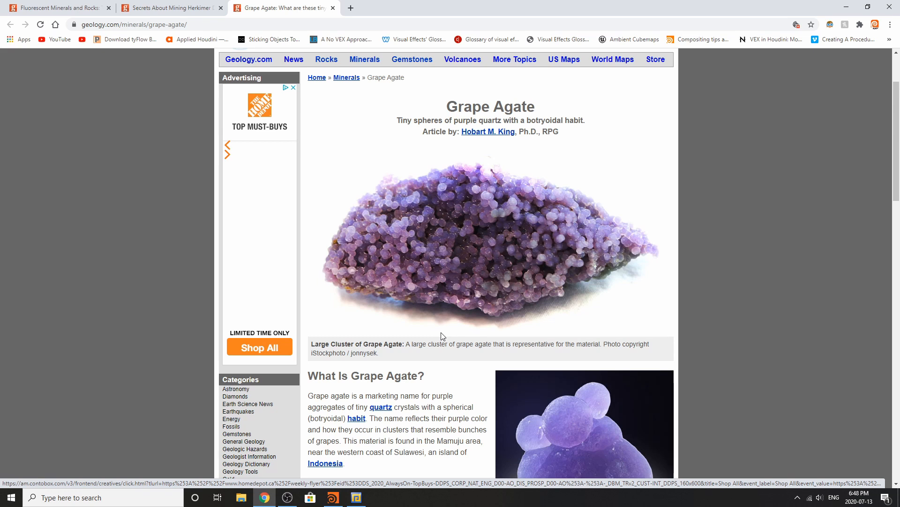
{"action": "mouse_move", "coordinate": [478, 332]}
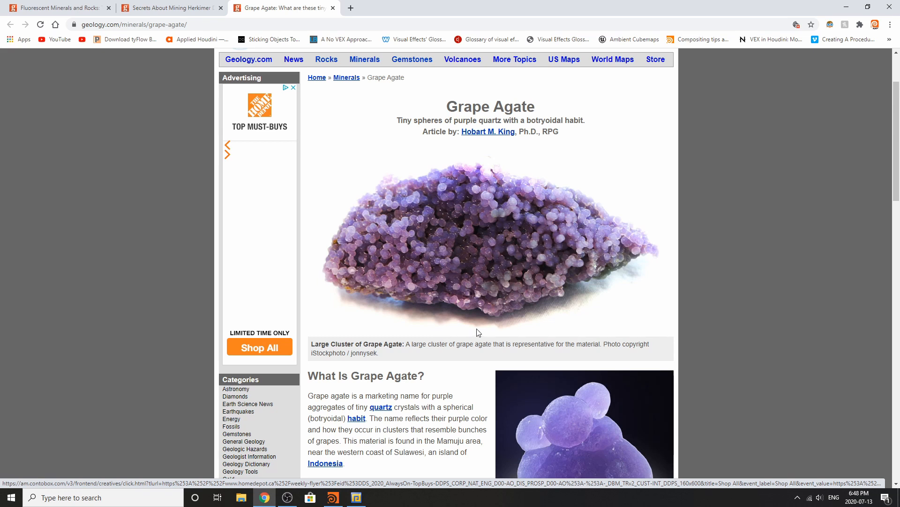
{"action": "mouse_move", "coordinate": [167, 48]}
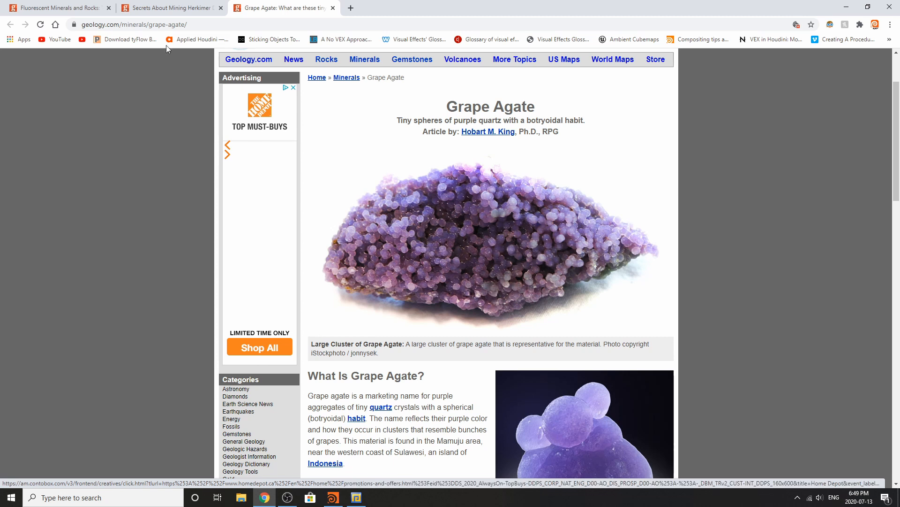
Pass through the Herkimer Diamonds article and scroll the Fluorescent Minerals page to its fluorite photos.
{"action": "left_click", "coordinate": [167, 7]}
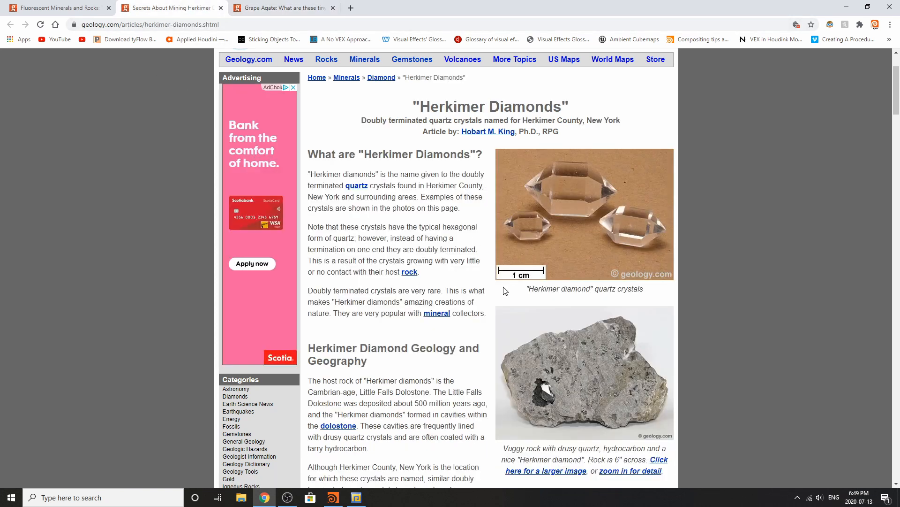
{"action": "mouse_move", "coordinate": [566, 166]}
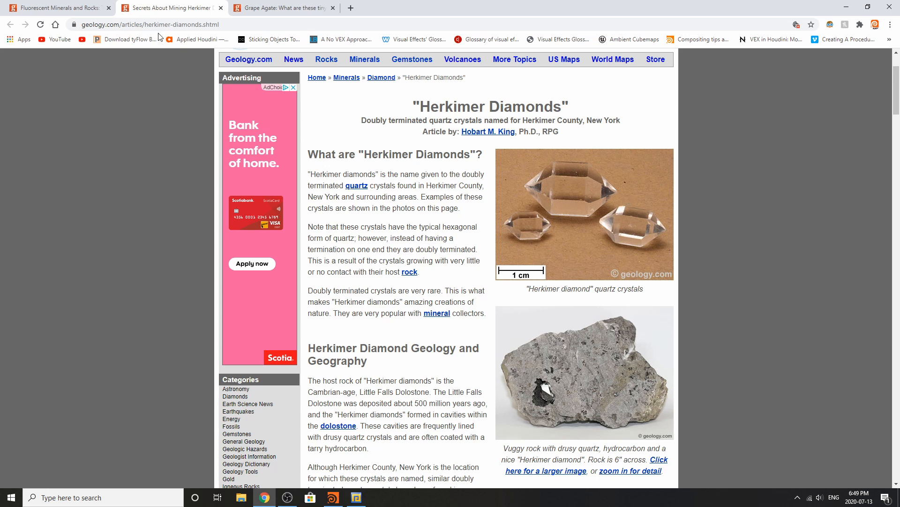
{"action": "left_click", "coordinate": [57, 7]}
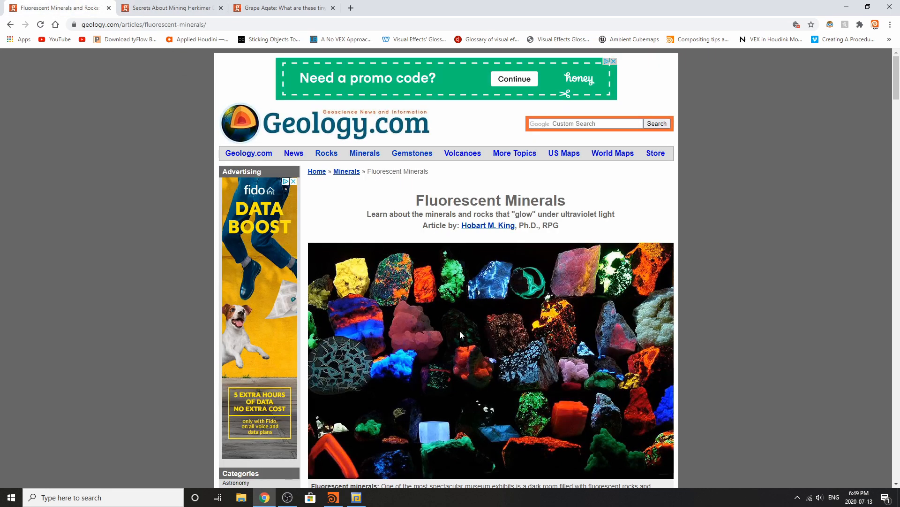
{"action": "scroll", "scroll_direction": "down", "scroll_amount": 3}
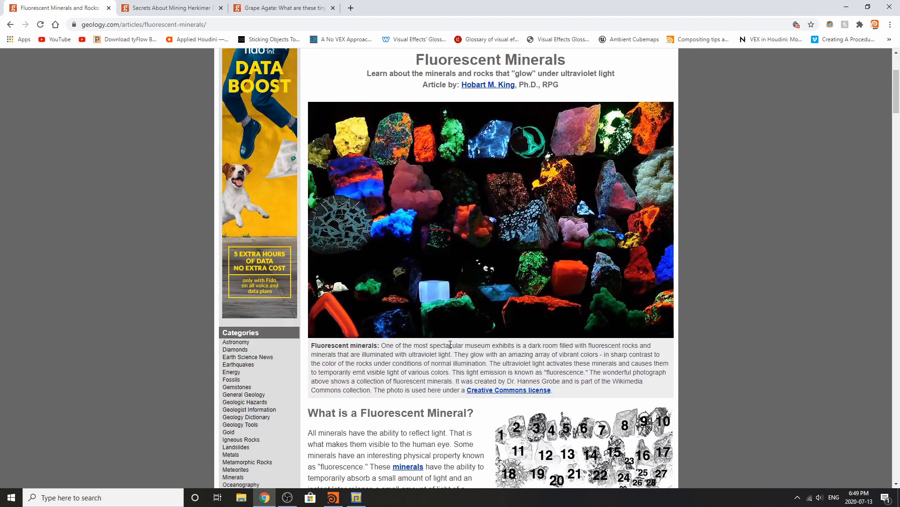
{"action": "mouse_move", "coordinate": [543, 337]}
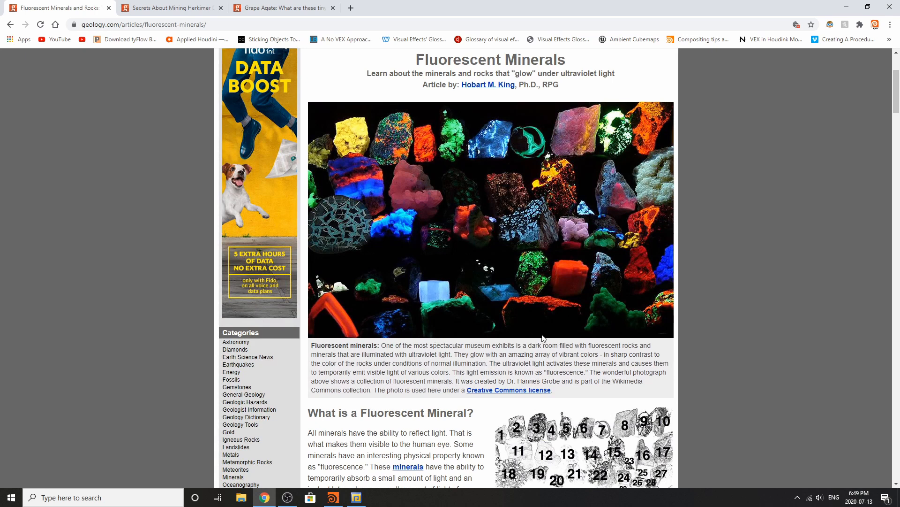
{"action": "scroll", "scroll_direction": "down", "scroll_amount": 3}
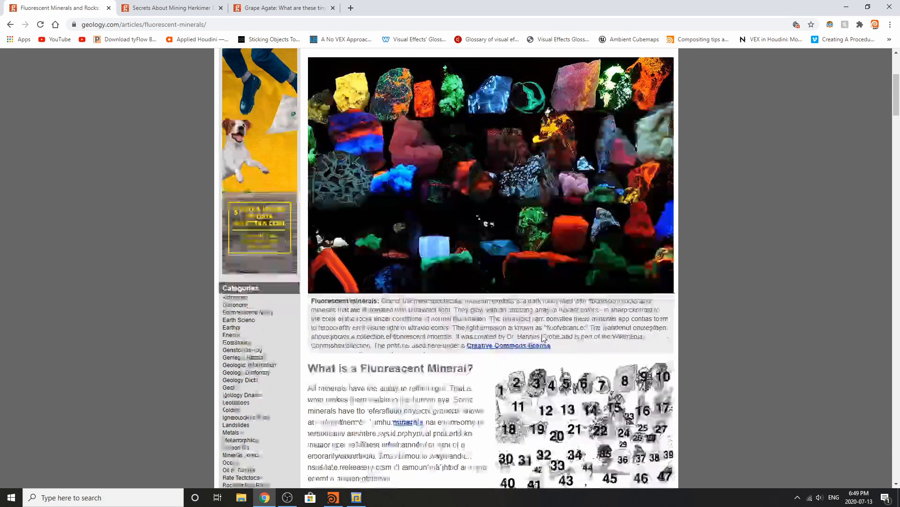
{"action": "scroll", "scroll_direction": "down", "scroll_amount": 3}
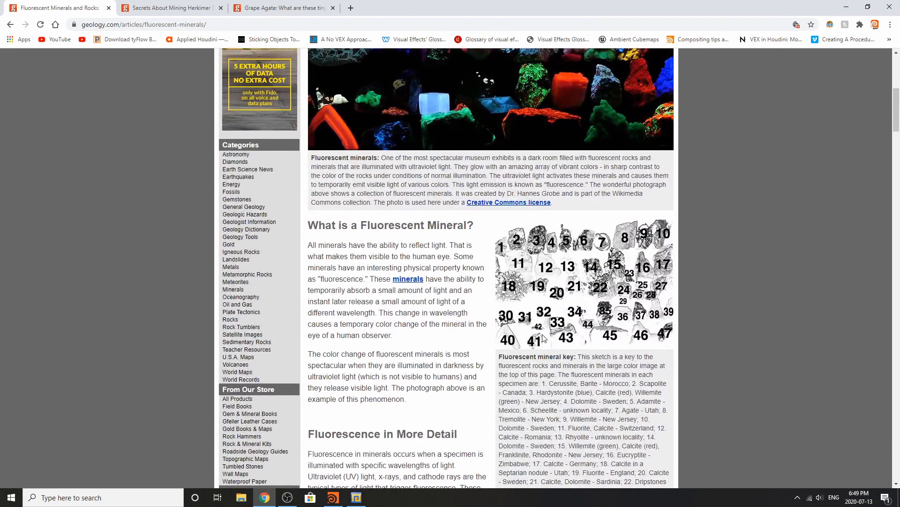
{"action": "scroll", "scroll_direction": "up", "scroll_amount": 3}
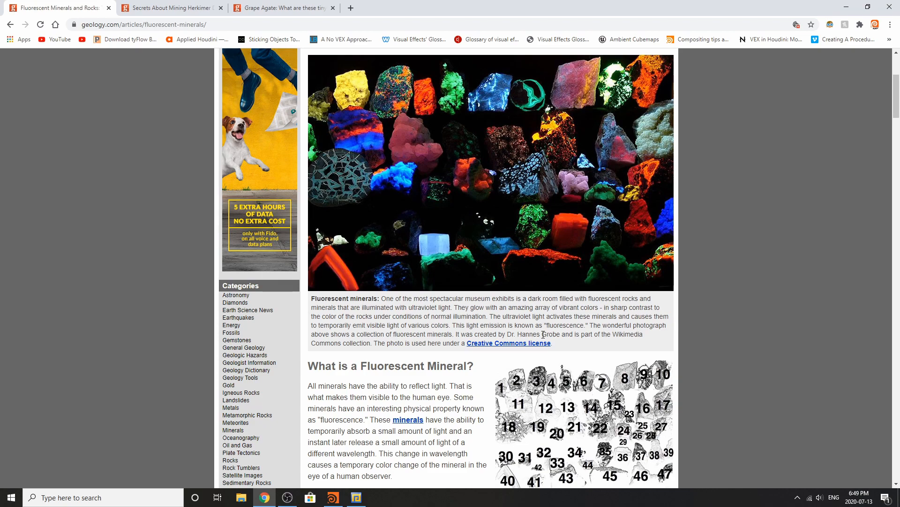
{"action": "scroll", "scroll_direction": "down", "scroll_amount": 3}
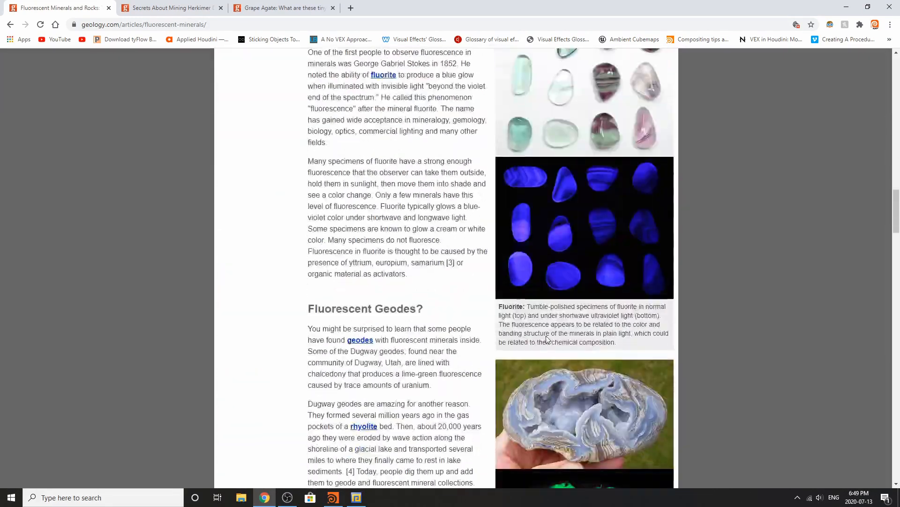
{"action": "scroll", "scroll_direction": "up", "scroll_amount": 3}
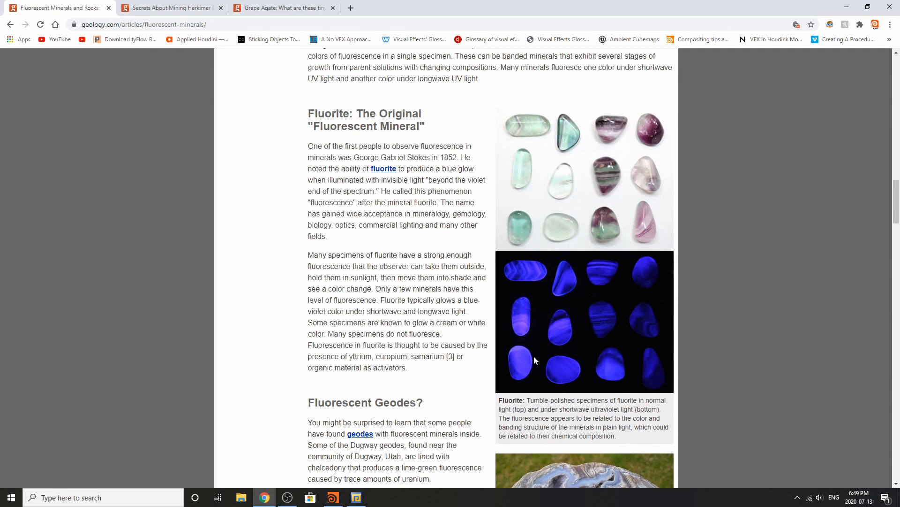
{"action": "mouse_move", "coordinate": [555, 337]}
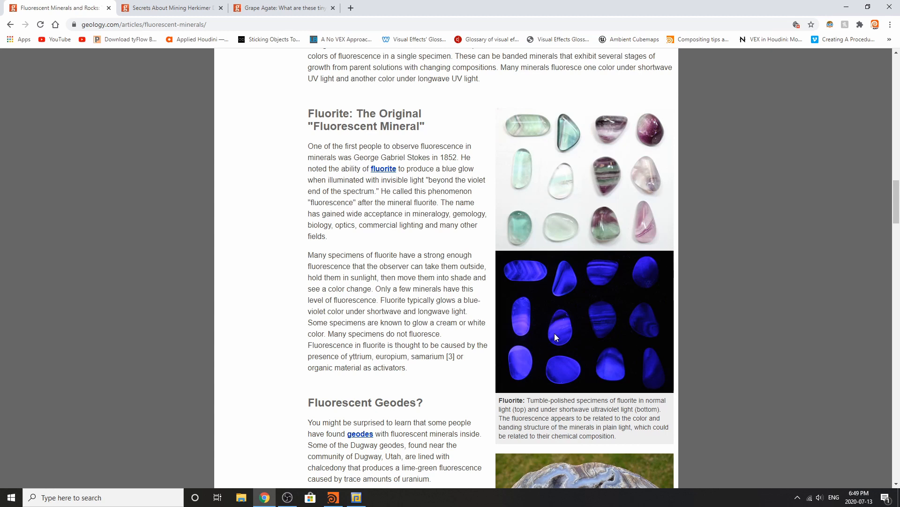
{"action": "mouse_move", "coordinate": [717, 301]}
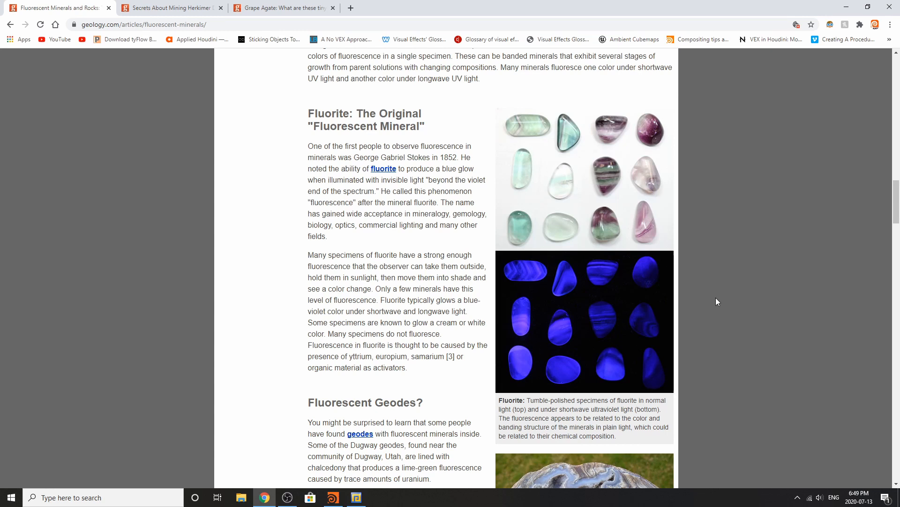
Return to Houdini and expand the Grape Agate network box to reveal its nodes.
{"action": "left_click", "coordinate": [332, 497]}
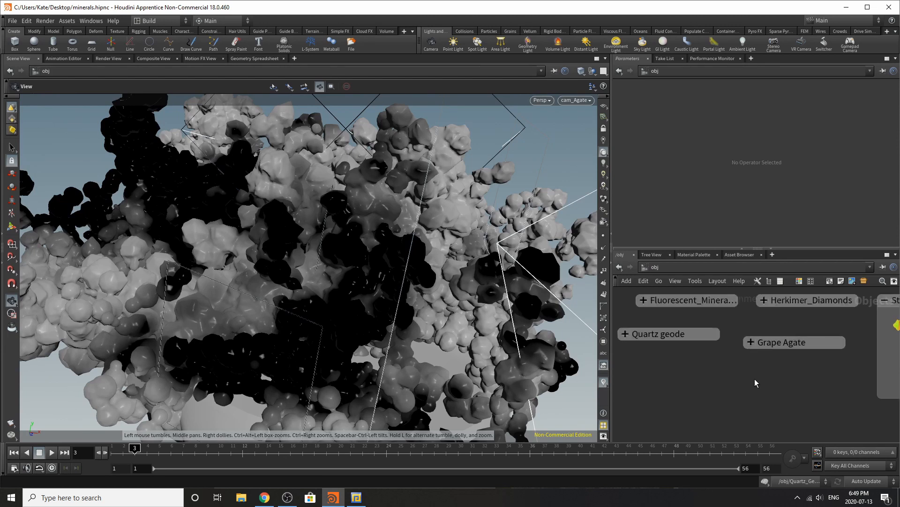
{"action": "left_click", "coordinate": [779, 341]}
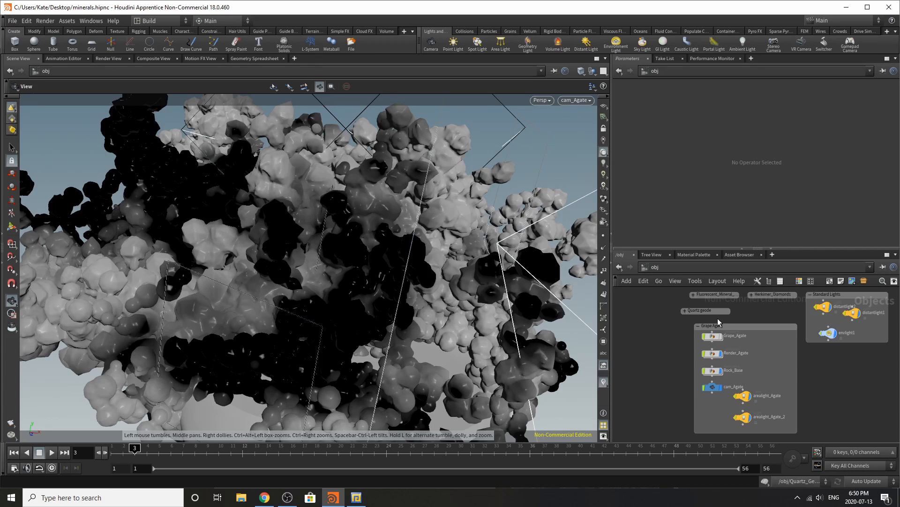
{"action": "mouse_move", "coordinate": [733, 232]}
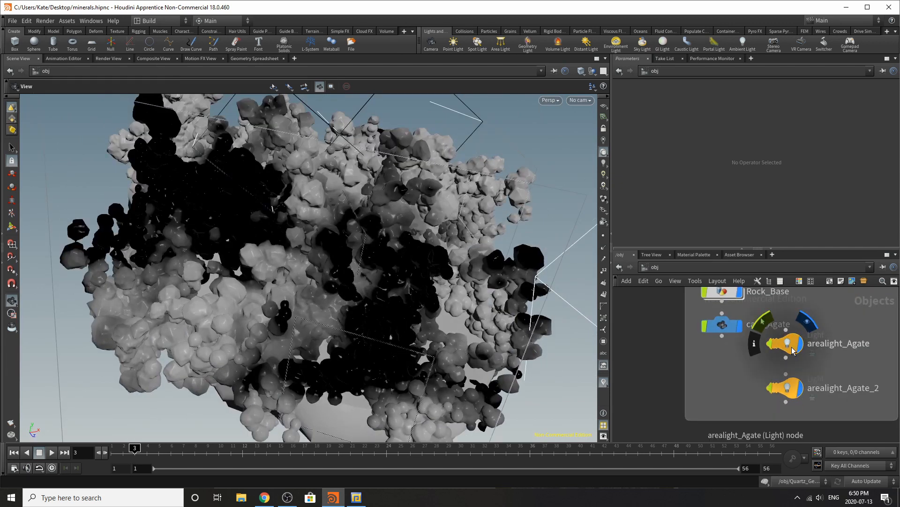
Review arealight_Agate and arealight_Agate_2, including the second light's transform position and rotation.
{"action": "left_click", "coordinate": [785, 343]}
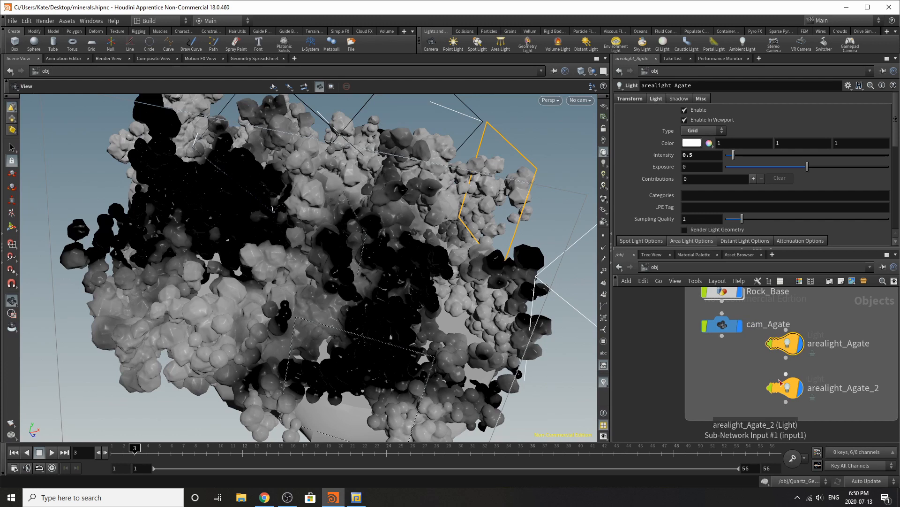
{"action": "mouse_move", "coordinate": [768, 155]}
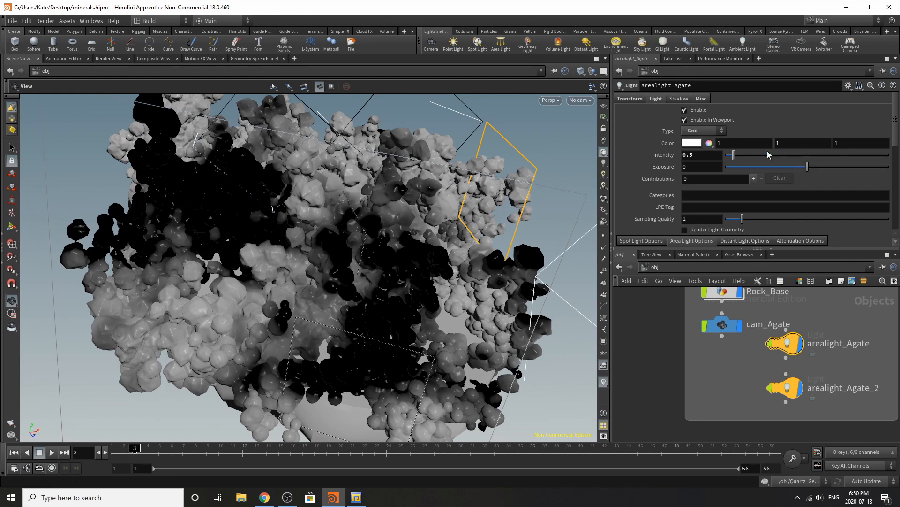
{"action": "left_click", "coordinate": [630, 98]}
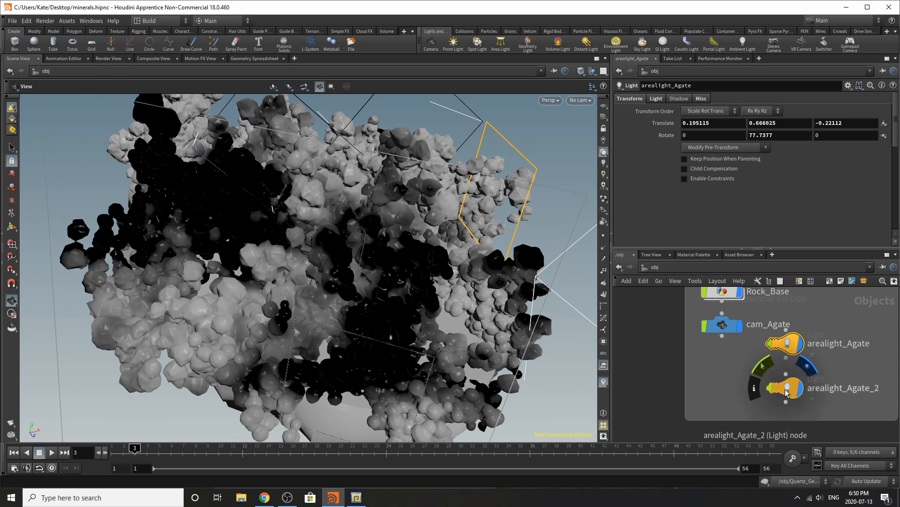
{"action": "left_click", "coordinate": [787, 387]}
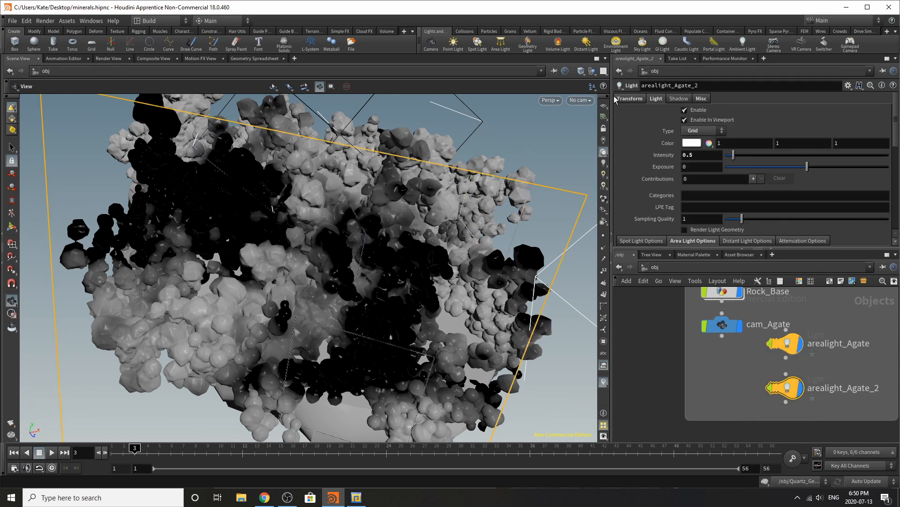
{"action": "left_click", "coordinate": [628, 99]}
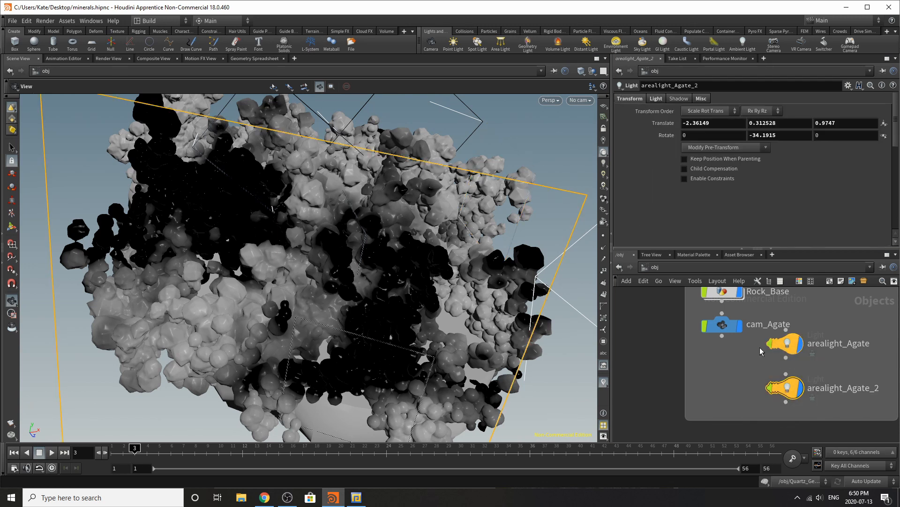
Inspect cam_Agate's settings, then the Grape_Agate geometry object's transform values.
{"action": "left_click", "coordinate": [720, 324]}
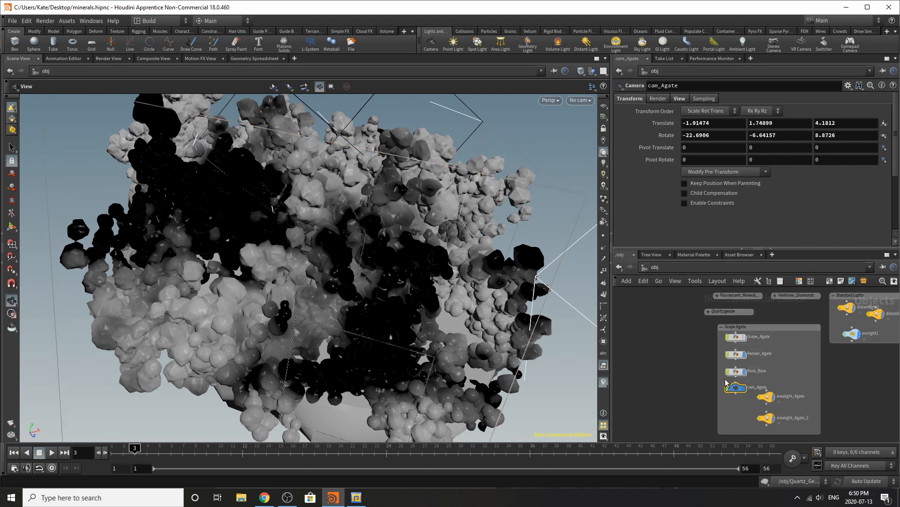
{"action": "left_click", "coordinate": [737, 336]}
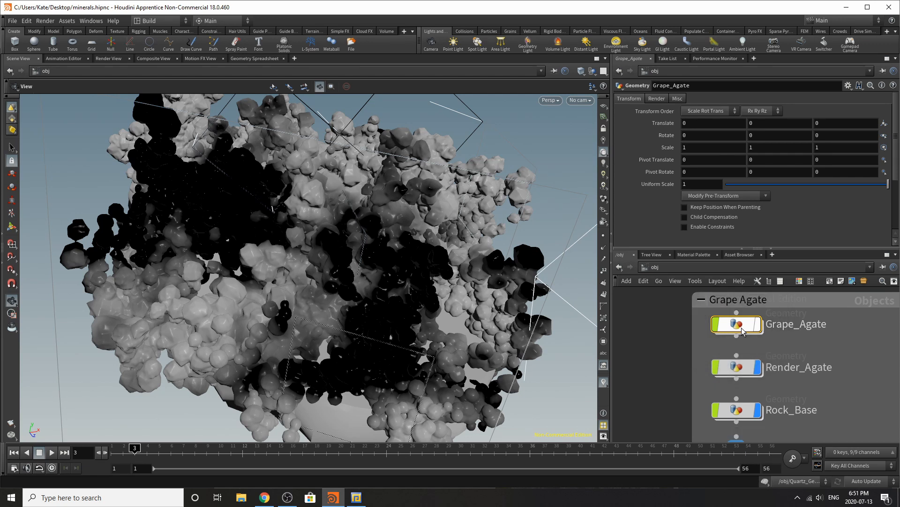
Dive inside Grape_Agate and inspect the flattened sphere1 and scatter1's 5000 points over it.
{"action": "double_click", "coordinate": [737, 324]}
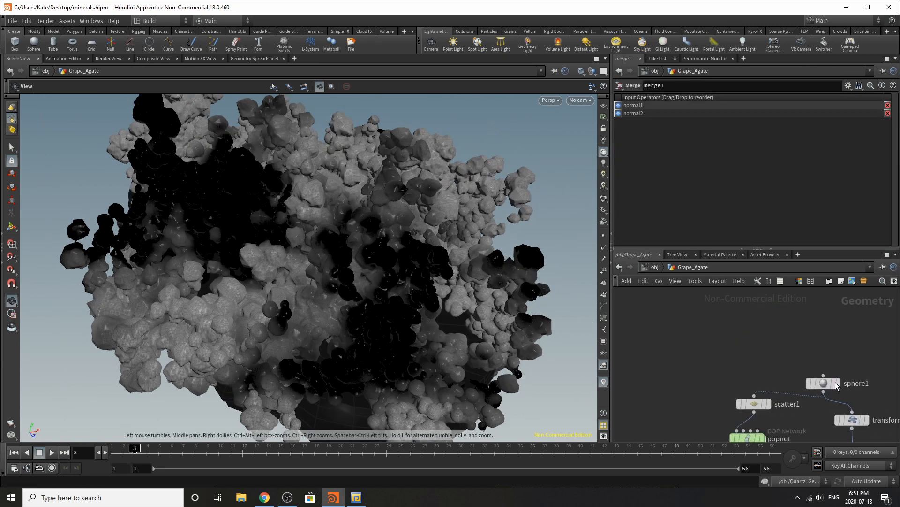
{"action": "left_click", "coordinate": [820, 383]}
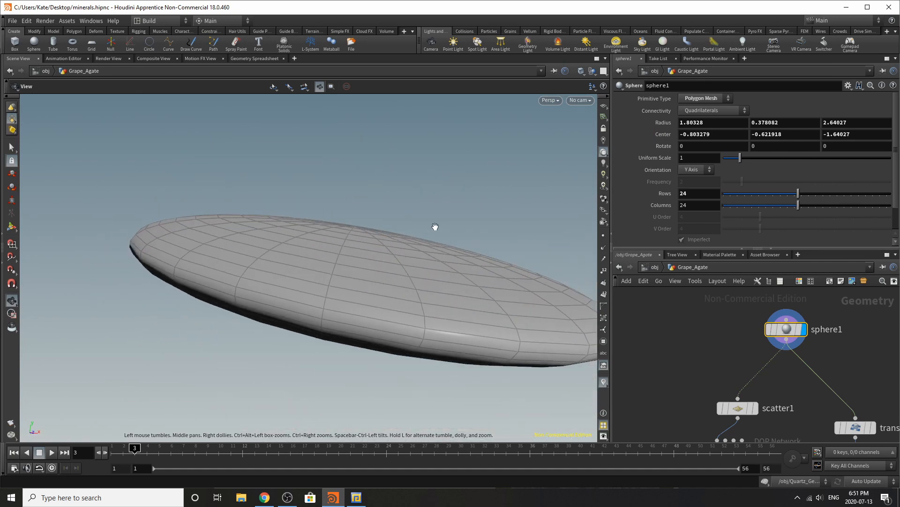
{"action": "mouse_move", "coordinate": [600, 223]}
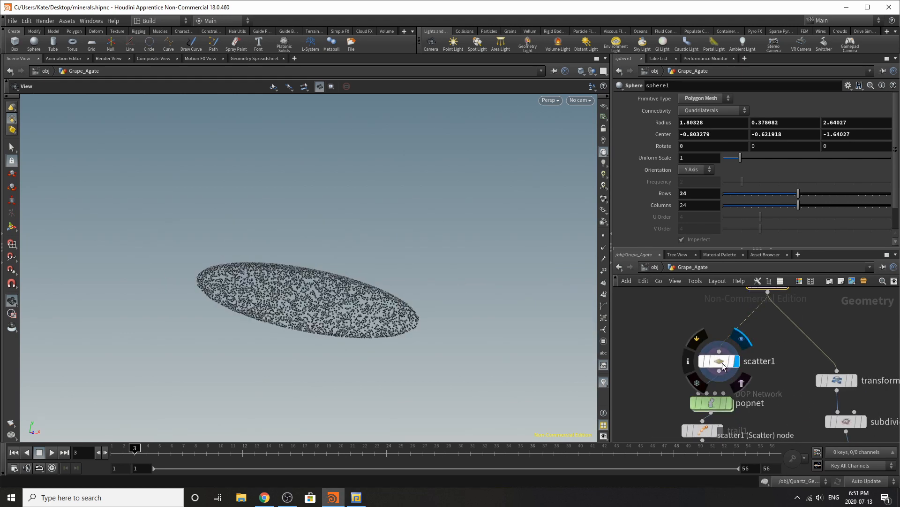
{"action": "left_click", "coordinate": [719, 361]}
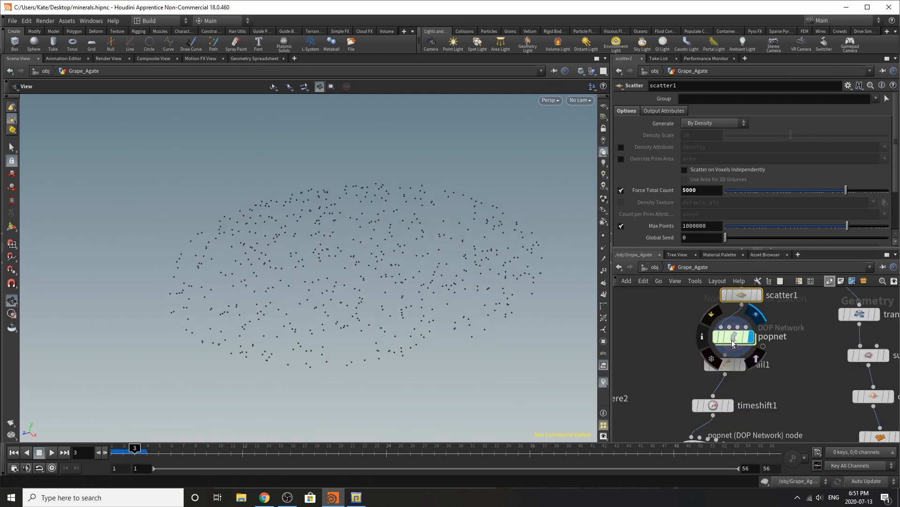
Dive into popnet and review source_first_input's Birth settings and the popsolver.
{"action": "double_click", "coordinate": [734, 335]}
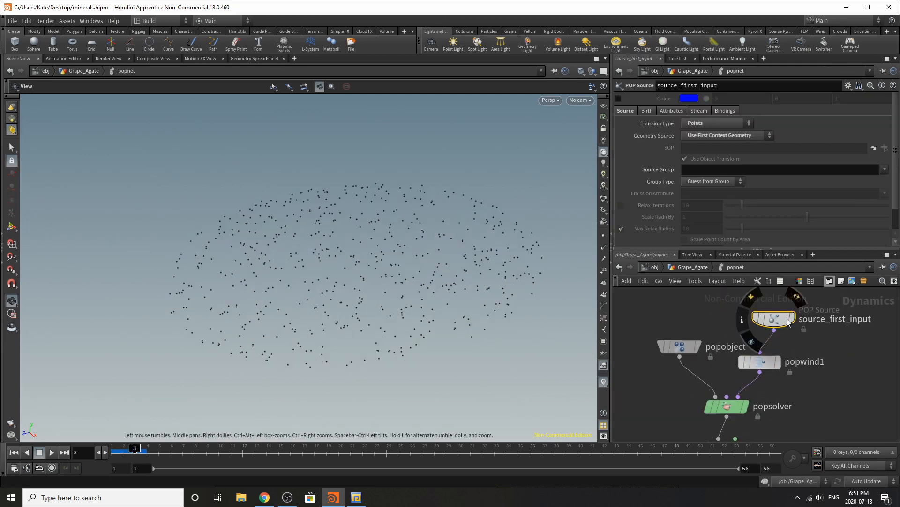
{"action": "mouse_move", "coordinate": [731, 188]}
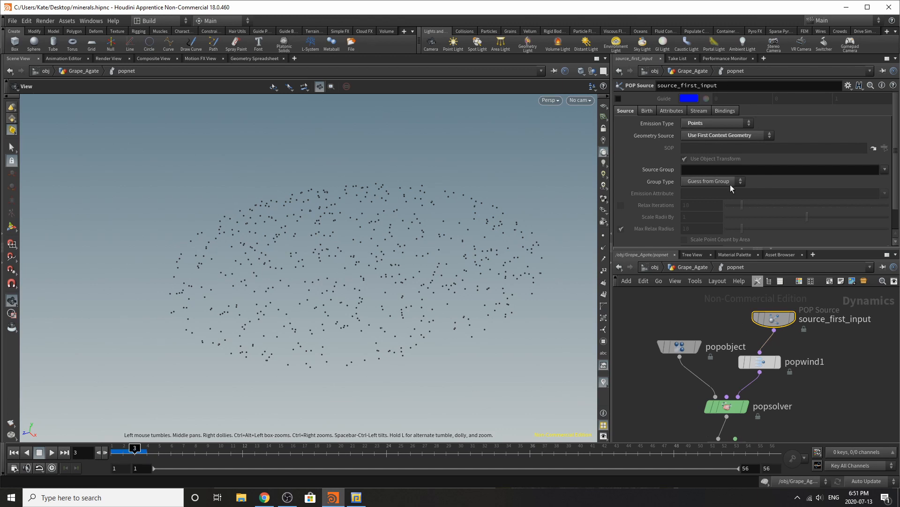
{"action": "left_click", "coordinate": [646, 99]}
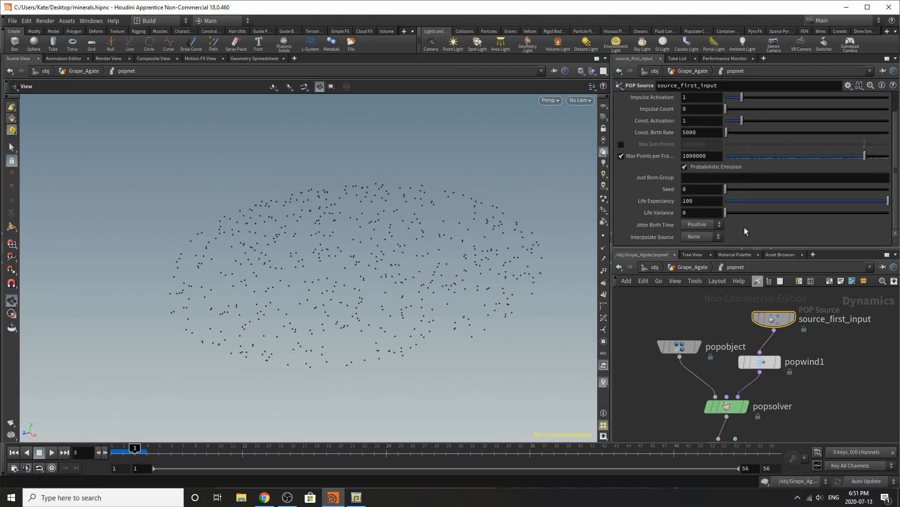
{"action": "left_click", "coordinate": [728, 405]}
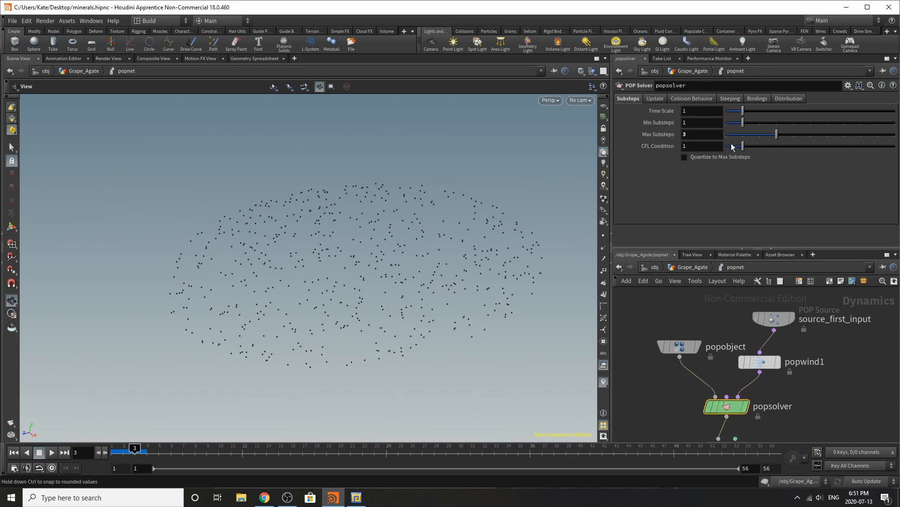
{"action": "mouse_move", "coordinate": [730, 146]}
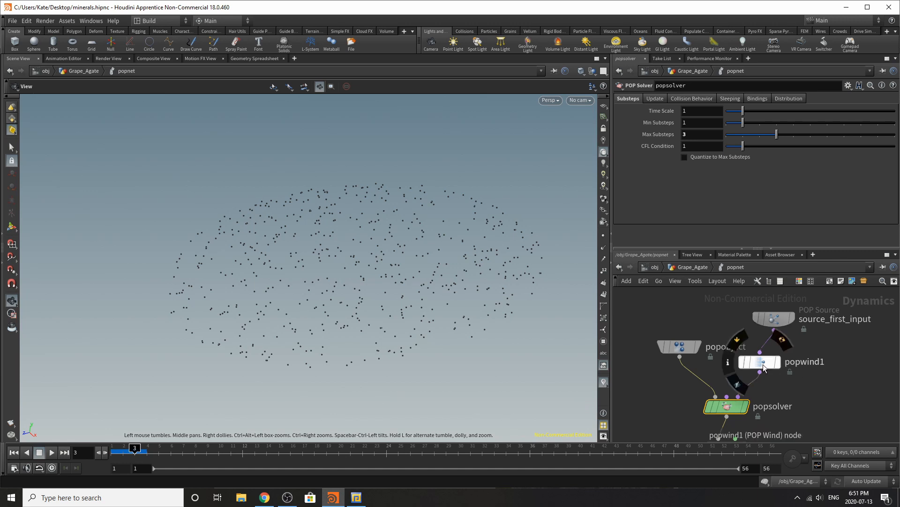
Review popwind1's noise settings and windforce1's upward velocity with force 12.
{"action": "left_click", "coordinate": [758, 361]}
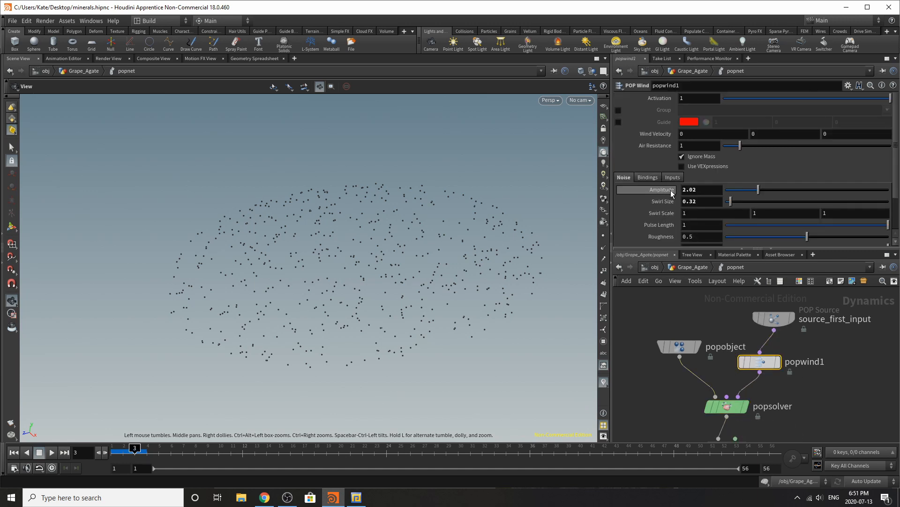
{"action": "scroll", "scroll_direction": "down", "scroll_amount": 3}
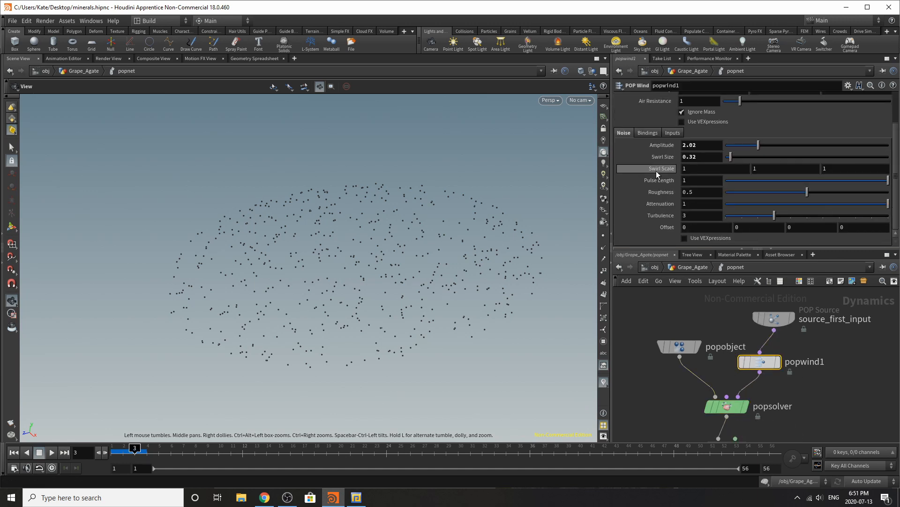
{"action": "scroll", "scroll_direction": "down", "scroll_amount": 3}
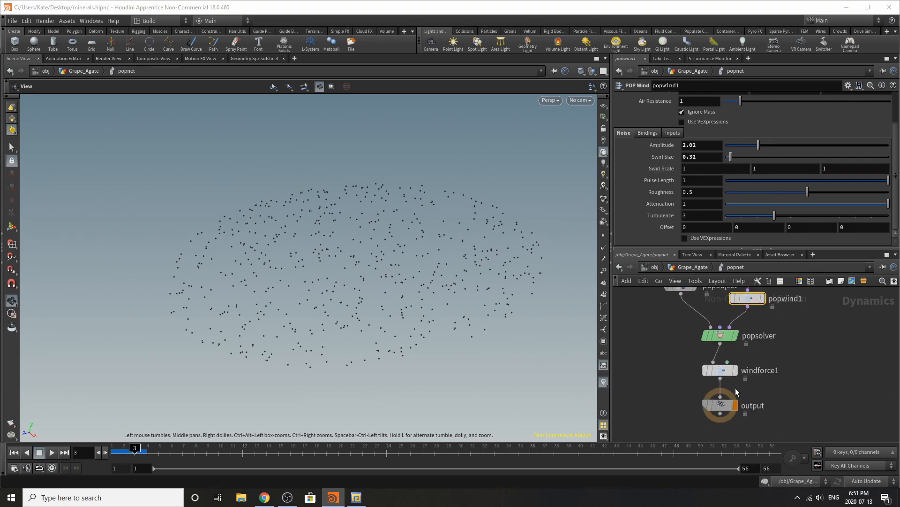
{"action": "left_click", "coordinate": [719, 370]}
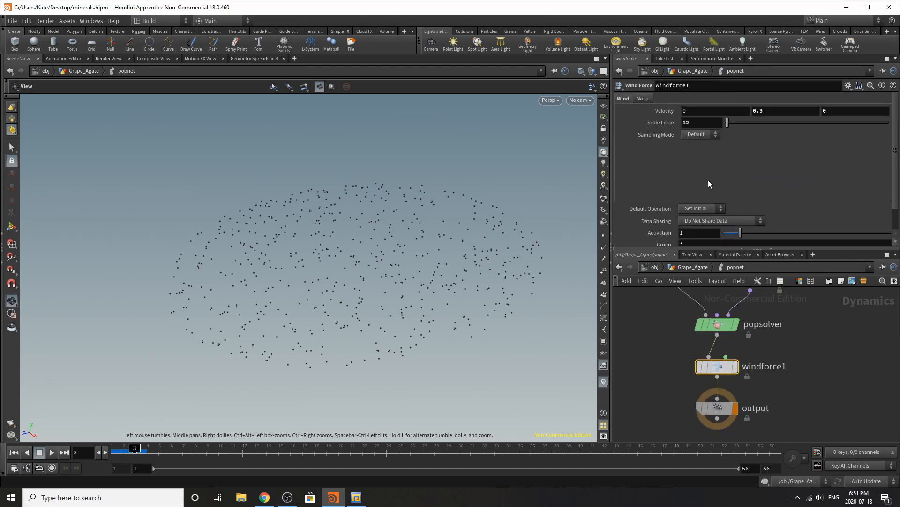
{"action": "mouse_move", "coordinate": [740, 127]}
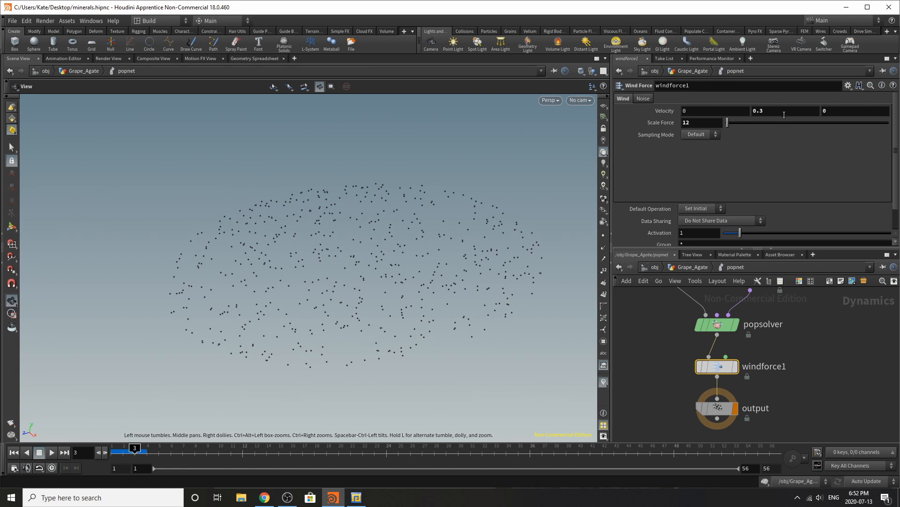
Rewind and play the particle simulation until the points drift into a cloud, stopping around frame 43.
{"action": "left_click", "coordinate": [13, 452]}
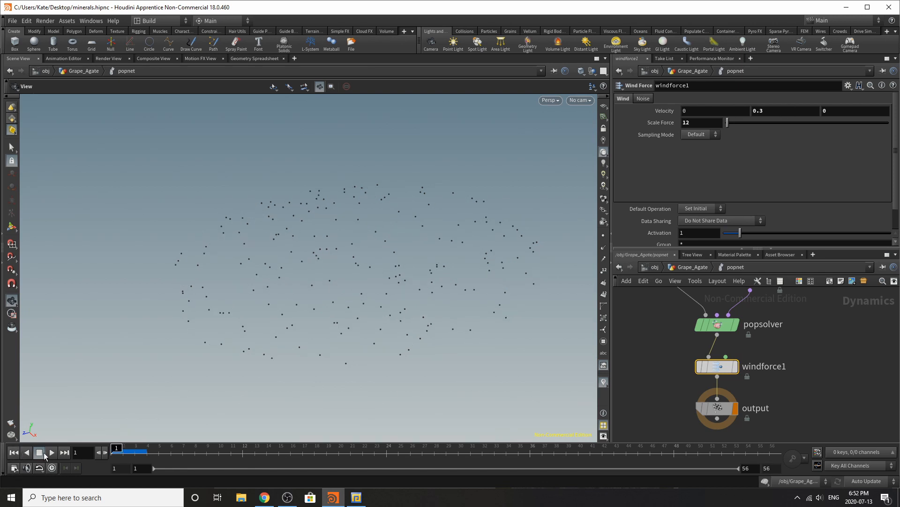
{"action": "left_click", "coordinate": [49, 453]}
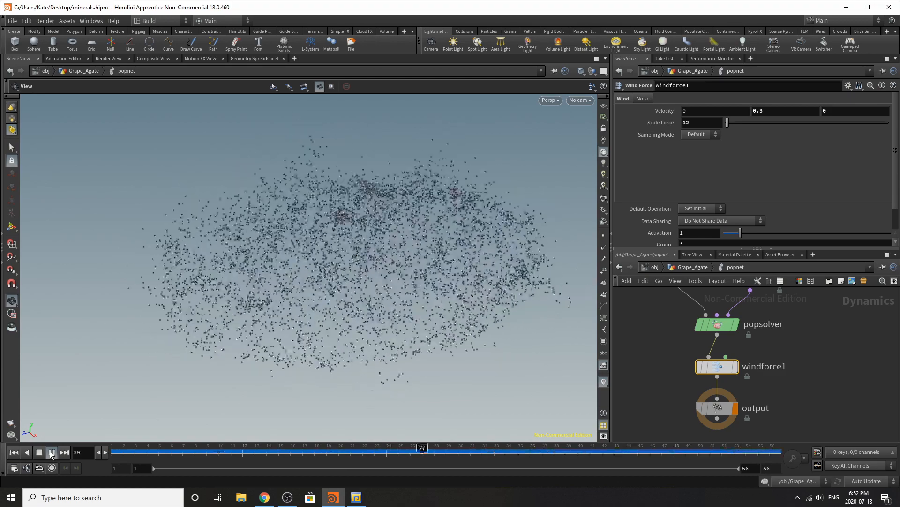
{"action": "left_click", "coordinate": [50, 452]}
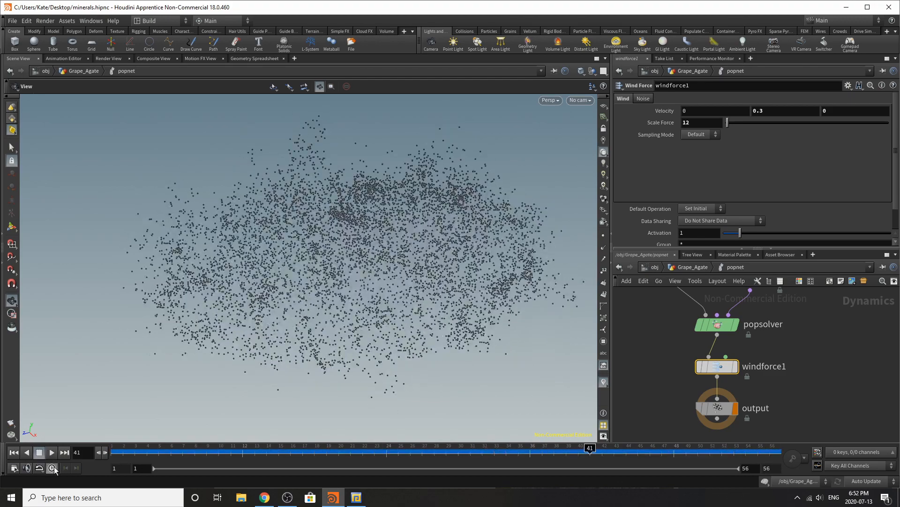
{"action": "left_click", "coordinate": [51, 452]}
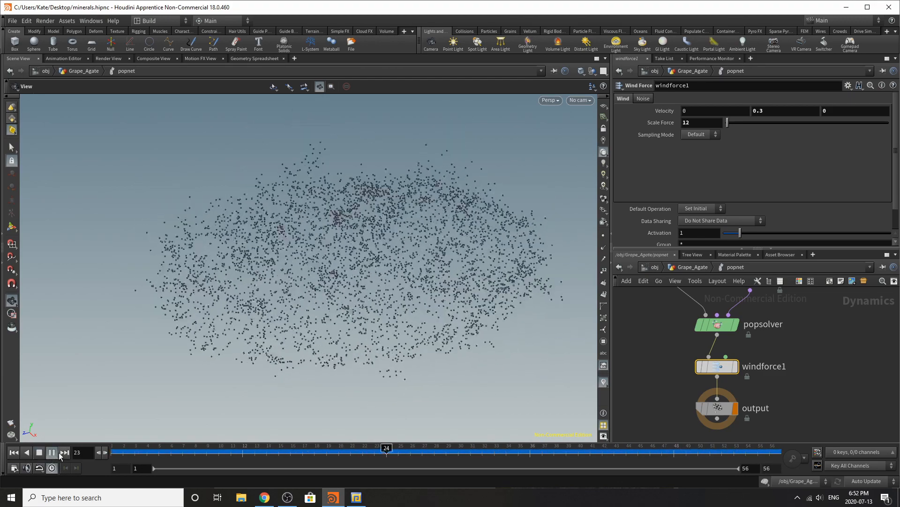
{"action": "left_click", "coordinate": [38, 452]}
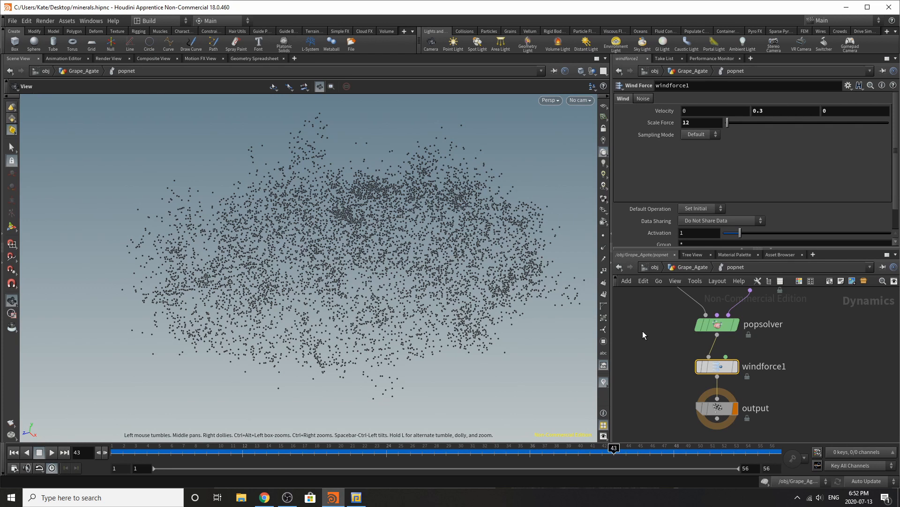
{"action": "mouse_move", "coordinate": [711, 276]}
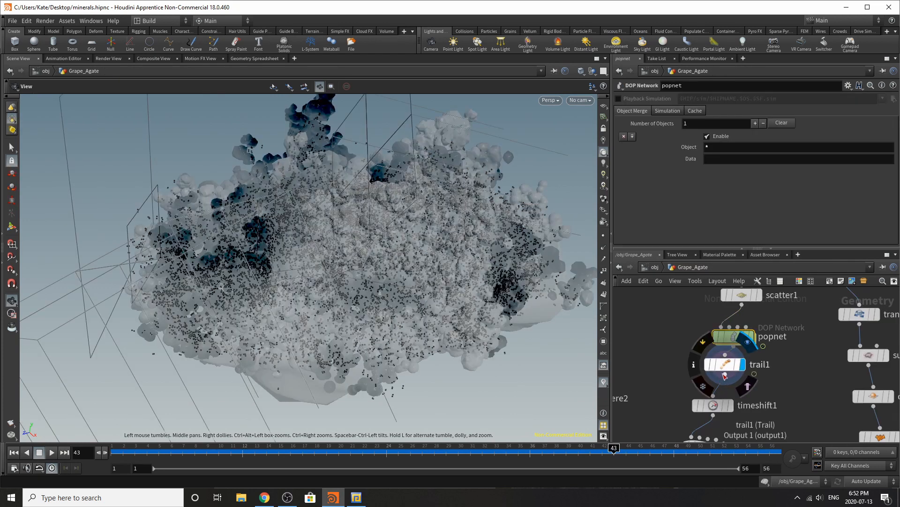
At Grape_Agate level, inspect trail1's settings and jump to an earlier simulation frame.
{"action": "left_click", "coordinate": [724, 364]}
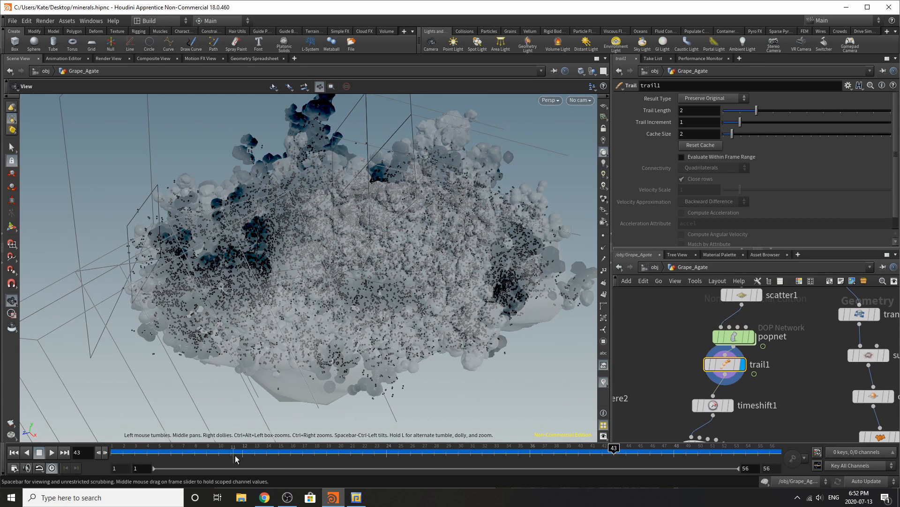
{"action": "left_click", "coordinate": [589, 71]}
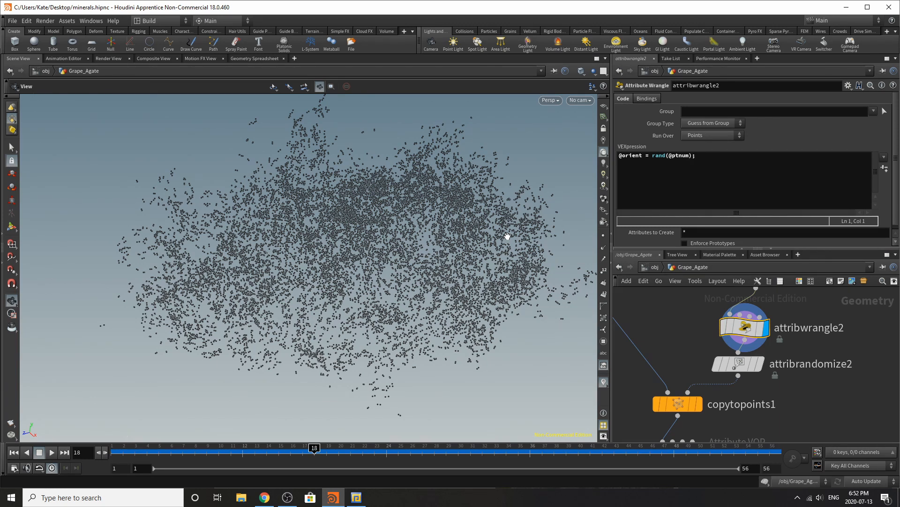
{"action": "mouse_move", "coordinate": [737, 417]}
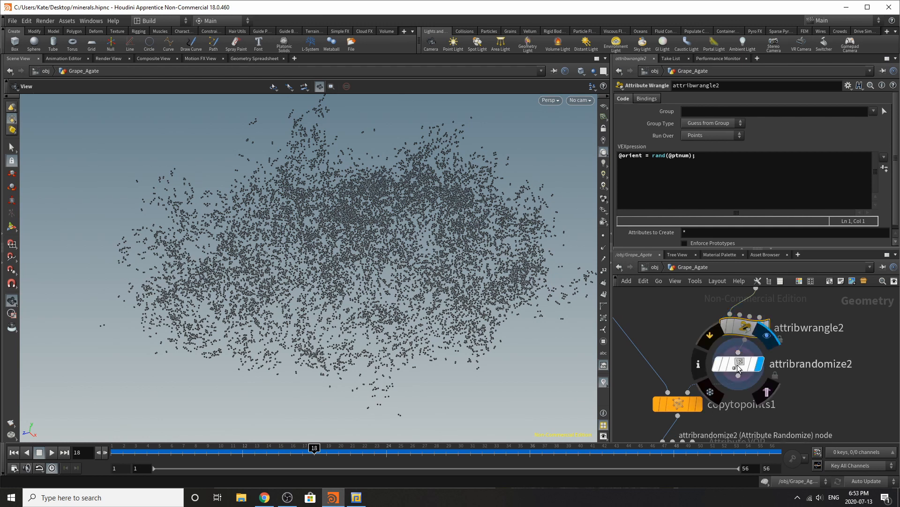
Show attribrandomize2's pscale randomization and edit its minimum value to 2e-05.
{"action": "left_click", "coordinate": [738, 363]}
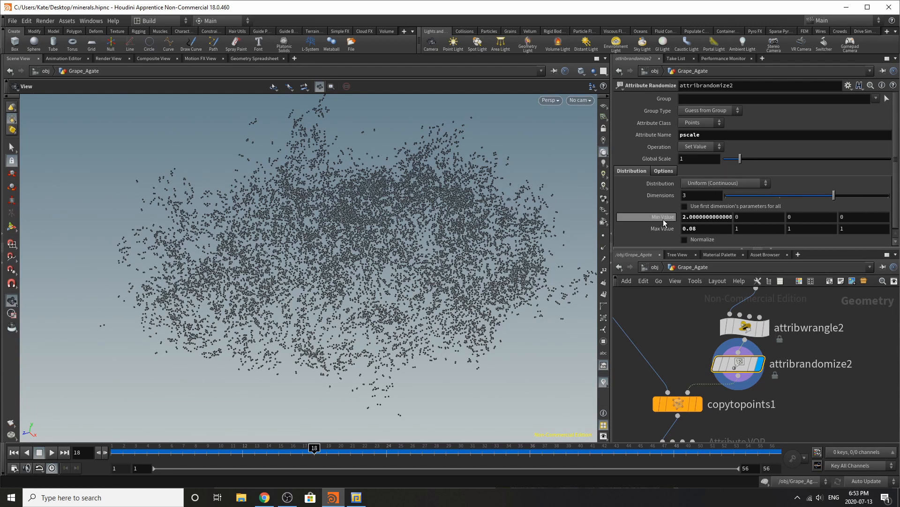
{"action": "type", "text": "2e-05"}
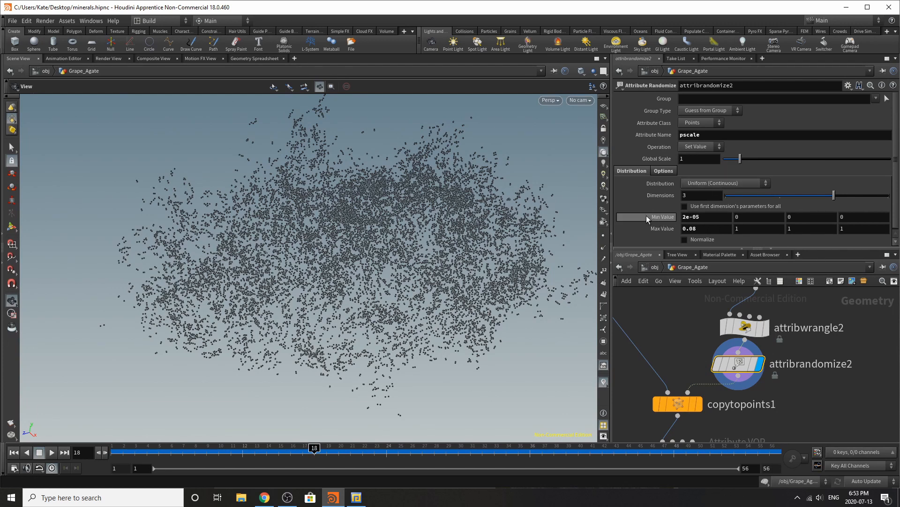
{"action": "mouse_move", "coordinate": [709, 234]}
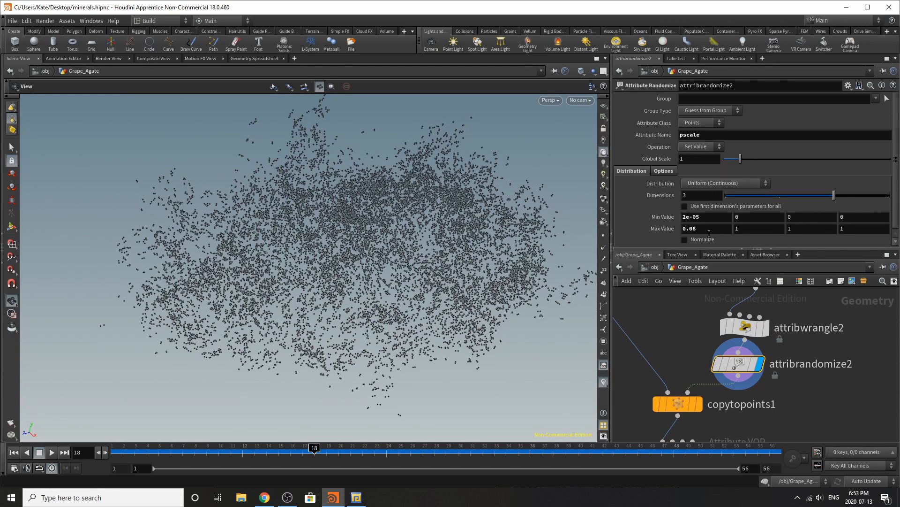
{"action": "mouse_move", "coordinate": [679, 234]}
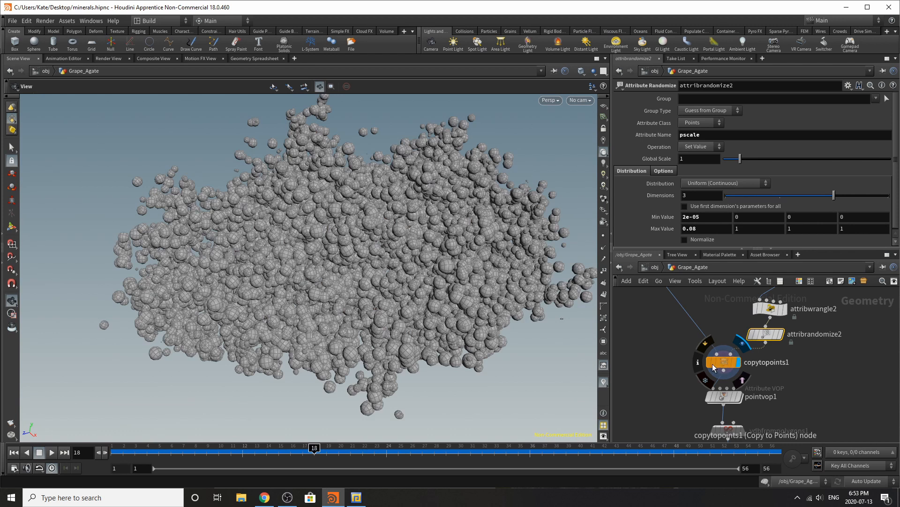
Inspect the low-poly sphere2 source, then display copytopoints1's bubbly cluster of copied spheres.
{"action": "left_click", "coordinate": [715, 362]}
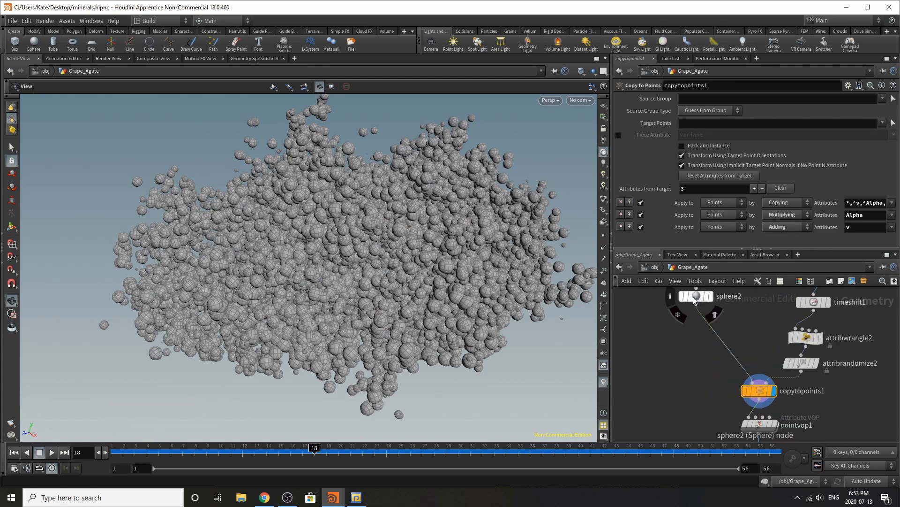
{"action": "left_click", "coordinate": [694, 295]}
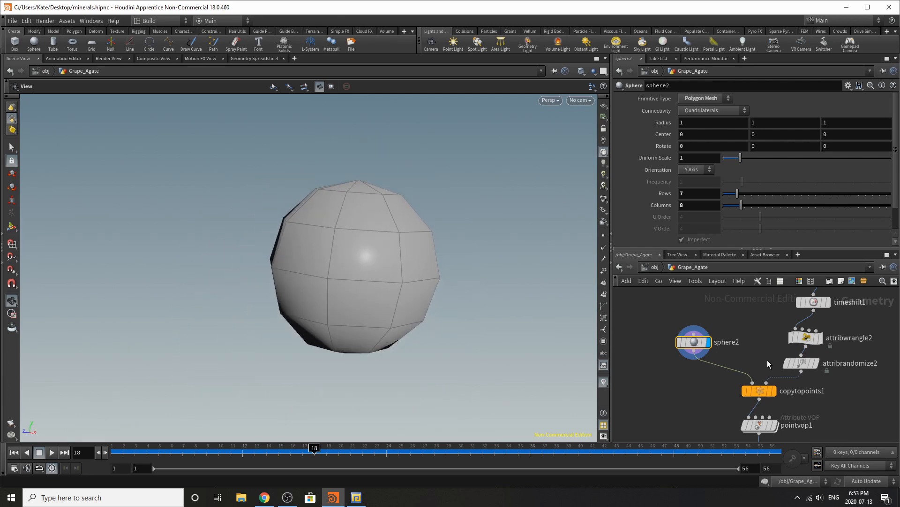
{"action": "left_click", "coordinate": [759, 390]}
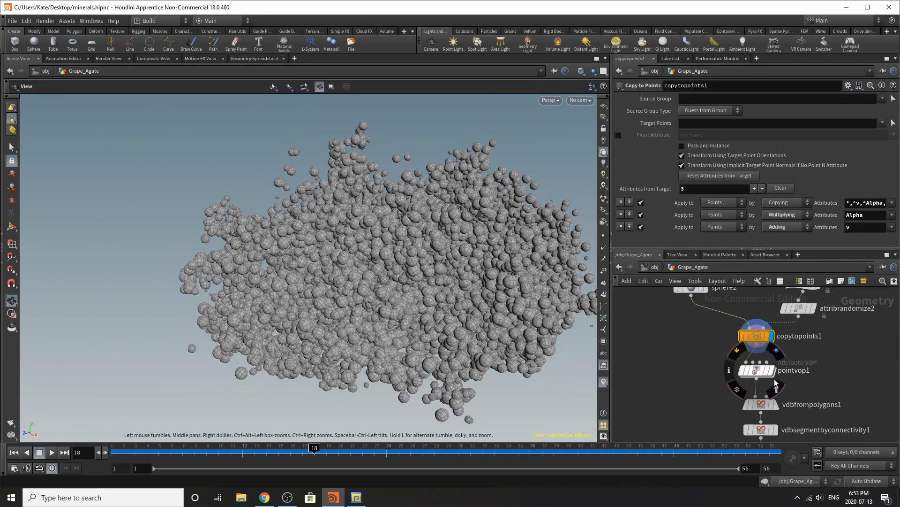
{"action": "mouse_move", "coordinate": [762, 374]}
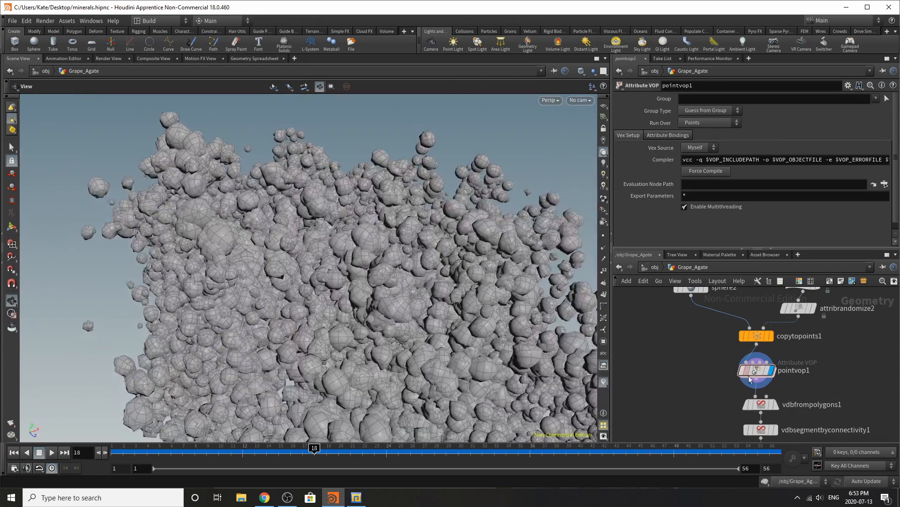
Enter pointvop1 and inspect the displacenml1 node's Scale displacement strength.
{"action": "double_click", "coordinate": [755, 370]}
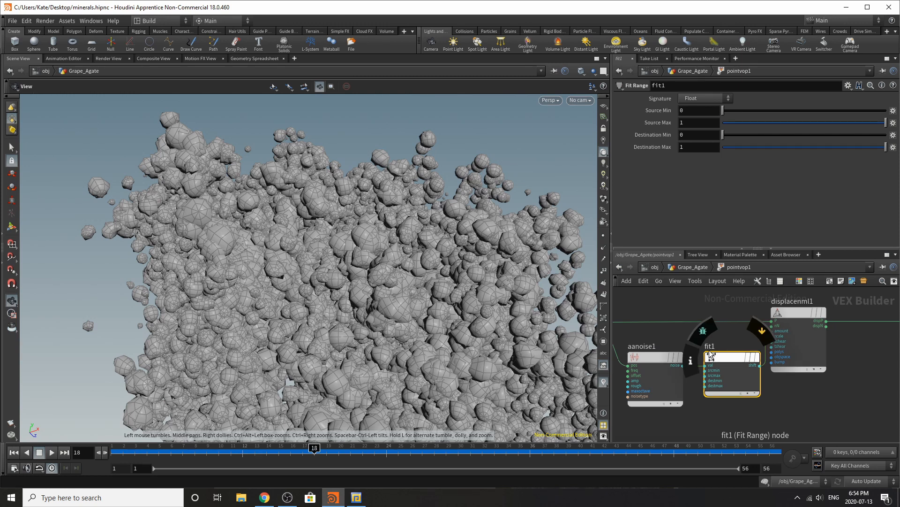
{"action": "left_click", "coordinate": [797, 311]}
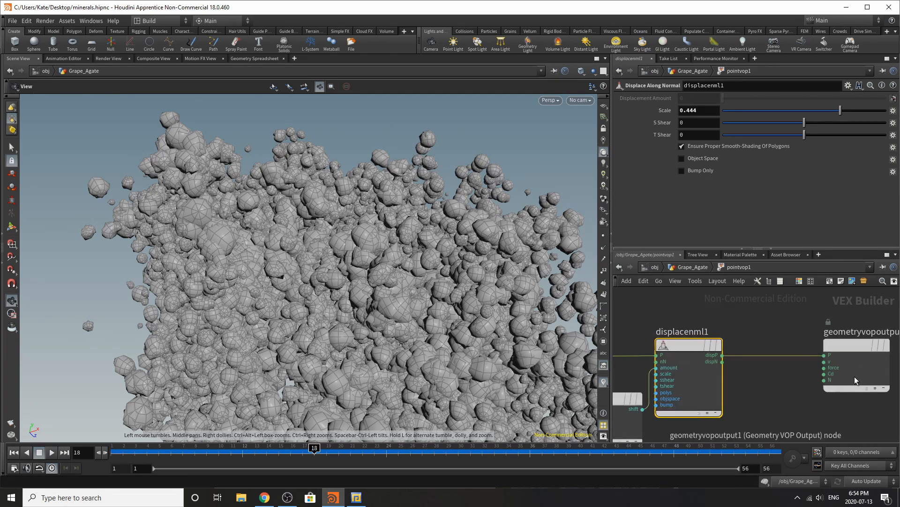
{"action": "left_click", "coordinate": [855, 368]}
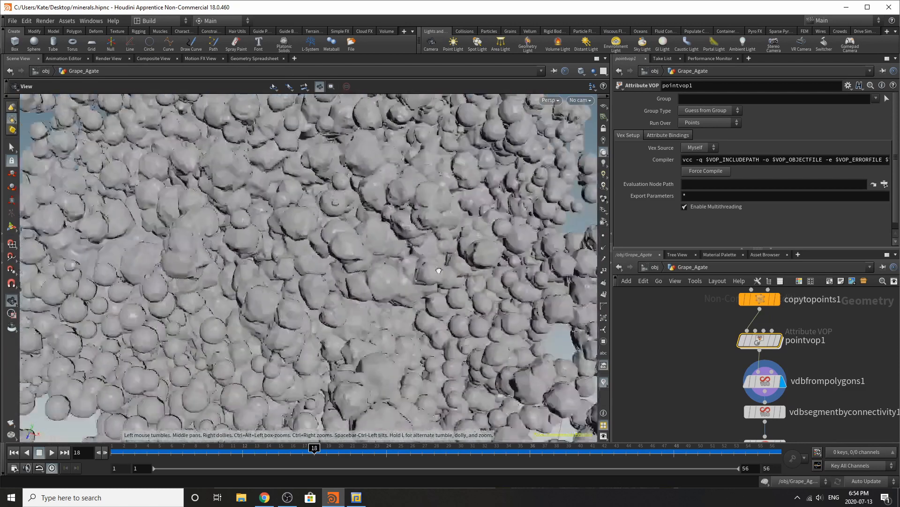
Display vdbfrompolygons1, the 0.01-voxel VDB surface fusing the lumpy spheres.
{"action": "left_click", "coordinate": [764, 381]}
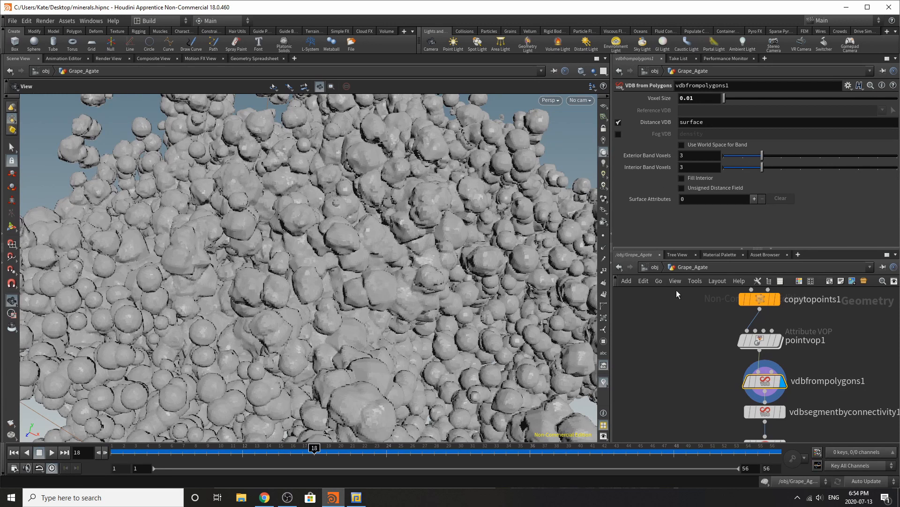
{"action": "mouse_move", "coordinate": [711, 358]}
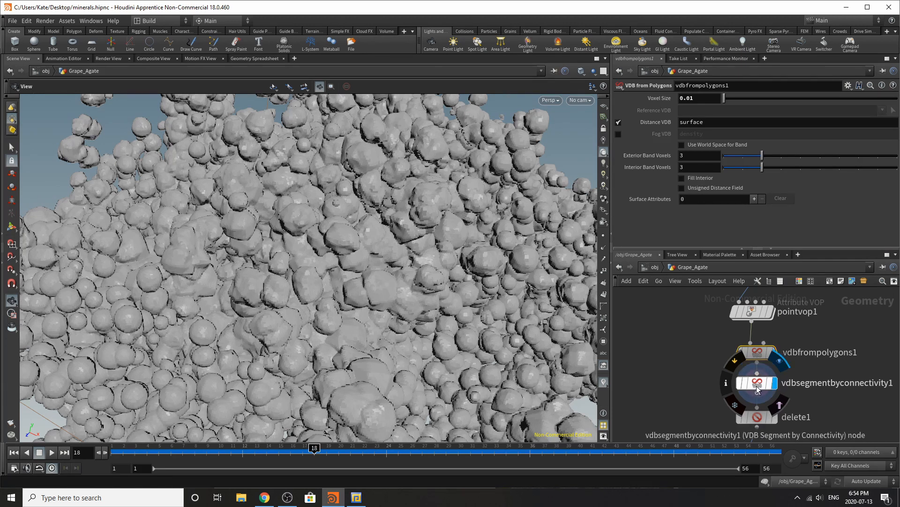
{"action": "mouse_move", "coordinate": [620, 358]}
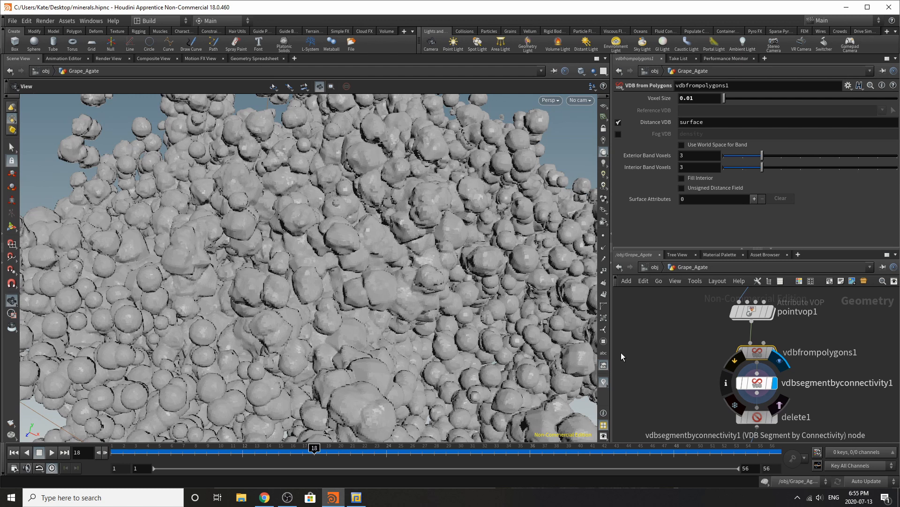
Display vdbsegmentbyconnectivity1's coloured pieces, then the delete keeping only the largest surface_0 mass.
{"action": "left_click", "coordinate": [757, 383]}
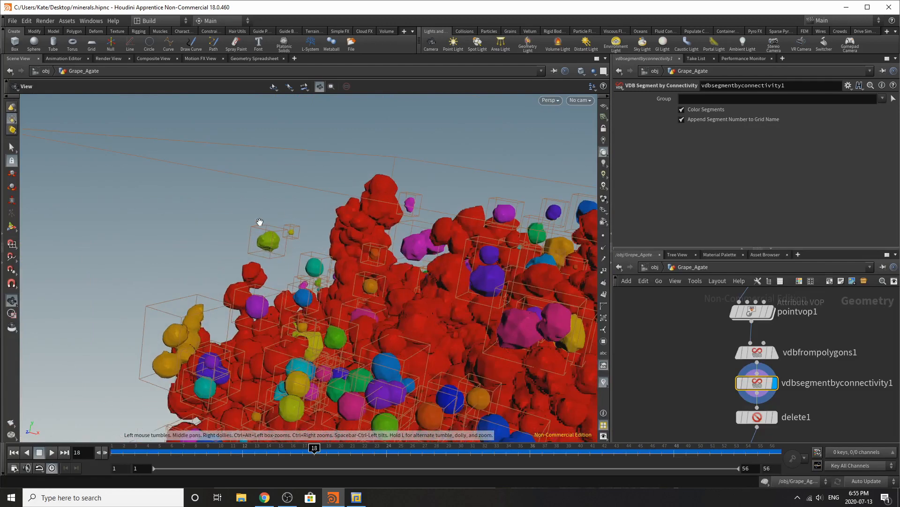
{"action": "mouse_move", "coordinate": [759, 390]}
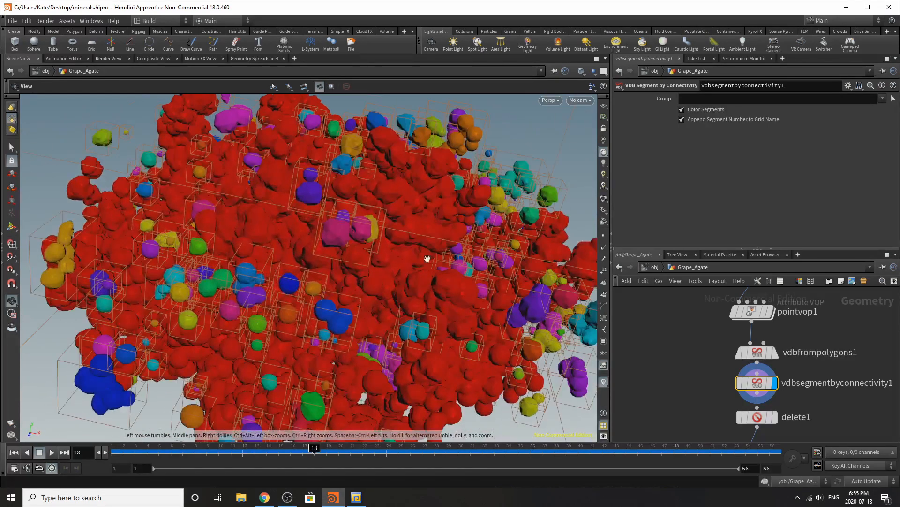
{"action": "left_click", "coordinate": [756, 416]}
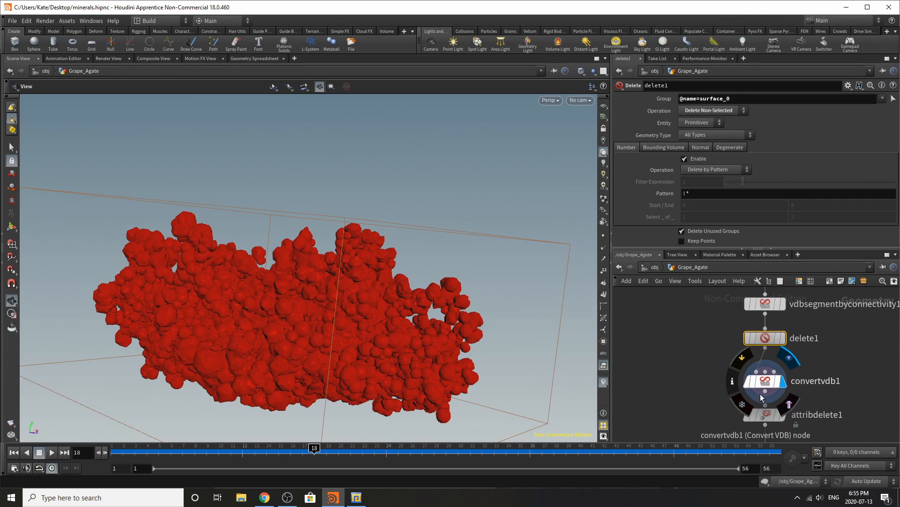
Step through convertvdb1, attribdelete1 and filecache1 loading purple.$F.bgeo.
{"action": "left_click", "coordinate": [765, 380]}
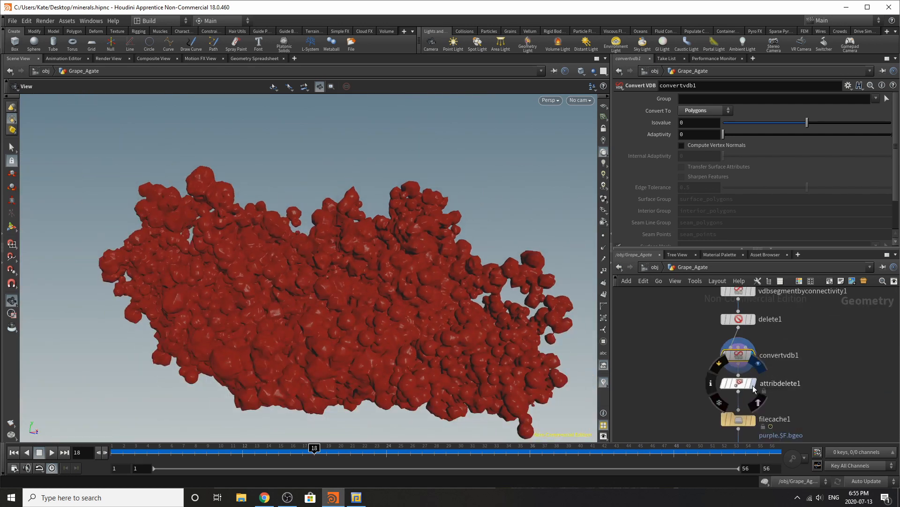
{"action": "left_click", "coordinate": [738, 383]}
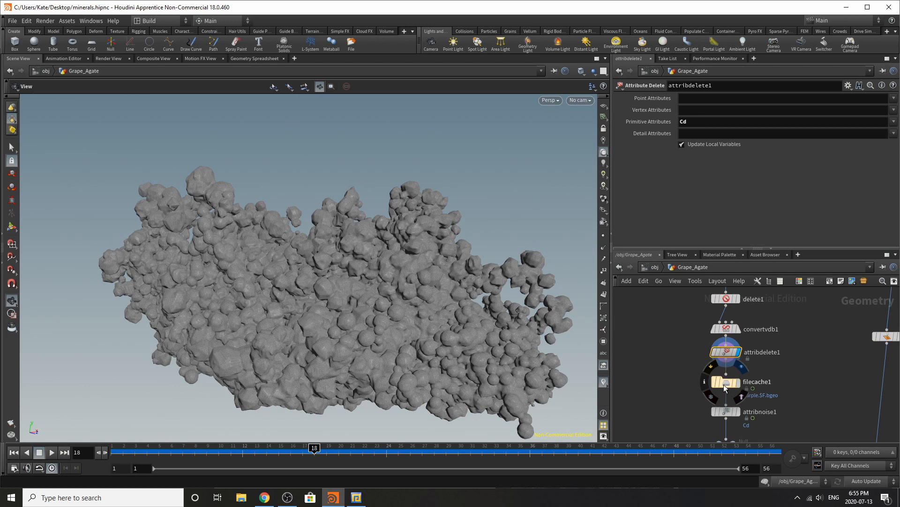
{"action": "left_click", "coordinate": [725, 383]}
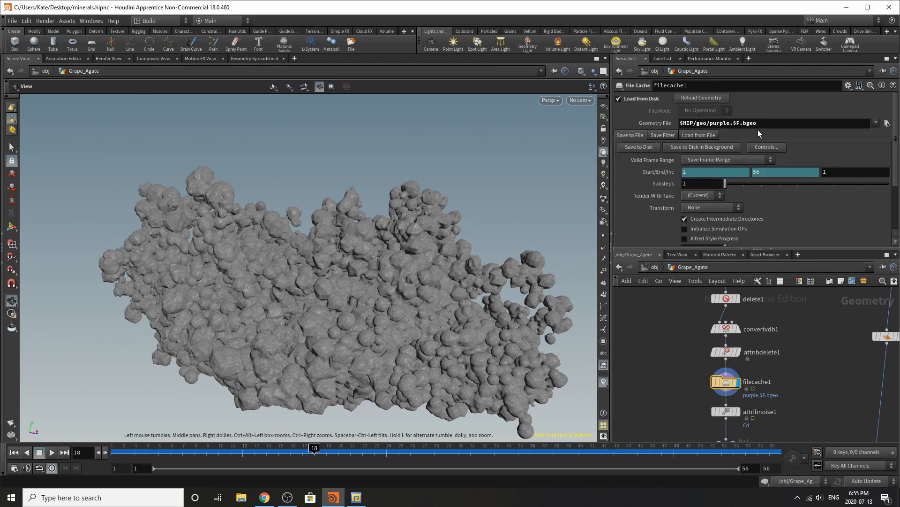
{"action": "mouse_move", "coordinate": [710, 150]}
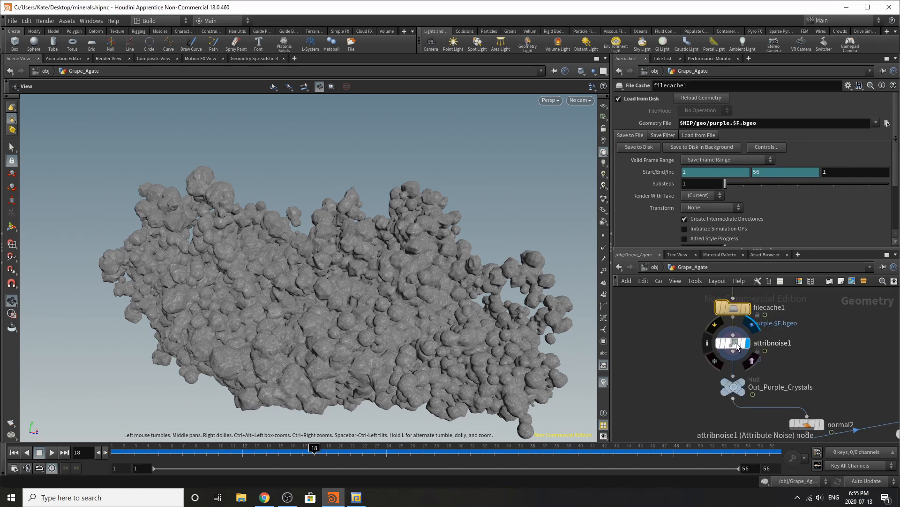
Display attribnoise1's black-and-white Cd noise mottling the cached crystal mass.
{"action": "left_click", "coordinate": [732, 344]}
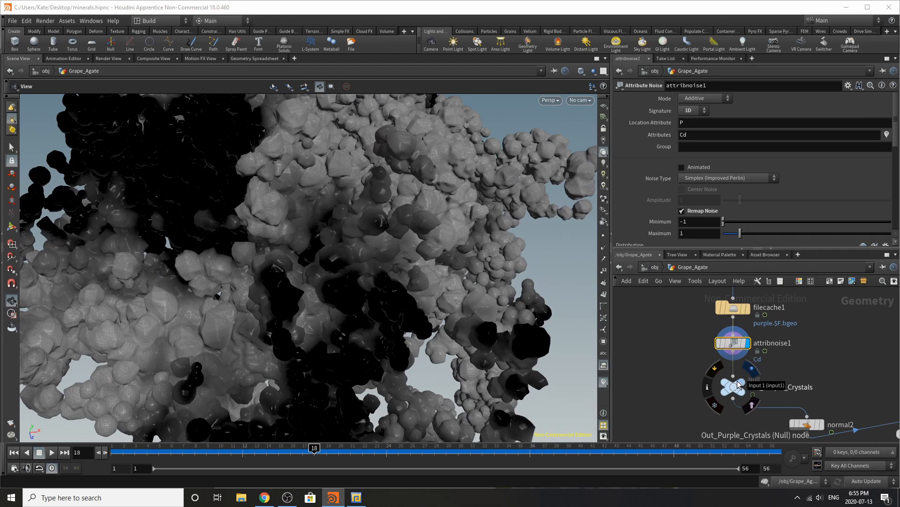
{"action": "left_click", "coordinate": [733, 387]}
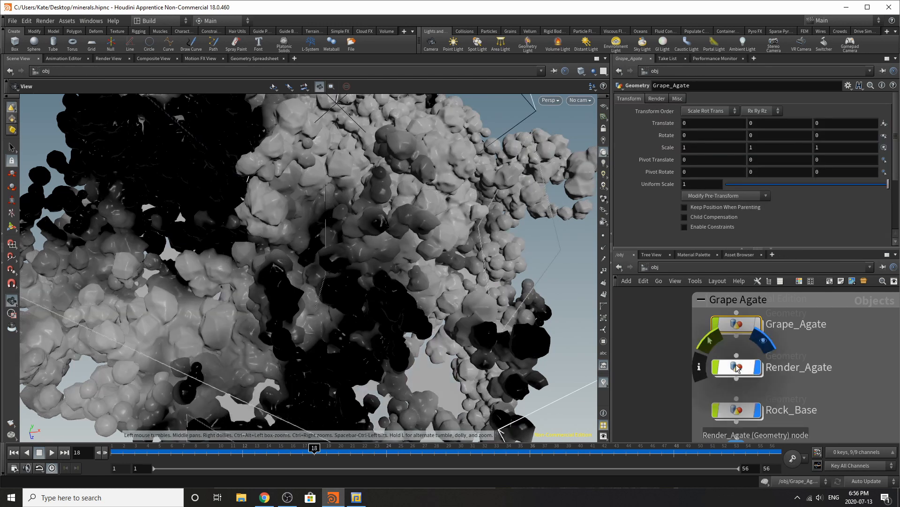
Enter the rock base network and view its flattened, stretched and subdivided sphere stages.
{"action": "double_click", "coordinate": [737, 367]}
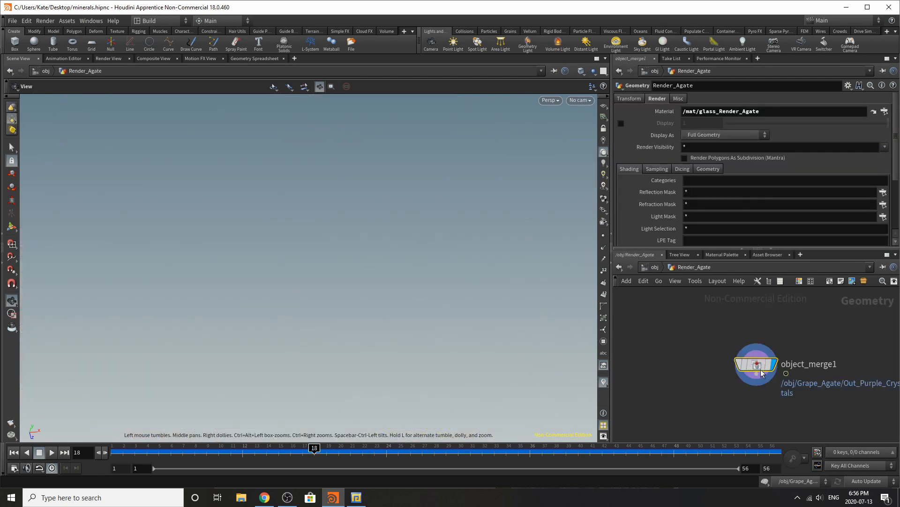
{"action": "left_click", "coordinate": [756, 365]}
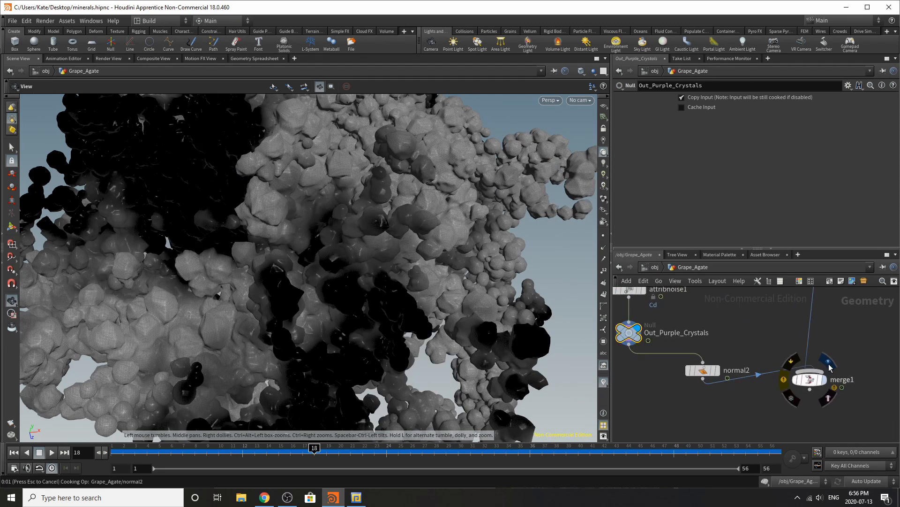
{"action": "mouse_move", "coordinate": [815, 367]}
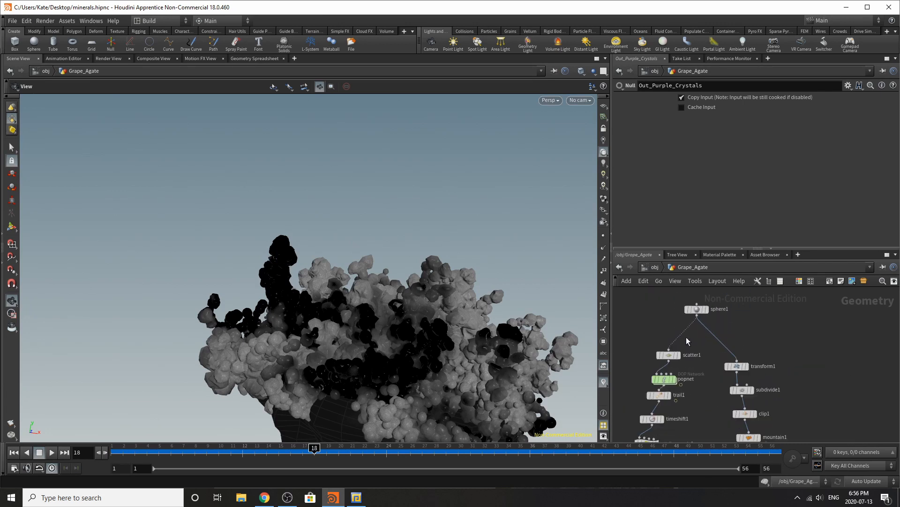
{"action": "left_click", "coordinate": [697, 309]}
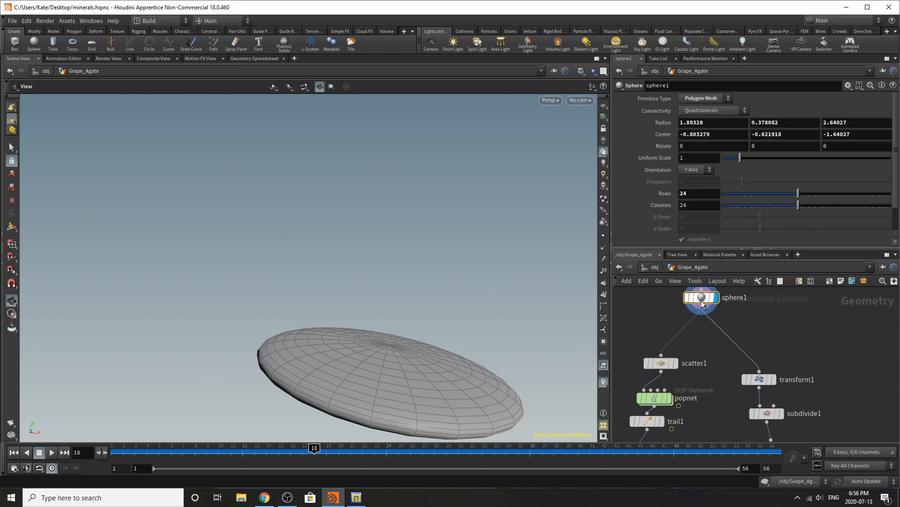
{"action": "left_click", "coordinate": [759, 379]}
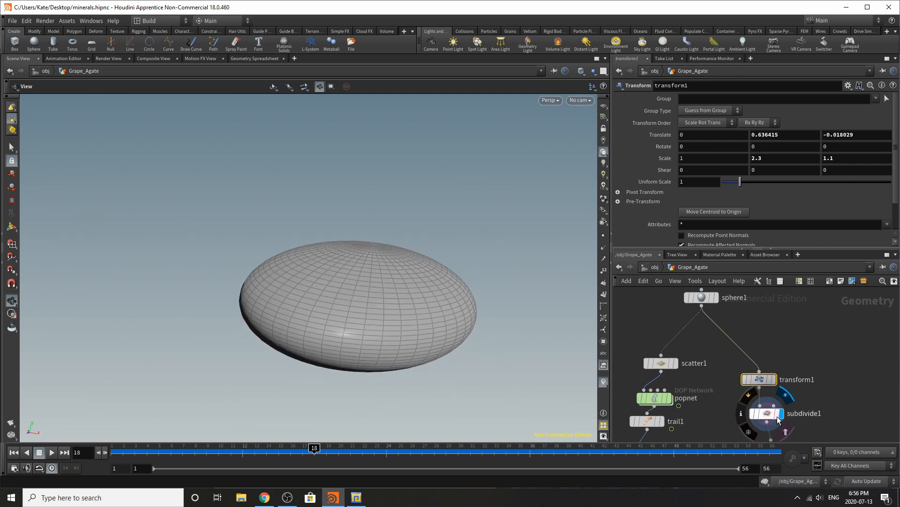
{"action": "left_click", "coordinate": [782, 412]}
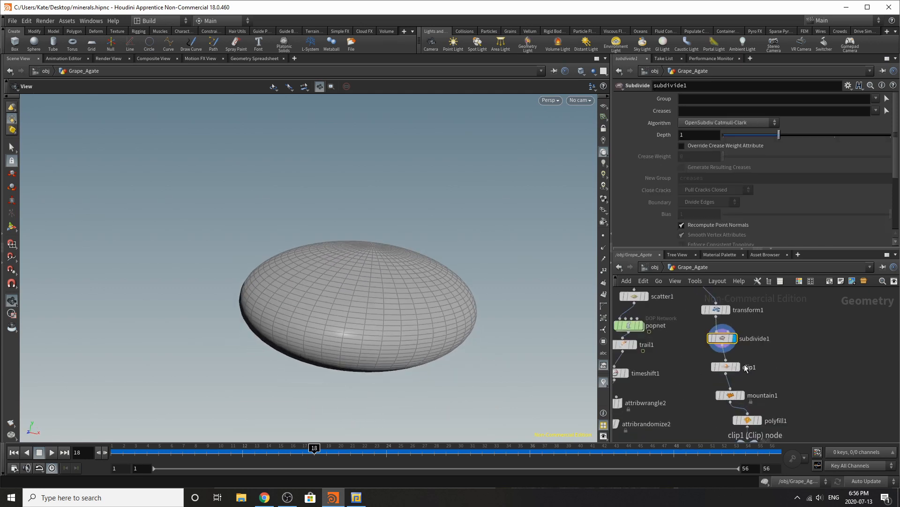
Compare the clip1 bowl with the mountain1 noise-roughened version and check subdivide1's settings.
{"action": "left_click", "coordinate": [725, 367]}
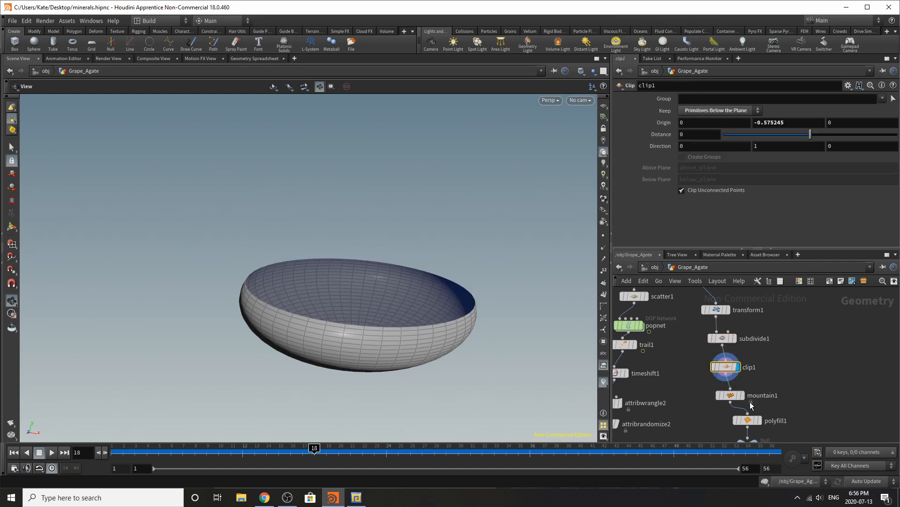
{"action": "left_click", "coordinate": [730, 395]}
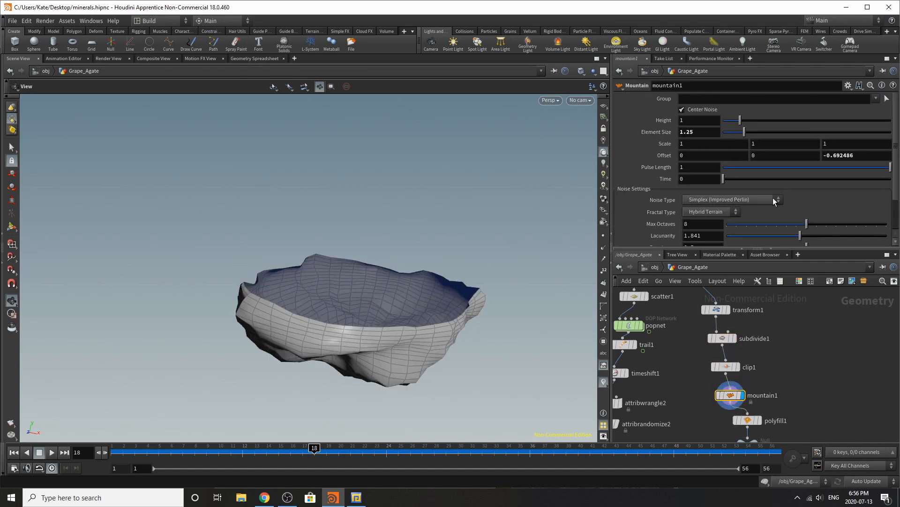
{"action": "left_click", "coordinate": [725, 367]}
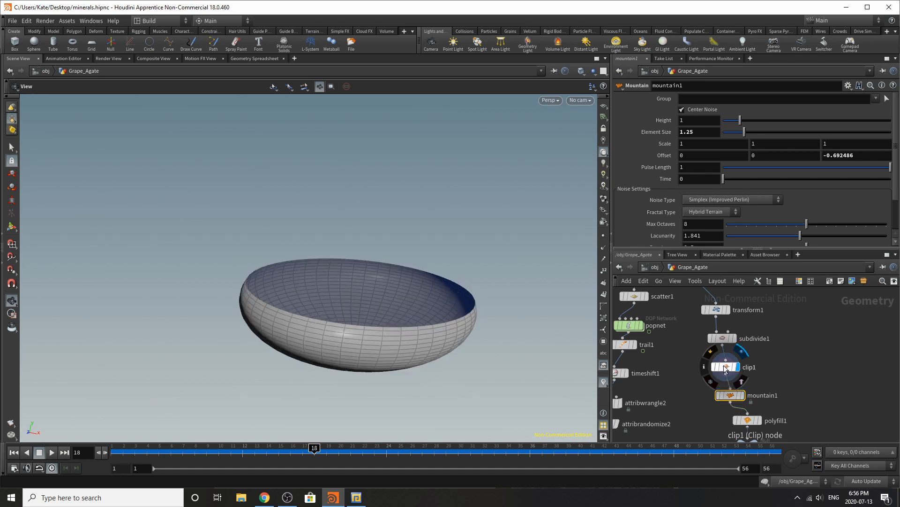
{"action": "left_click", "coordinate": [724, 367]}
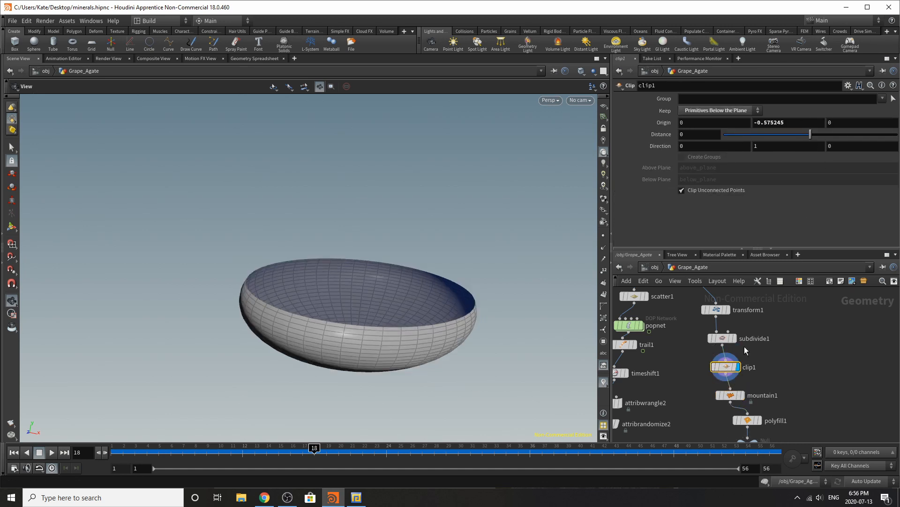
{"action": "left_click", "coordinate": [722, 338]}
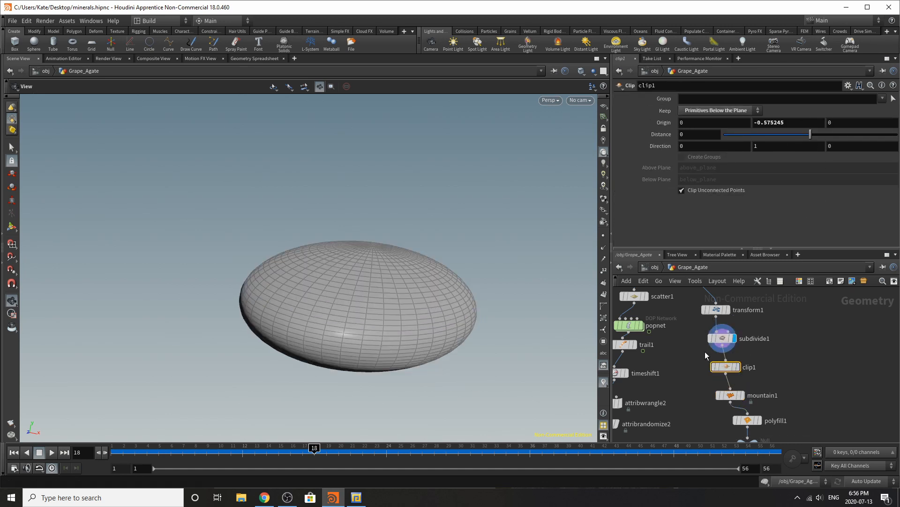
{"action": "left_click", "coordinate": [723, 338]}
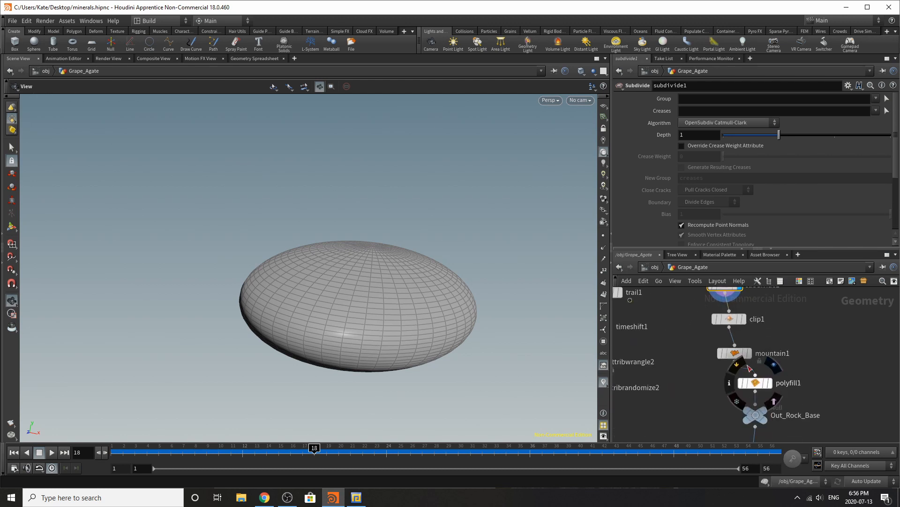
Display the noise-deformed shell and polyfill1 closing its opening, then return to the scene objects.
{"action": "left_click", "coordinate": [734, 353]}
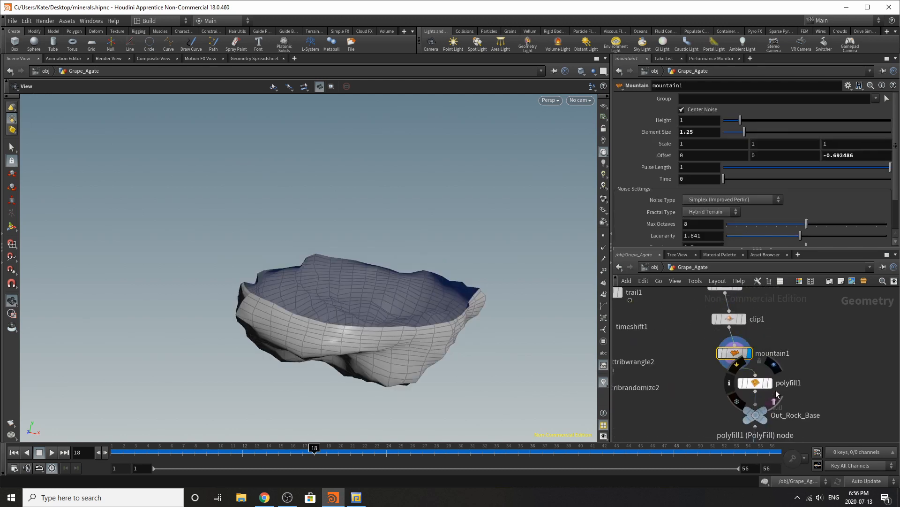
{"action": "left_click", "coordinate": [755, 382]}
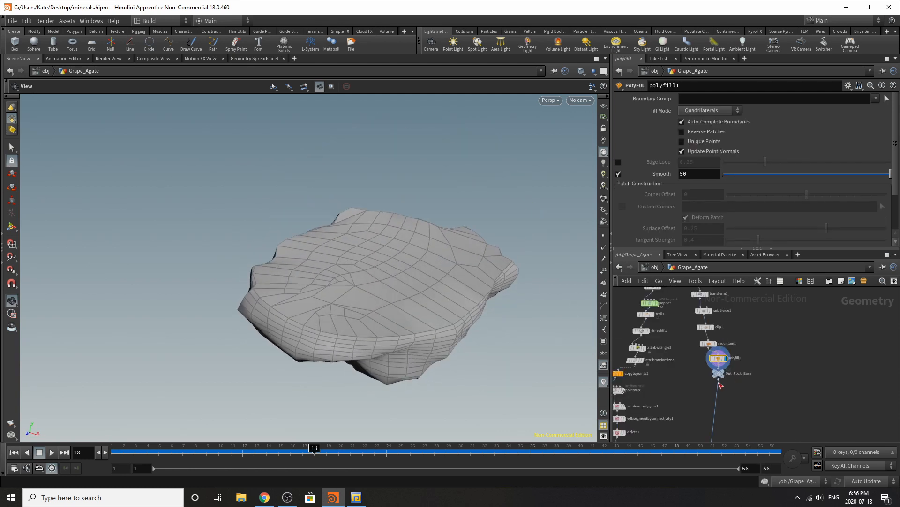
{"action": "left_click", "coordinate": [718, 364]}
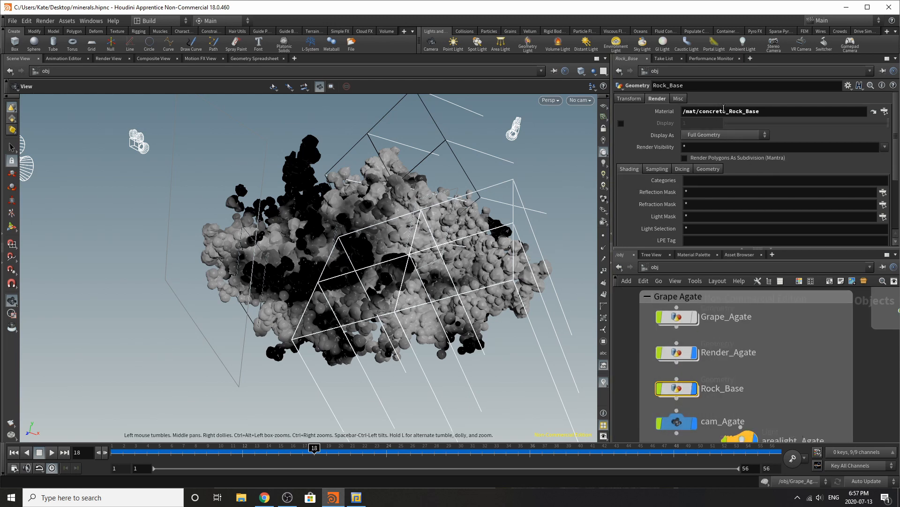
{"action": "mouse_move", "coordinate": [677, 357]}
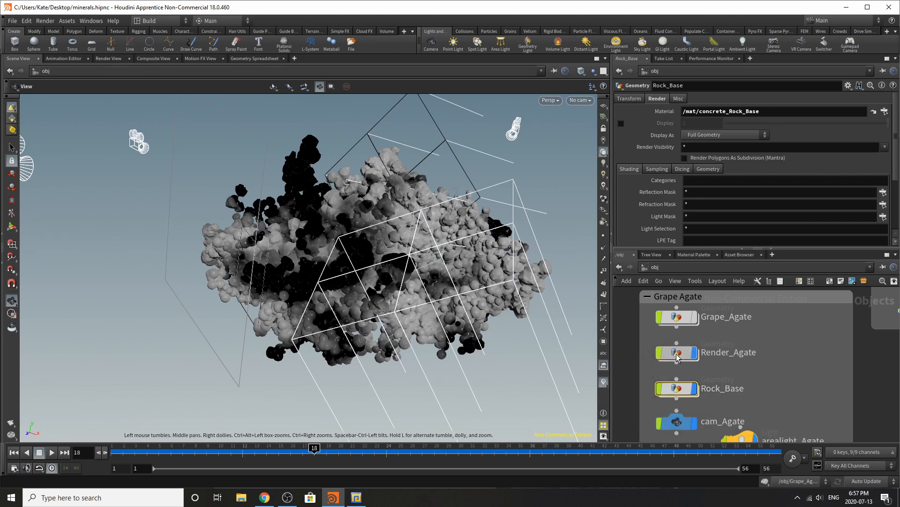
Select the Render_Agate object to show its golden glass crystals over the grey rock base.
{"action": "left_click", "coordinate": [666, 352]}
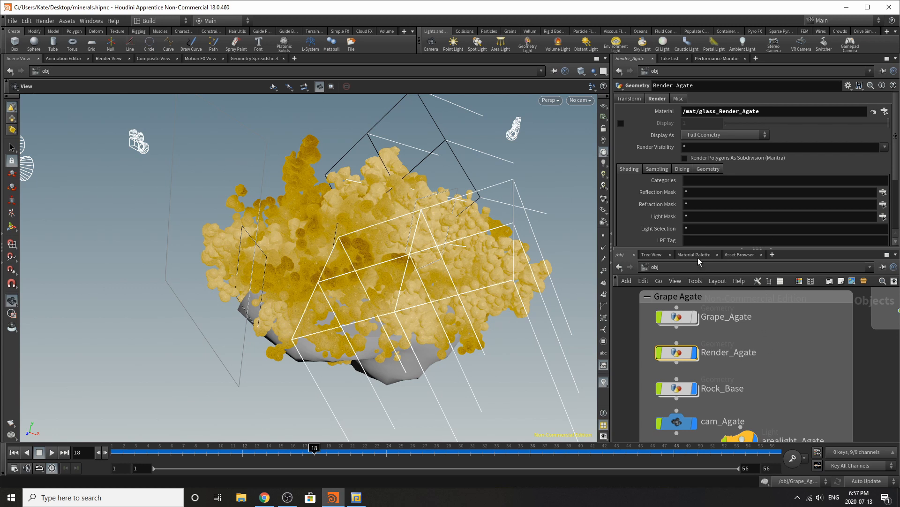
In the Material Palette, set glass_Render_Agate's Reflectivity from 0.9 to 0.8.
{"action": "left_click", "coordinate": [694, 254]}
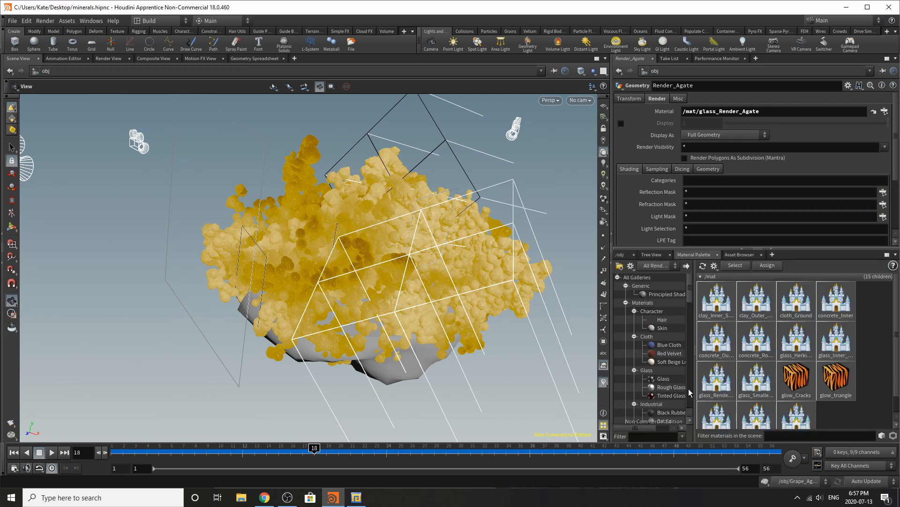
{"action": "mouse_move", "coordinate": [890, 323]}
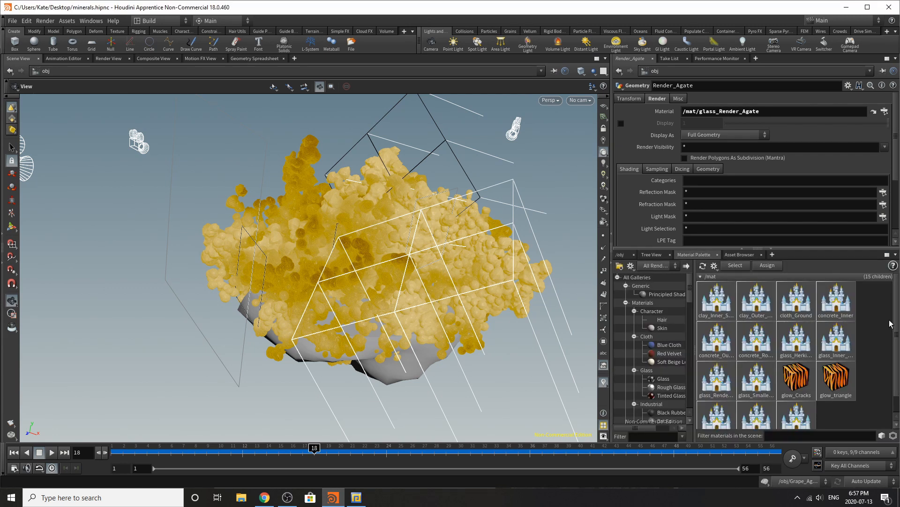
{"action": "double_click", "coordinate": [716, 379]}
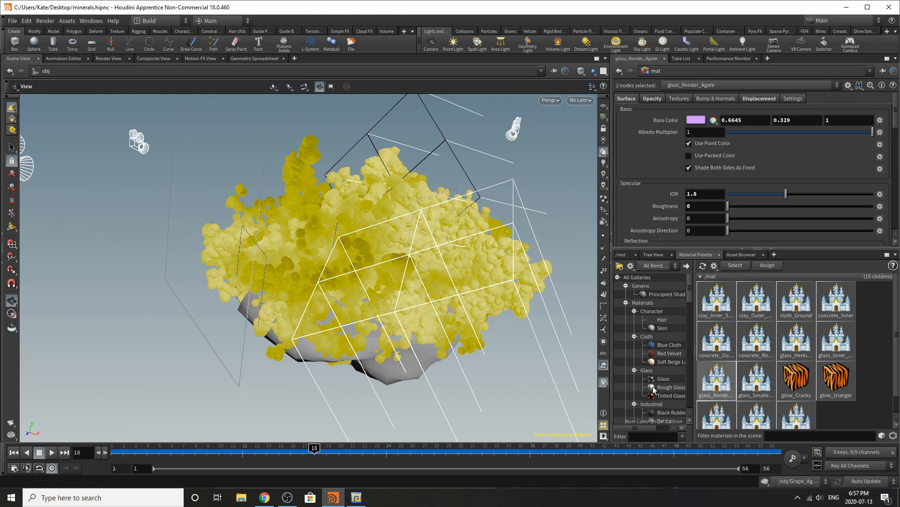
{"action": "mouse_move", "coordinate": [659, 137]}
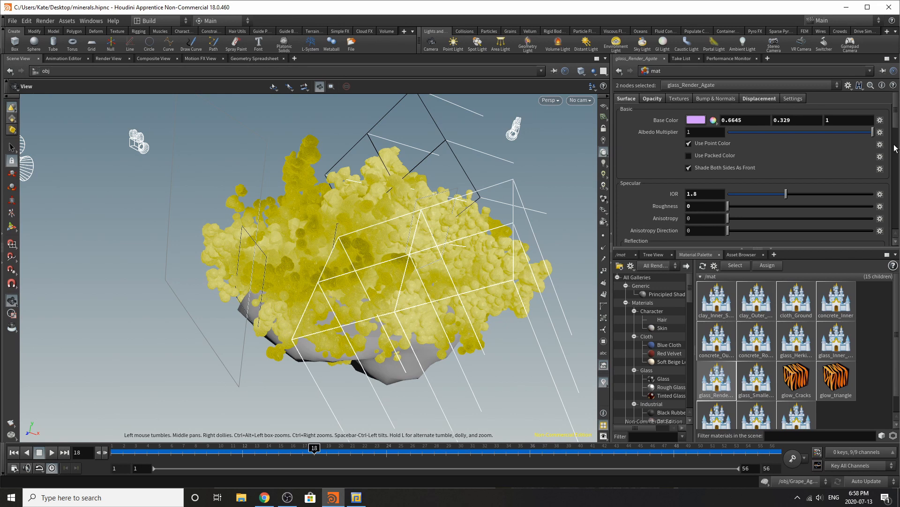
{"action": "scroll", "scroll_direction": "down", "scroll_amount": 3}
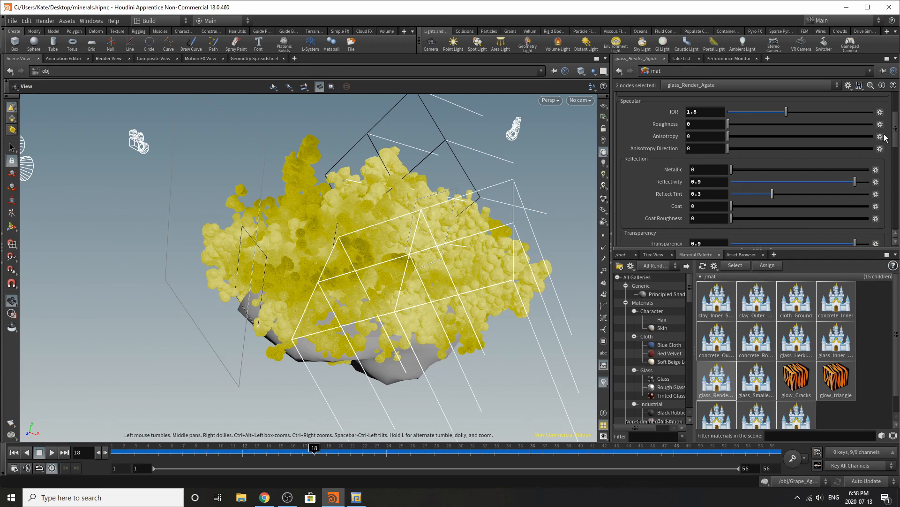
{"action": "left_click", "coordinate": [707, 112]}
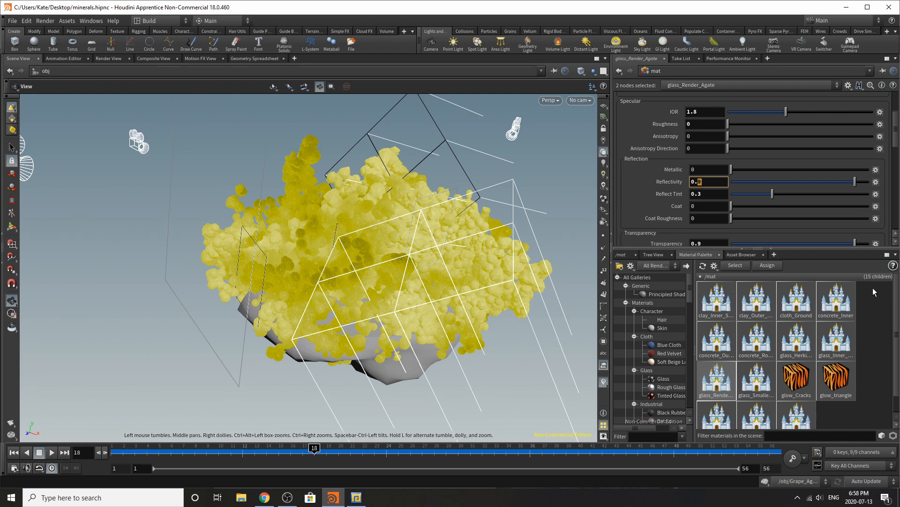
{"action": "mouse_move", "coordinate": [898, 287]}
{"action": "type", "text": "0.8"}
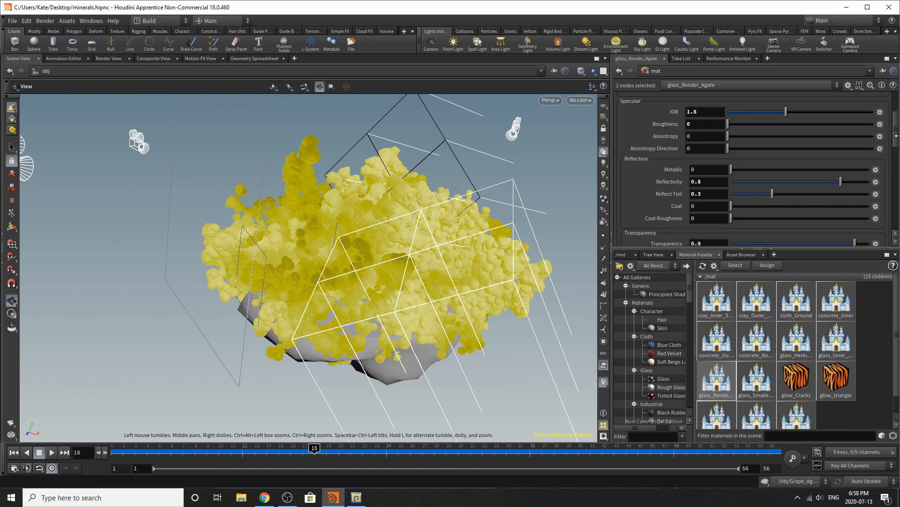
{"action": "scroll", "scroll_direction": "down", "scroll_amount": 3}
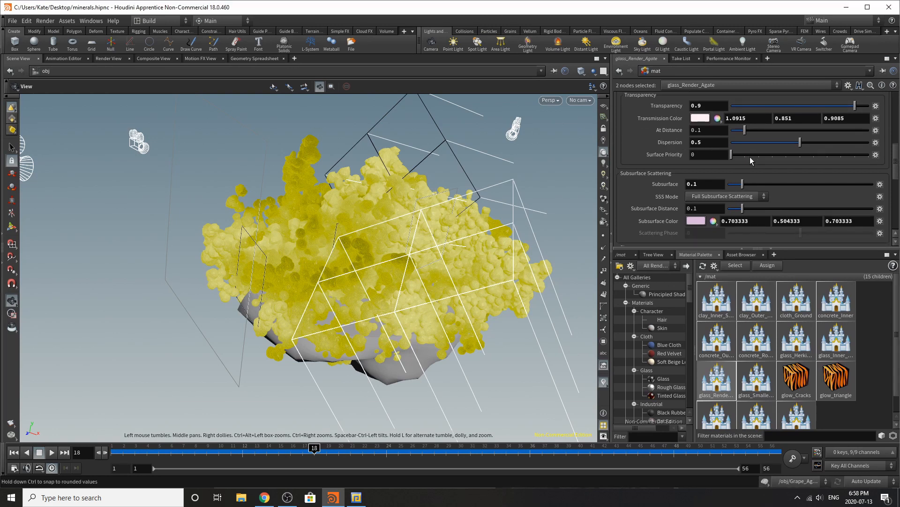
Review the Grape Agate article's purple quartz sphere photos in Chrome, then return to Houdini.
{"action": "left_click", "coordinate": [264, 497]}
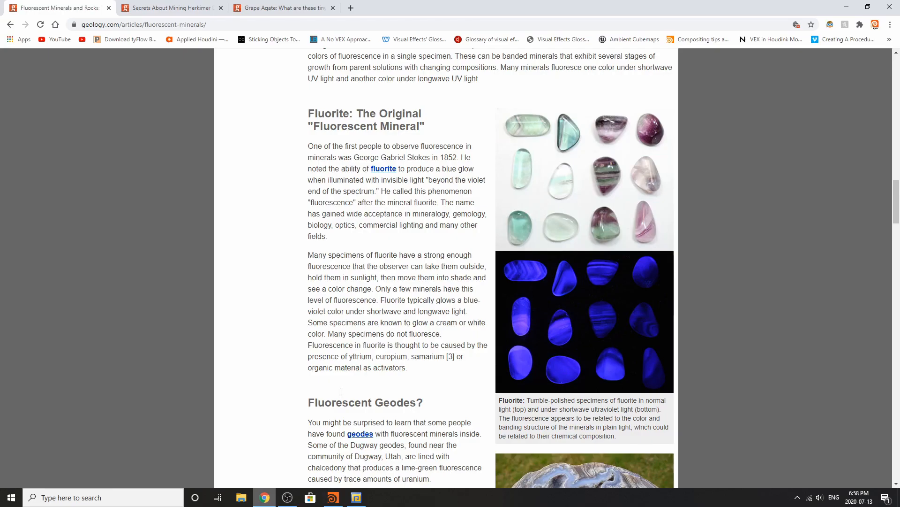
{"action": "left_click", "coordinate": [281, 7]}
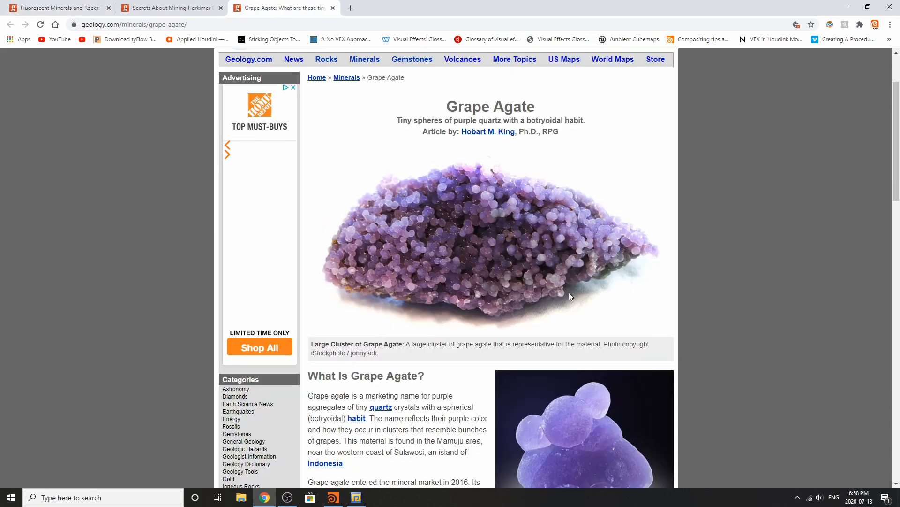
{"action": "scroll", "scroll_direction": "down", "scroll_amount": 3}
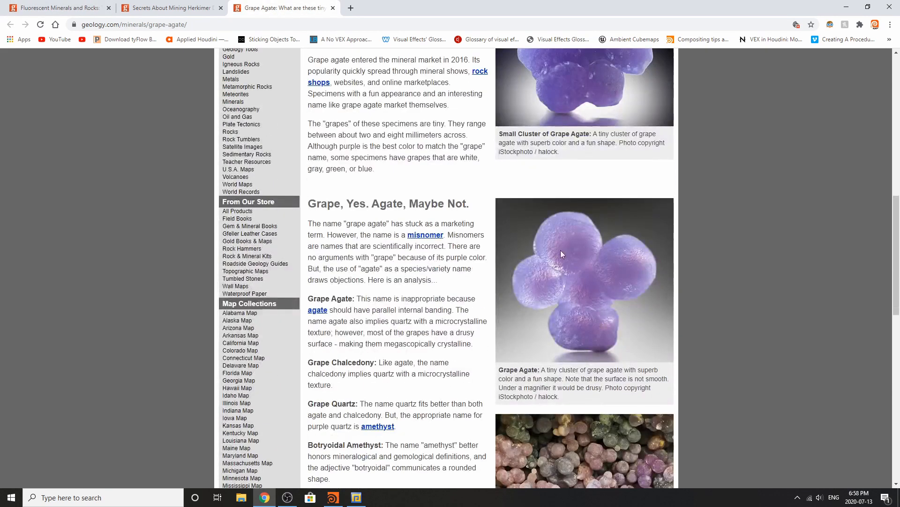
{"action": "mouse_move", "coordinate": [597, 319]}
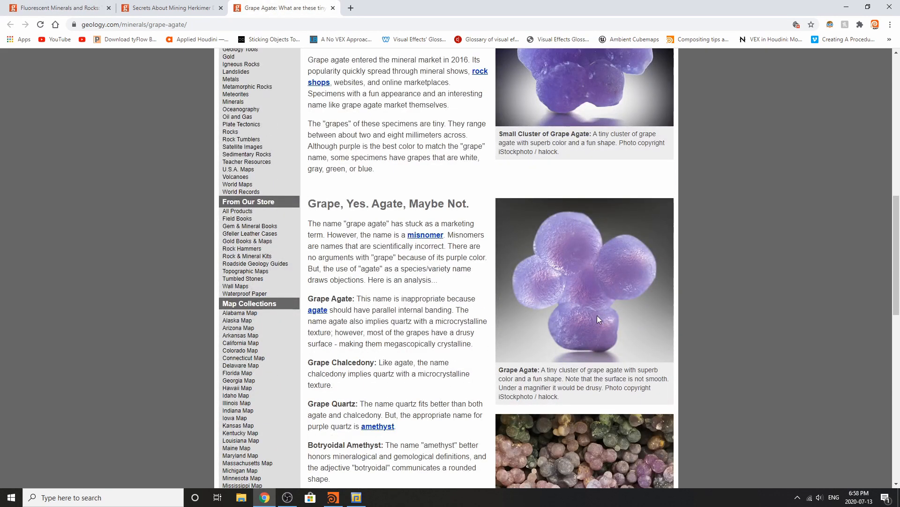
{"action": "scroll", "scroll_direction": "down", "scroll_amount": 3}
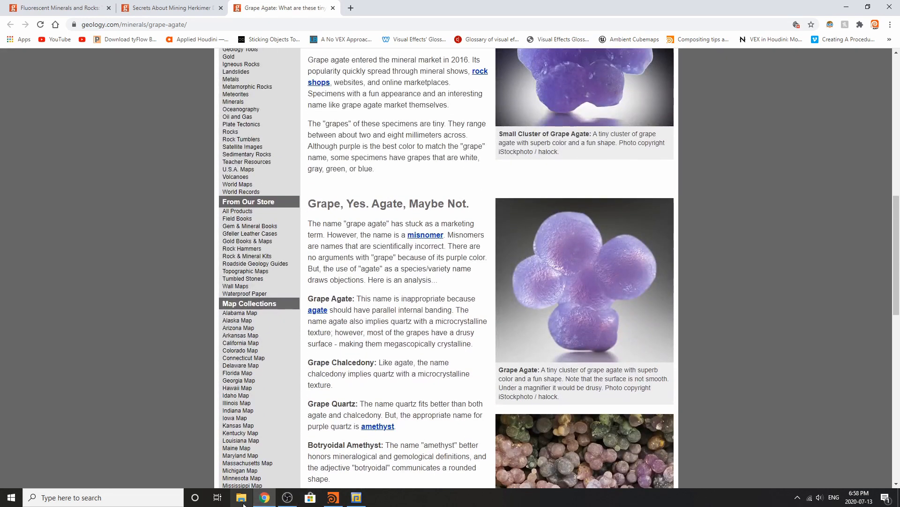
{"action": "left_click", "coordinate": [332, 497]}
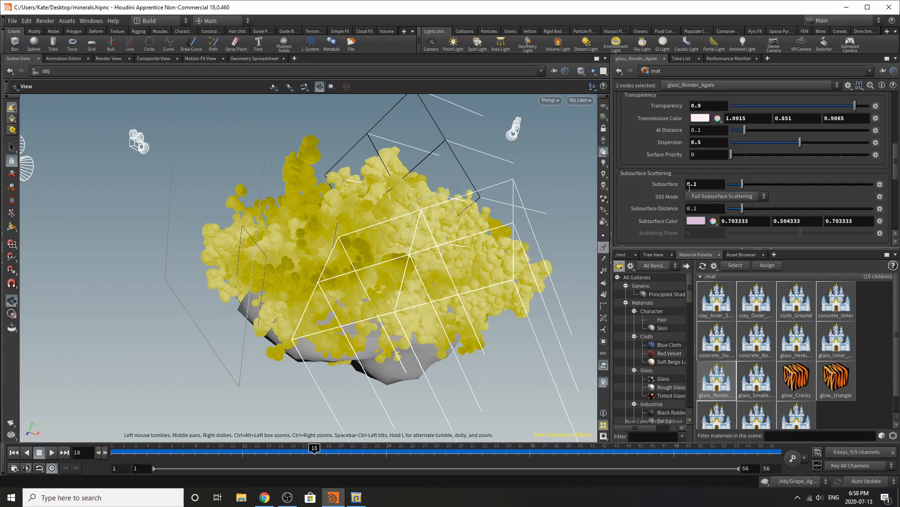
{"action": "mouse_move", "coordinate": [679, 233]}
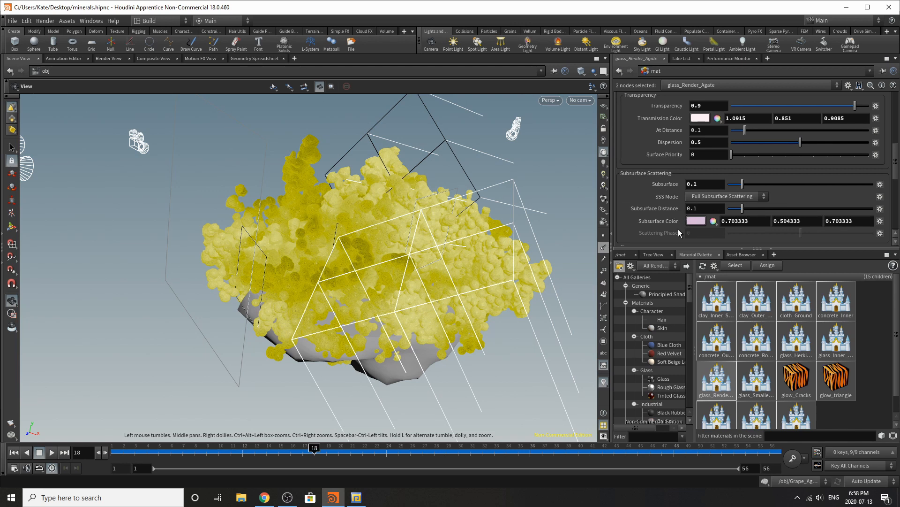
Review the glass shader's Emission, Opacity and Displacement settings, then select concrete_Rock_Base.
{"action": "scroll", "scroll_direction": "down", "scroll_amount": 3}
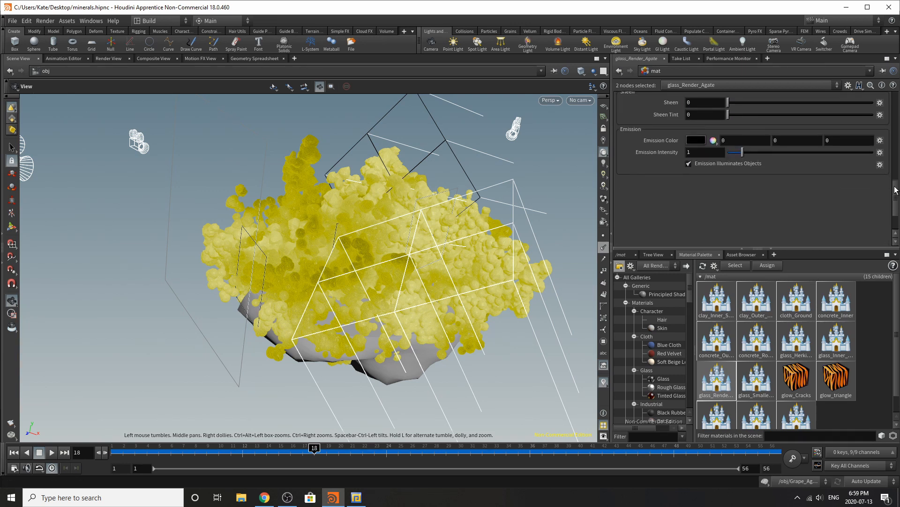
{"action": "left_click", "coordinate": [652, 98]}
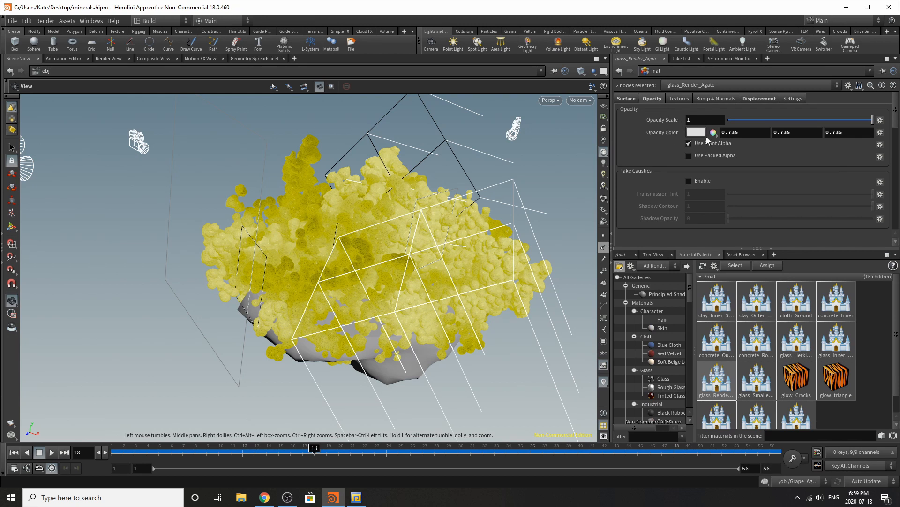
{"action": "mouse_move", "coordinate": [661, 132]}
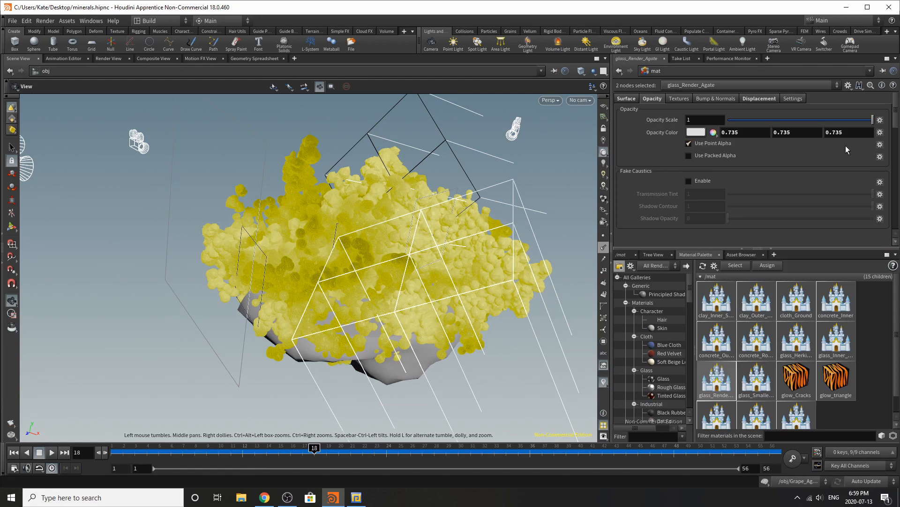
{"action": "left_click", "coordinate": [758, 99]}
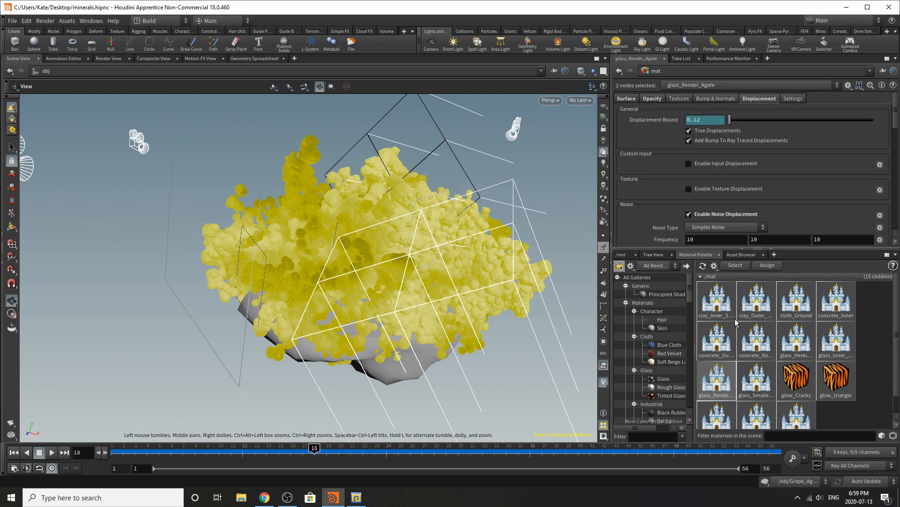
{"action": "left_click", "coordinate": [757, 338]}
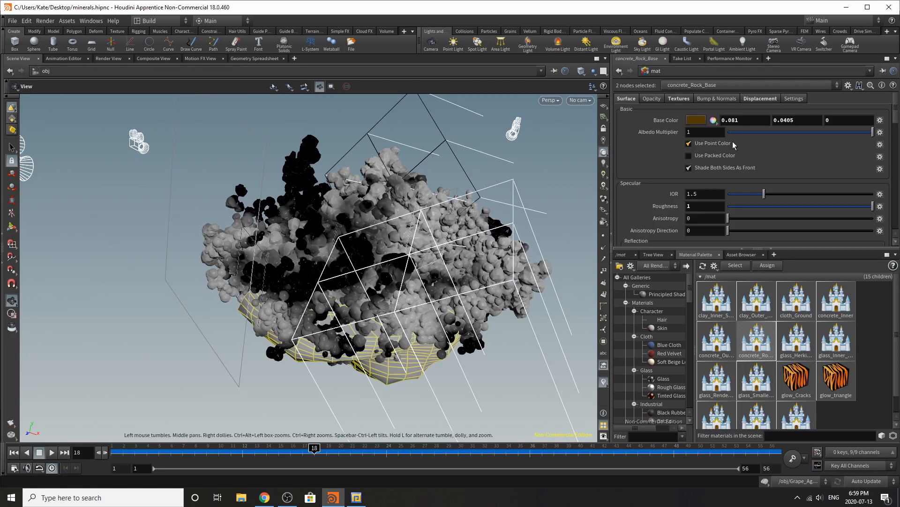
{"action": "mouse_move", "coordinate": [776, 122]}
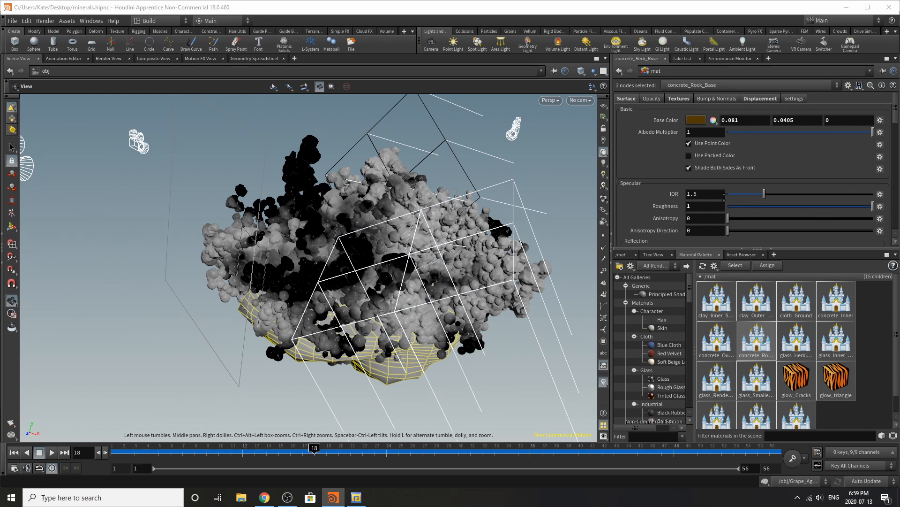
Review the concrete_Rock_Base material's Surface, Textures and height-map Displacement settings.
{"action": "scroll", "scroll_direction": "down", "scroll_amount": 3}
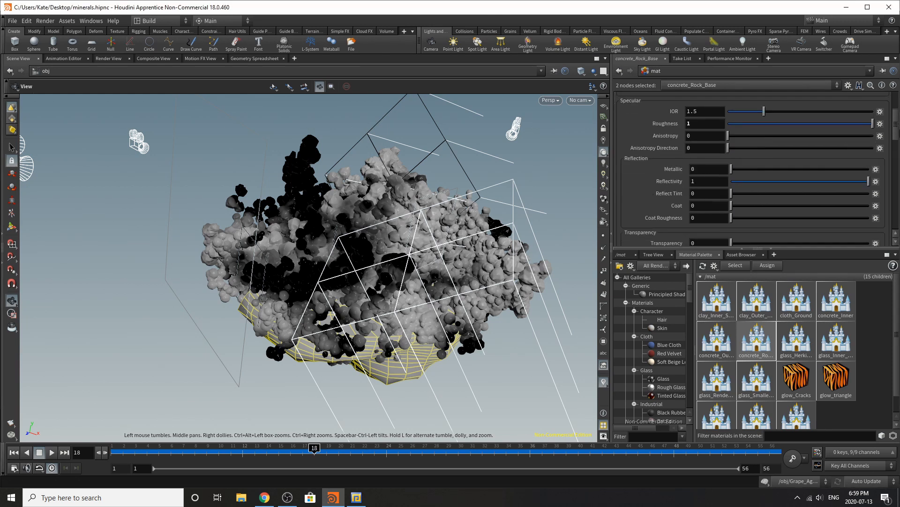
{"action": "scroll", "scroll_direction": "down", "scroll_amount": 3}
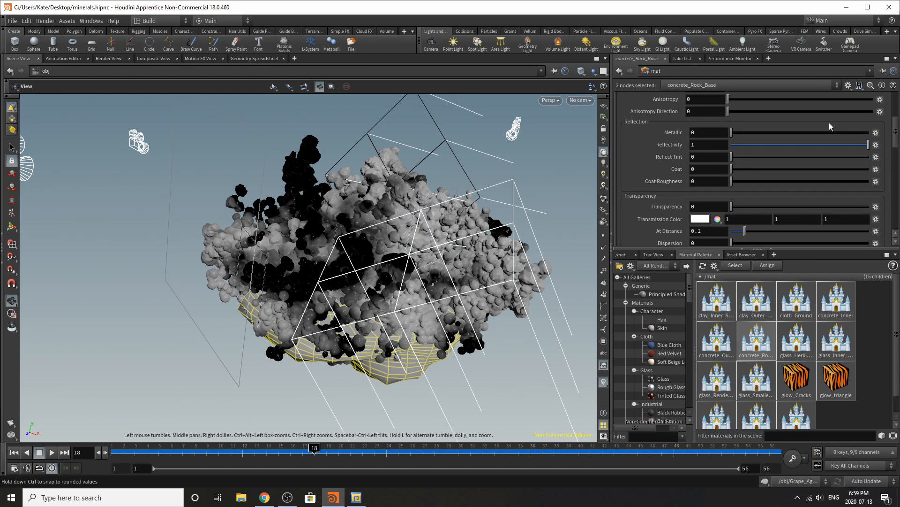
{"action": "scroll", "scroll_direction": "down", "scroll_amount": 3}
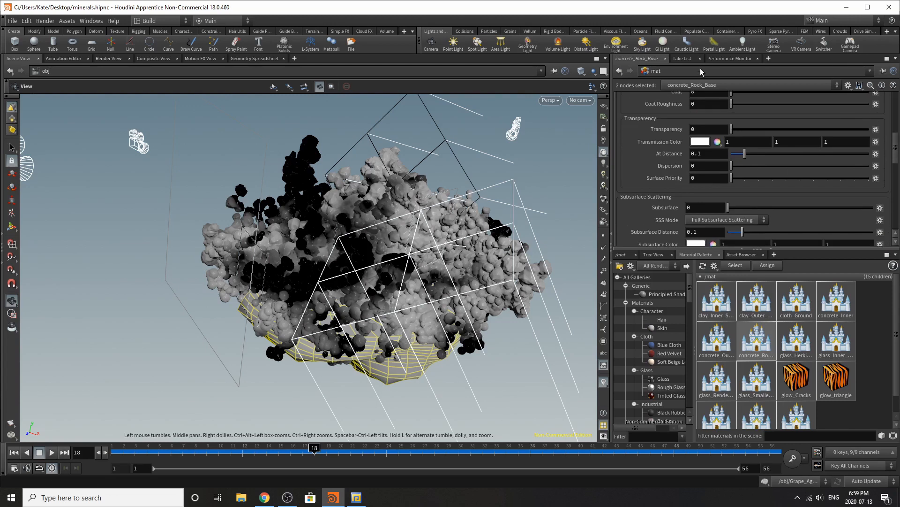
{"action": "left_click", "coordinate": [626, 98]}
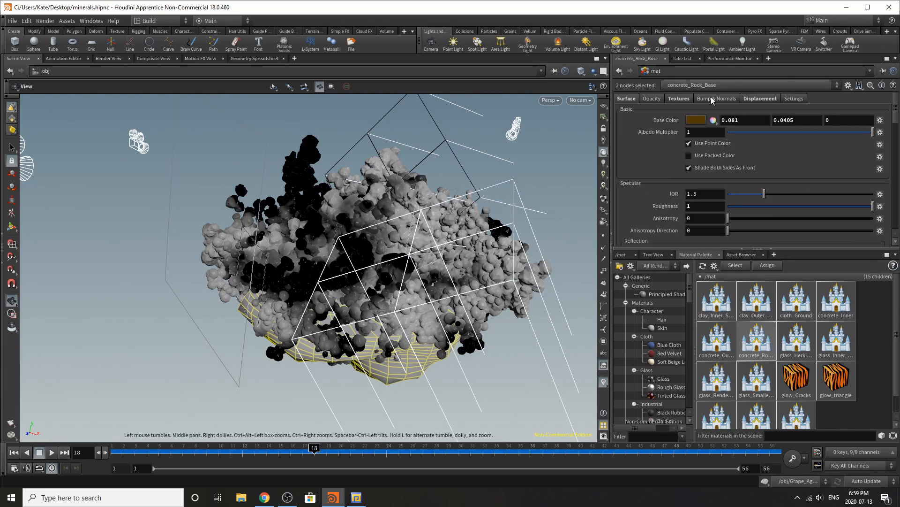
{"action": "left_click", "coordinate": [679, 99]}
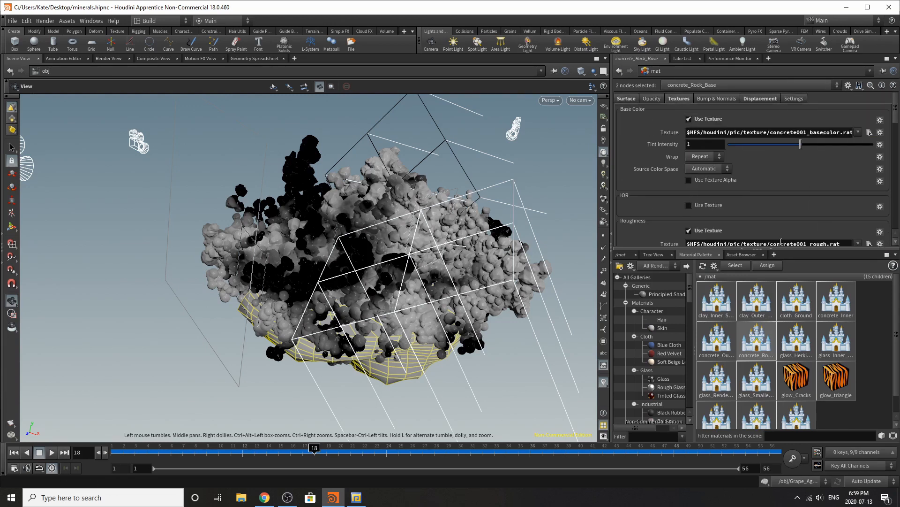
{"action": "mouse_move", "coordinate": [742, 226]}
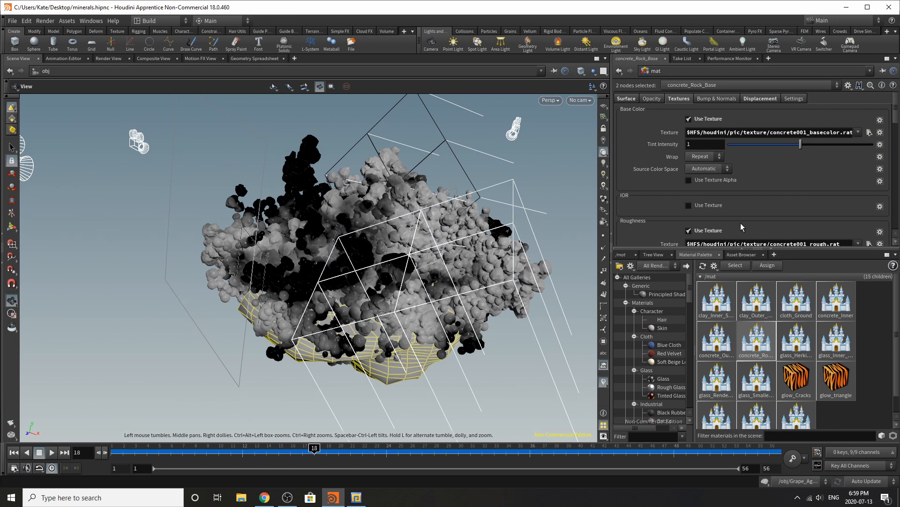
{"action": "left_click", "coordinate": [760, 99]}
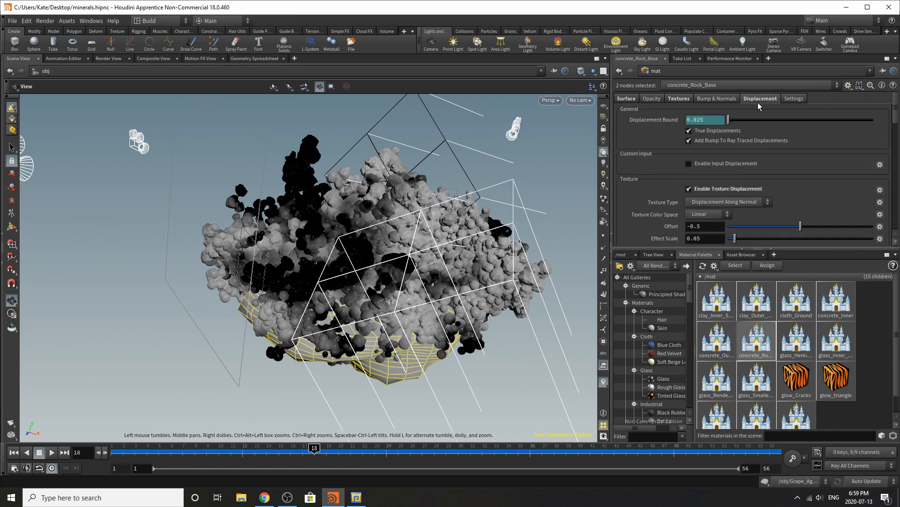
{"action": "scroll", "scroll_direction": "down", "scroll_amount": 3}
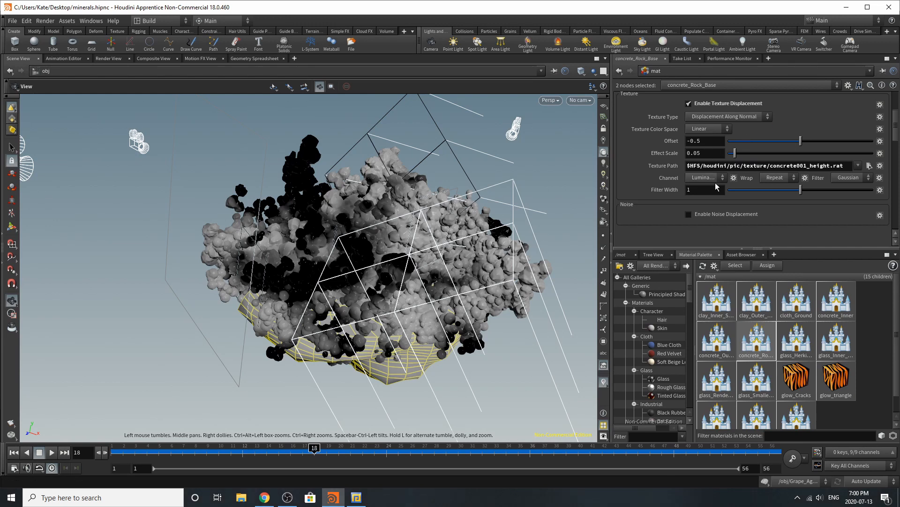
{"action": "mouse_move", "coordinate": [668, 177]}
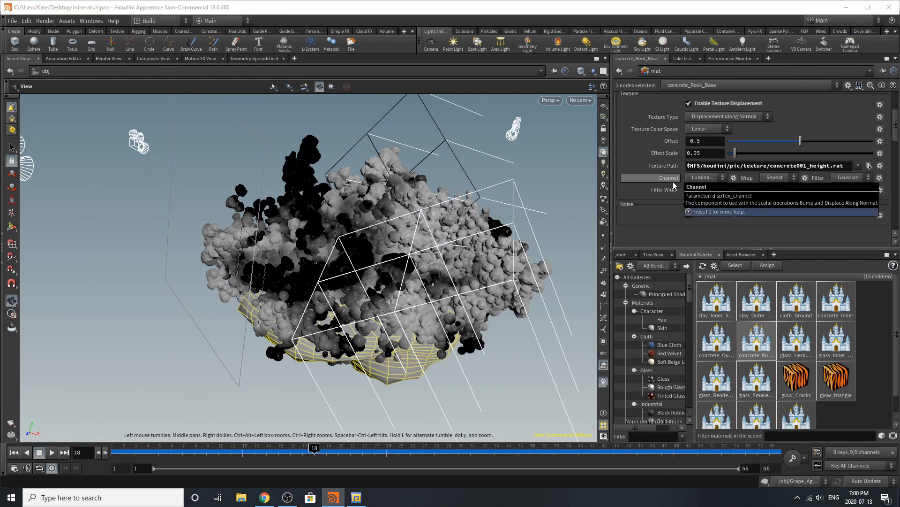
{"action": "left_click", "coordinate": [760, 99]}
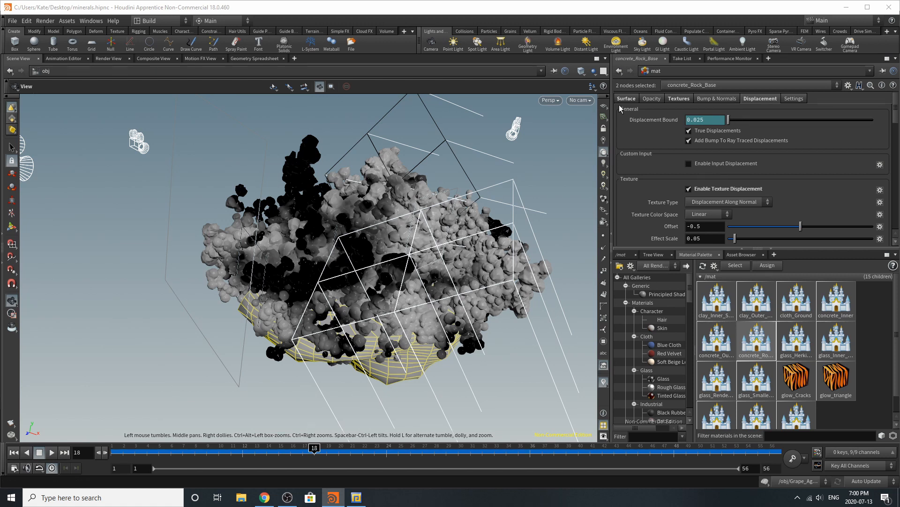
{"action": "left_click", "coordinate": [625, 99]}
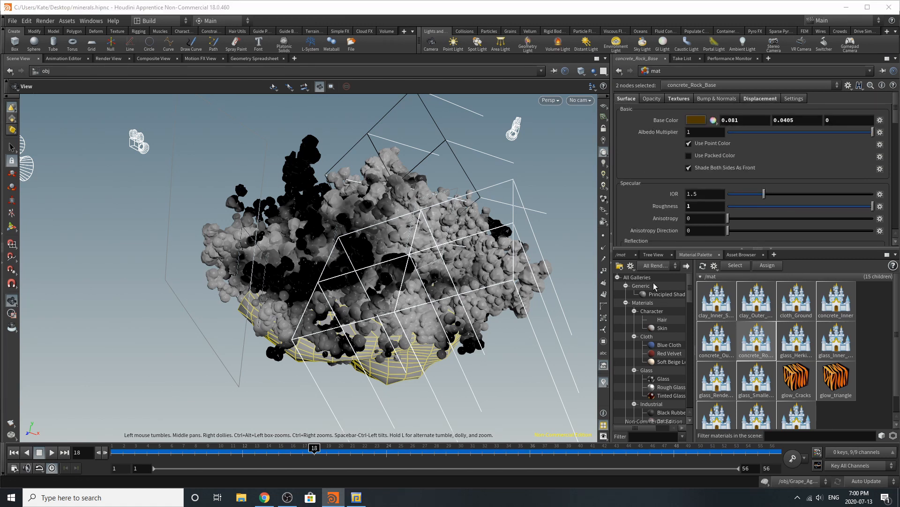
Jump the network view back to /obj via the network path menu.
{"action": "left_click", "coordinate": [645, 266]}
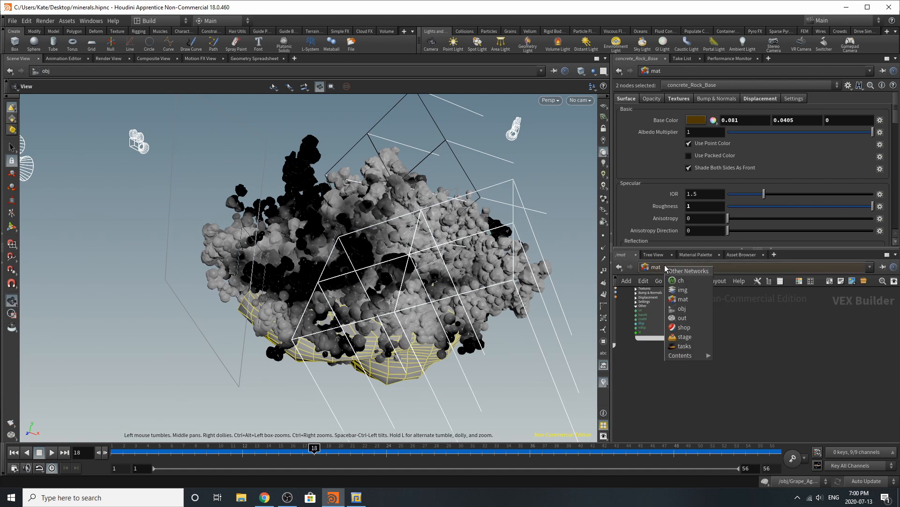
{"action": "left_click", "coordinate": [681, 309]}
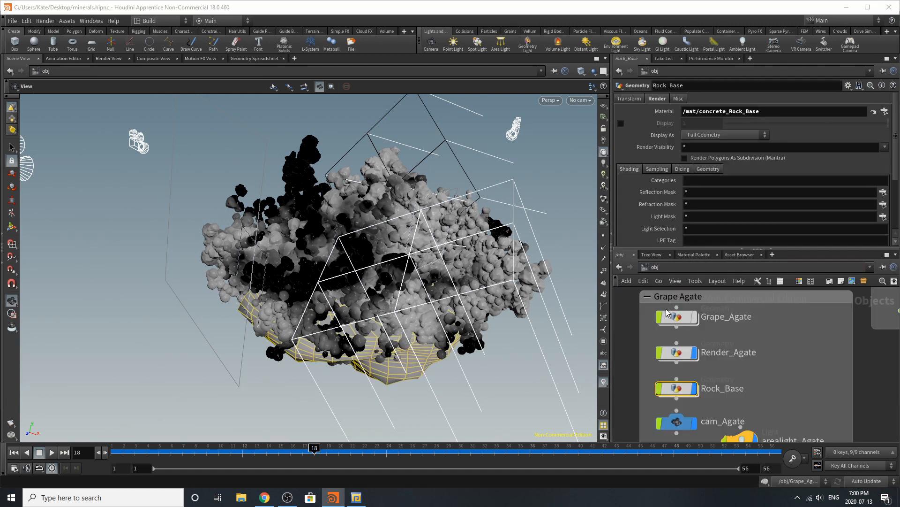
{"action": "scroll", "scroll_direction": "down", "scroll_amount": 3}
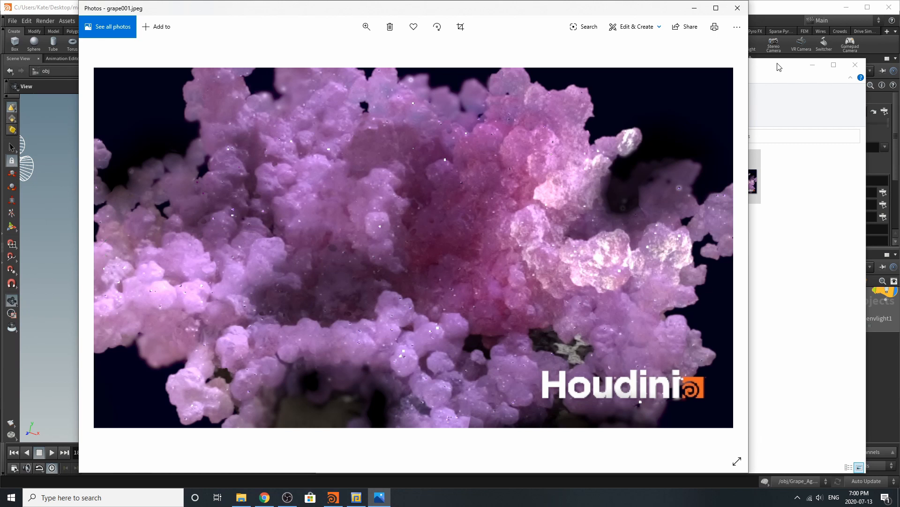
{"action": "mouse_move", "coordinate": [726, 267]}
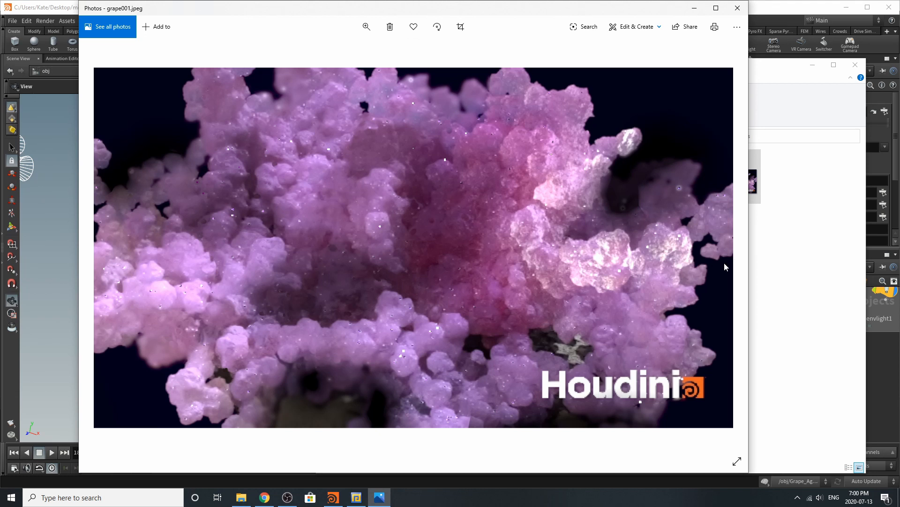
{"action": "mouse_move", "coordinate": [538, 378]}
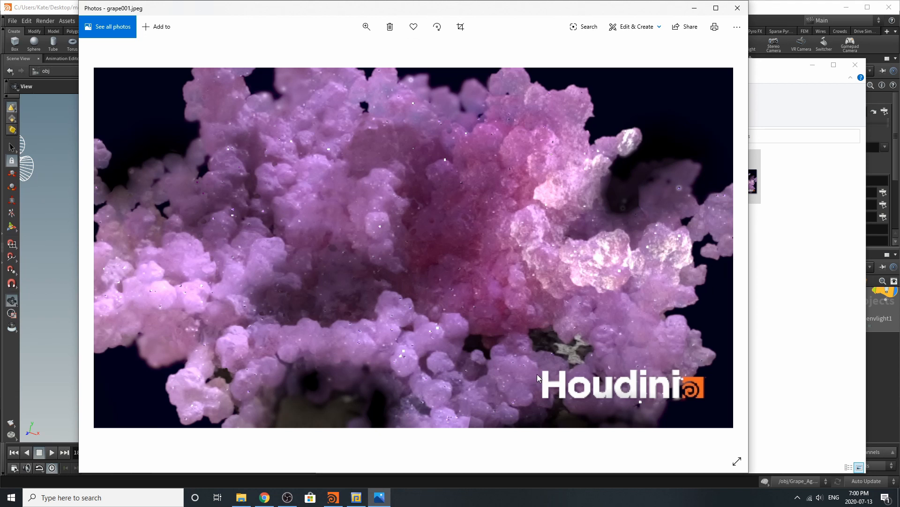
{"action": "mouse_move", "coordinate": [556, 194]}
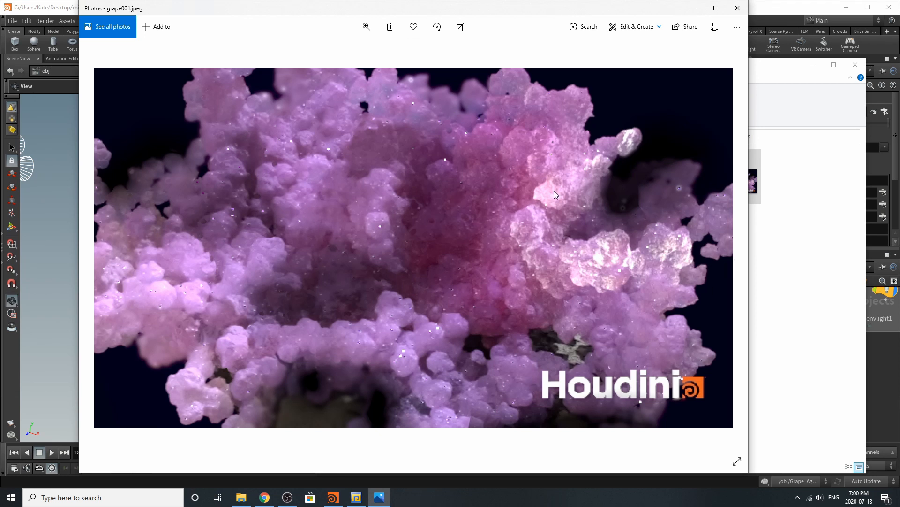
{"action": "mouse_move", "coordinate": [253, 377]}
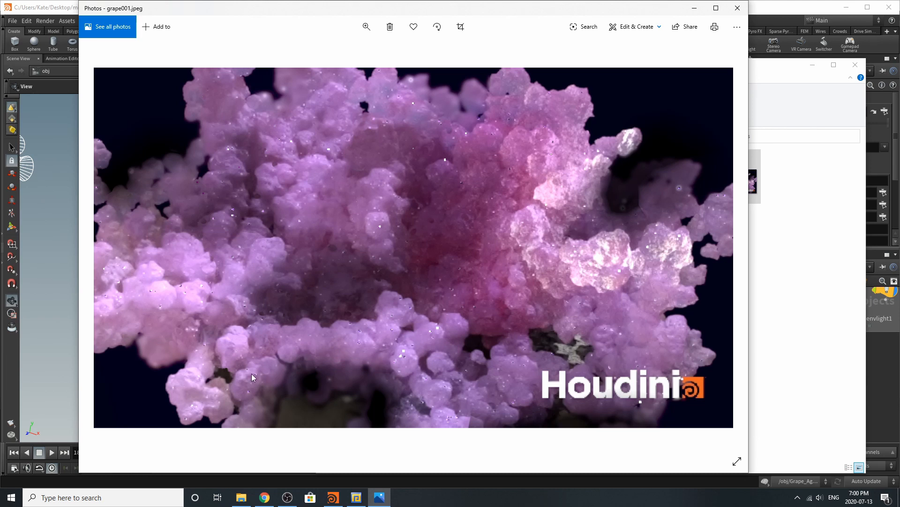
{"action": "left_click", "coordinate": [332, 498]}
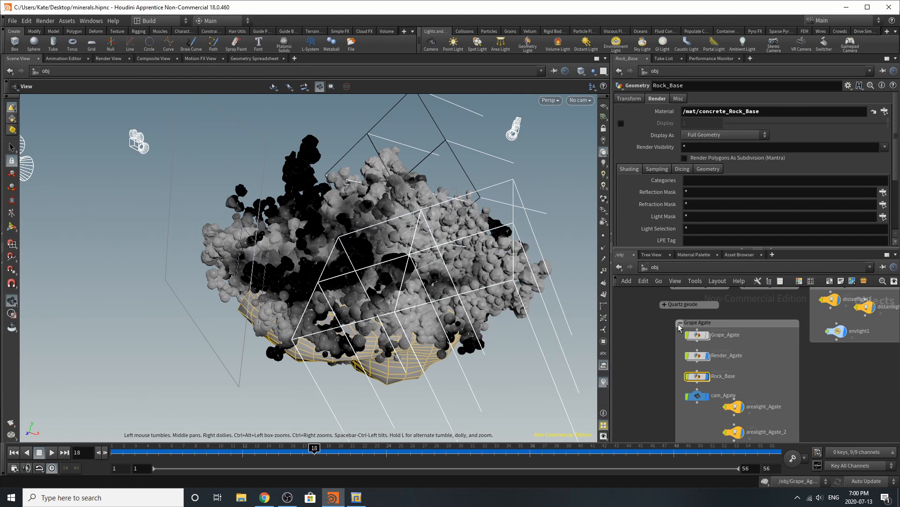
Collapse the Grape Agate network box of nodes.
{"action": "left_click", "coordinate": [680, 322]}
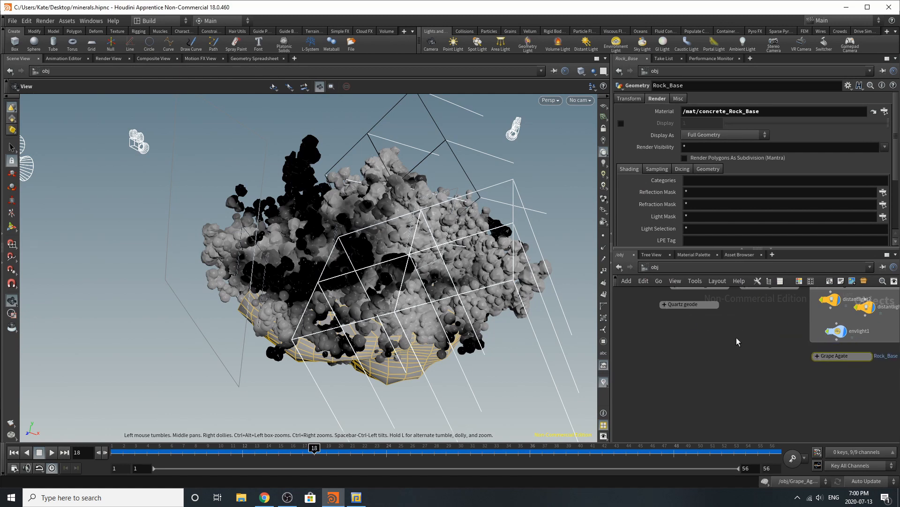
{"action": "left_click", "coordinate": [665, 304]}
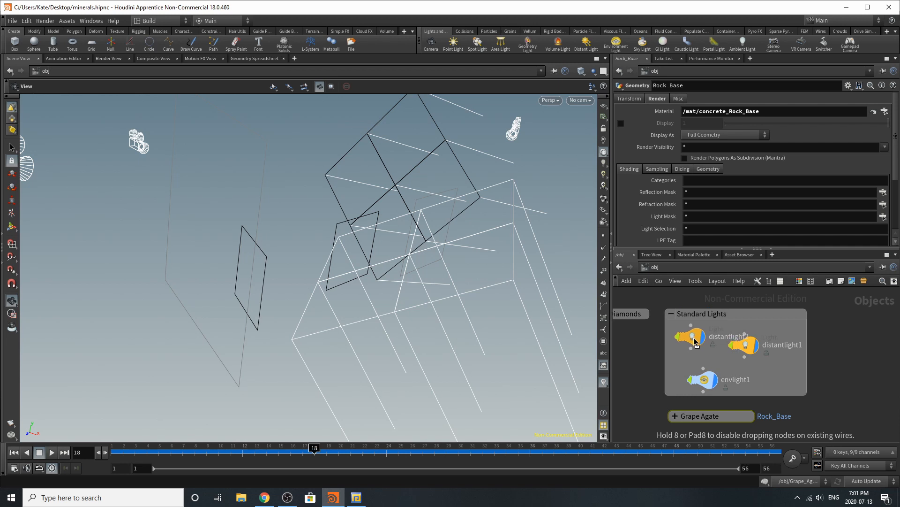
Inspect the Light and Transform settings of distantlight2, distantlight1 and envlight1.
{"action": "left_click", "coordinate": [691, 337]}
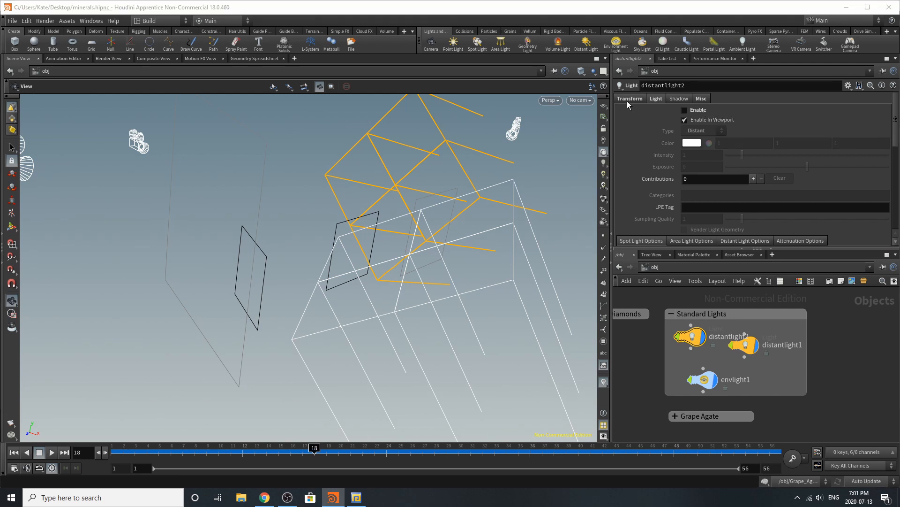
{"action": "left_click", "coordinate": [629, 98]}
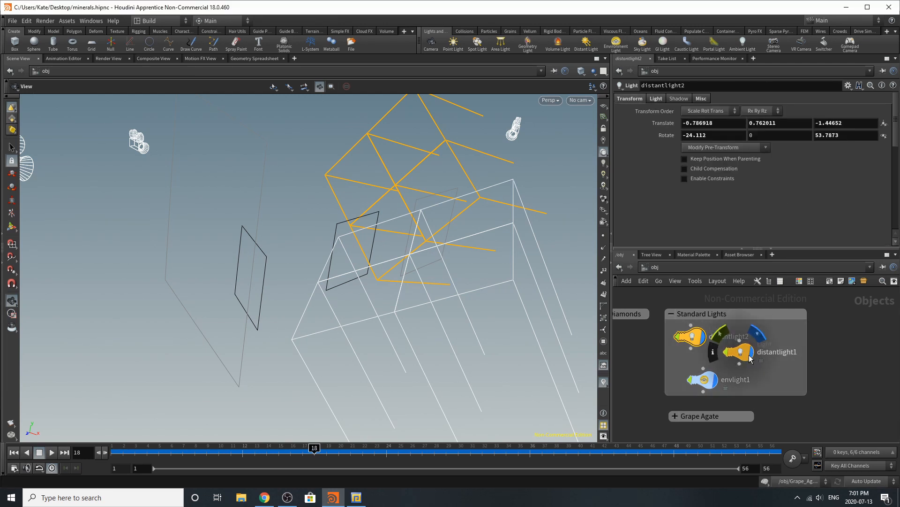
{"action": "left_click", "coordinate": [741, 351]}
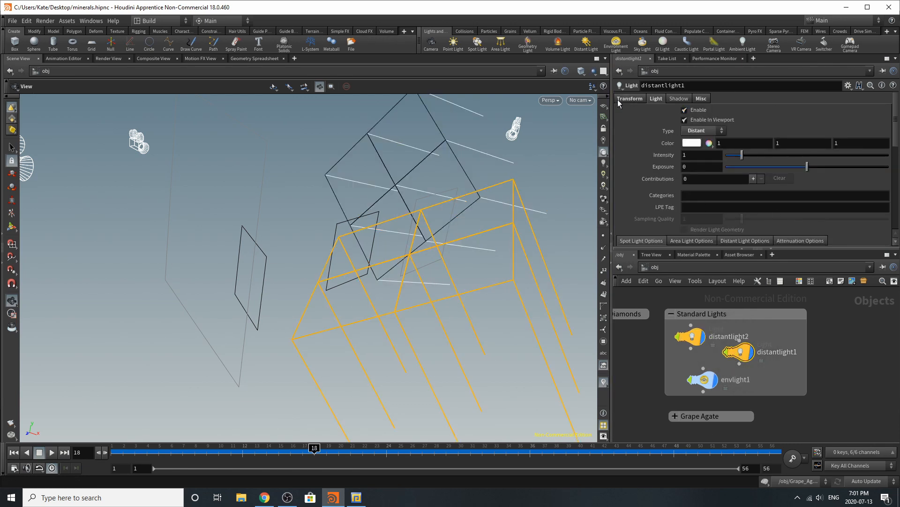
{"action": "left_click", "coordinate": [629, 99]}
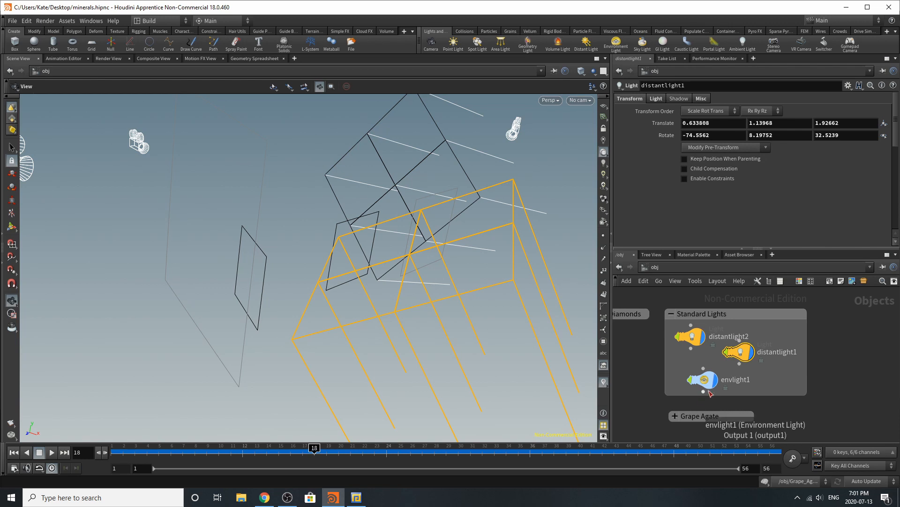
{"action": "left_click", "coordinate": [703, 379]}
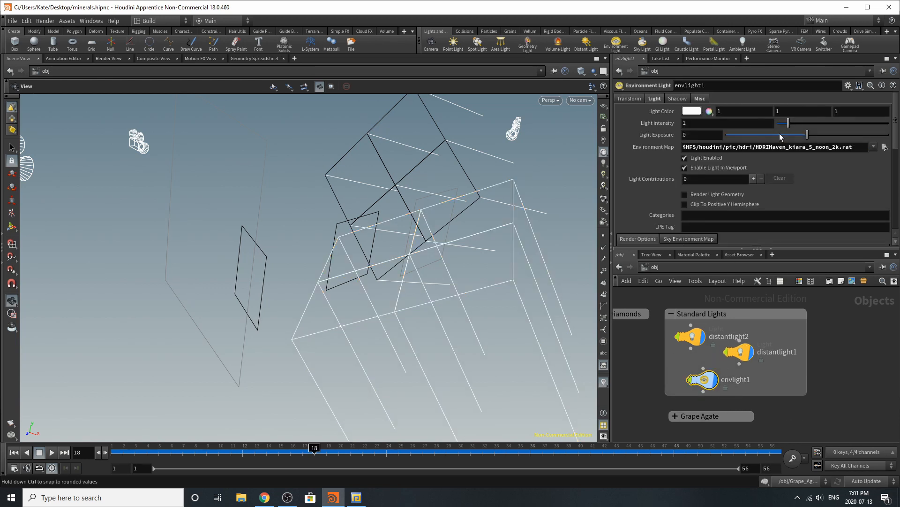
{"action": "mouse_move", "coordinate": [776, 158]}
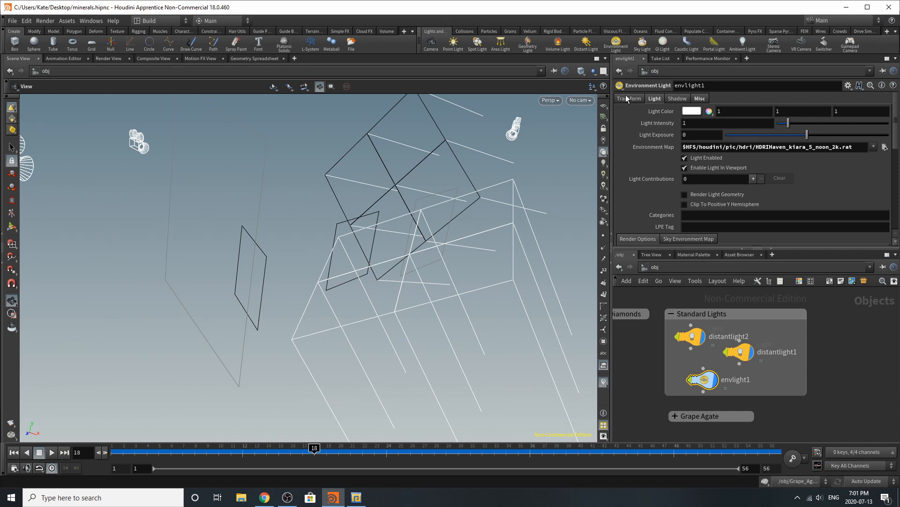
{"action": "left_click", "coordinate": [628, 98]}
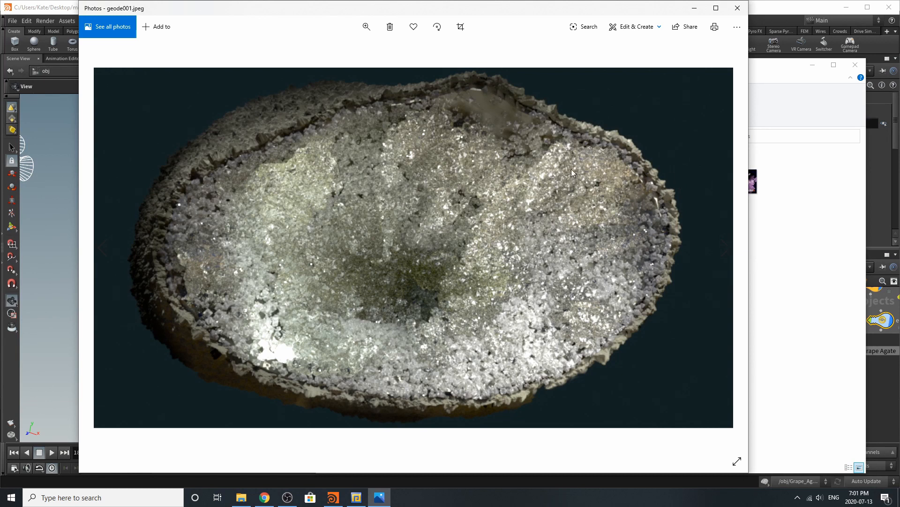
{"action": "mouse_move", "coordinate": [523, 367]}
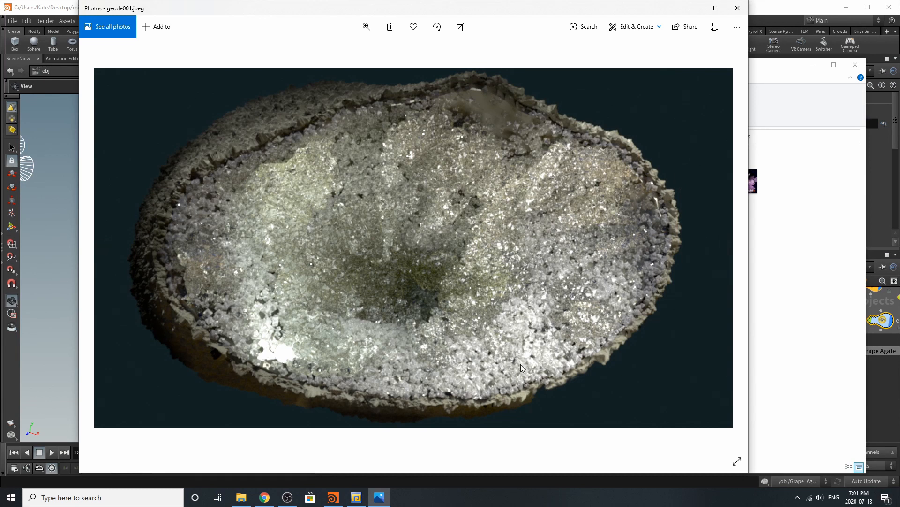
{"action": "mouse_move", "coordinate": [637, 177]}
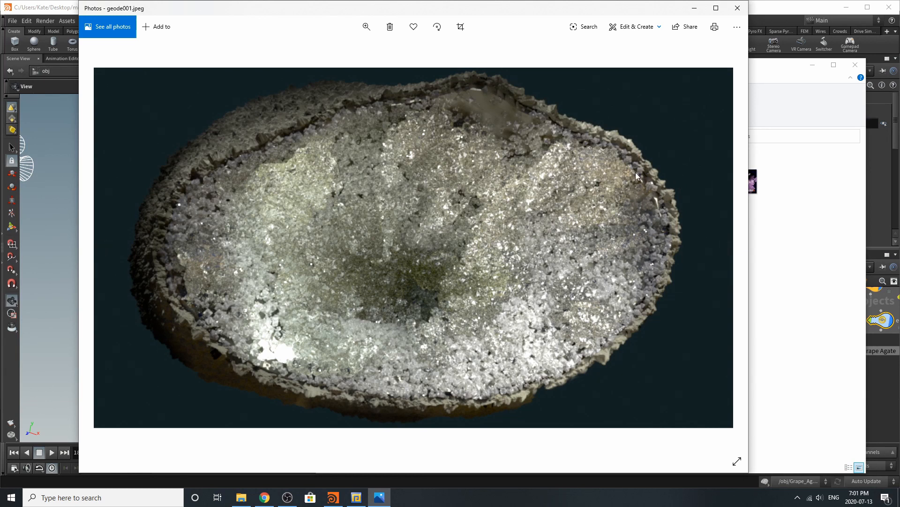
{"action": "mouse_move", "coordinate": [660, 211]}
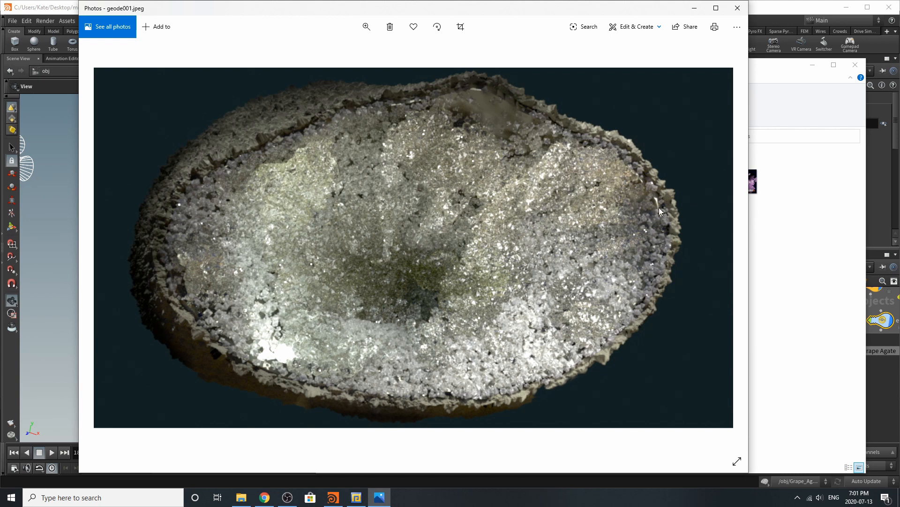
{"action": "mouse_move", "coordinate": [660, 207]}
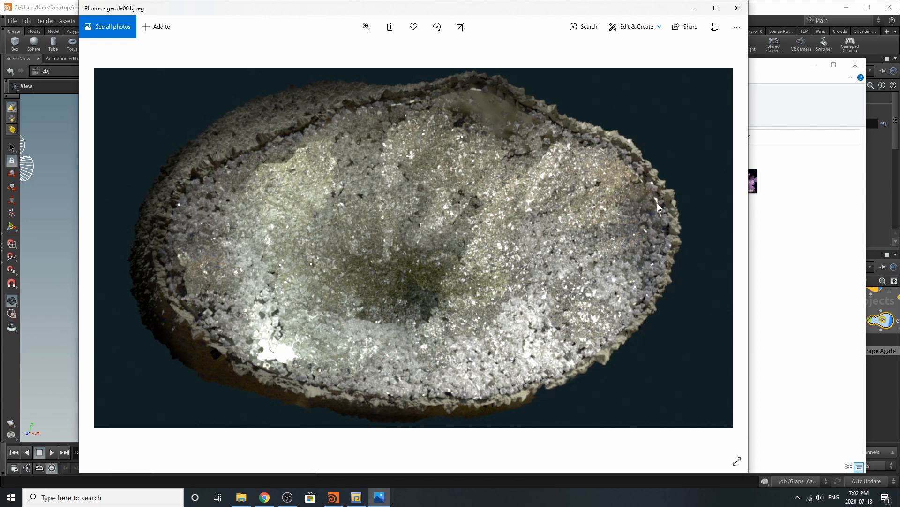
{"action": "mouse_move", "coordinate": [645, 275]}
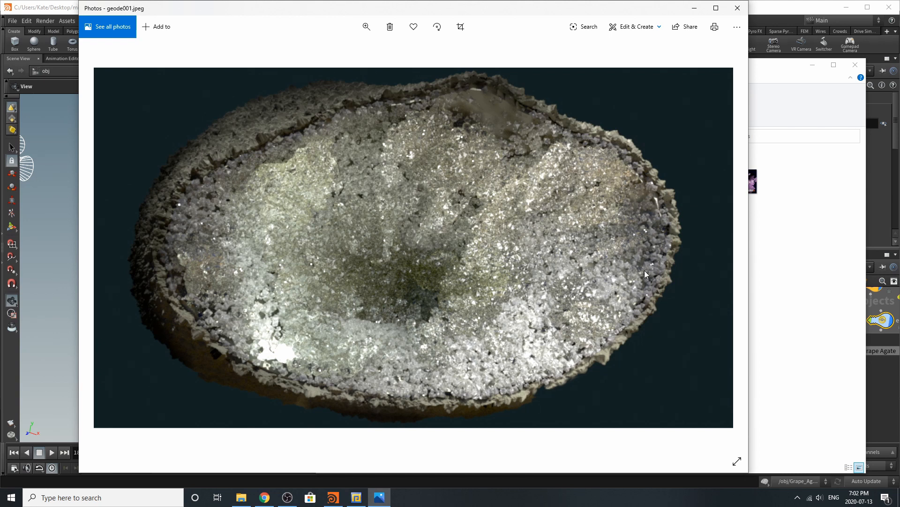
{"action": "mouse_move", "coordinate": [539, 151]}
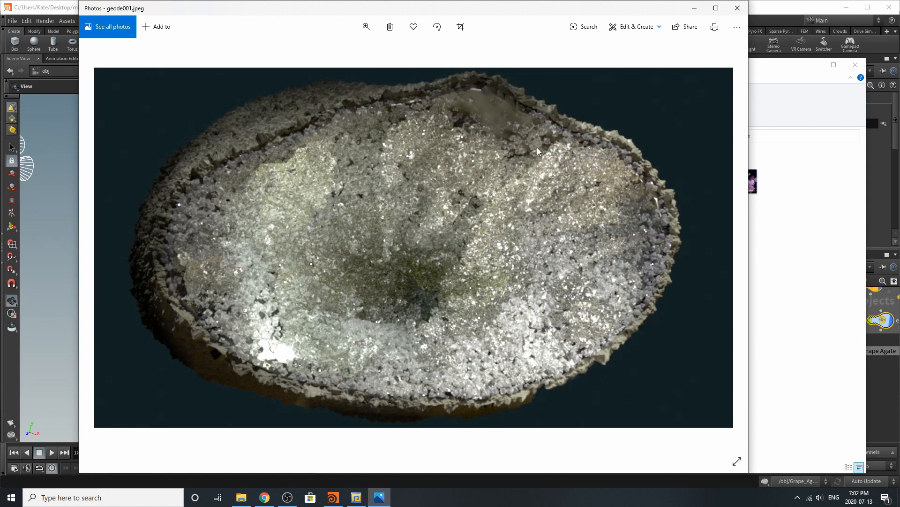
{"action": "mouse_move", "coordinate": [409, 172]}
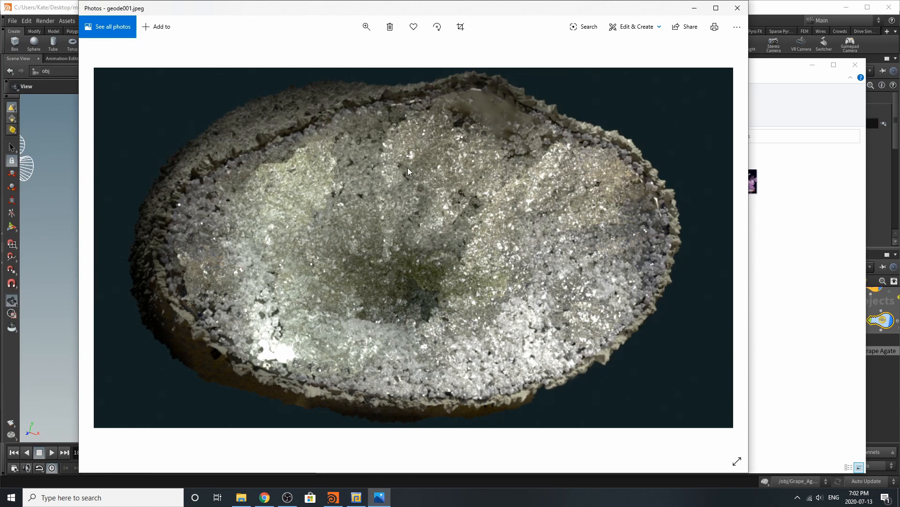
{"action": "mouse_move", "coordinate": [223, 189]}
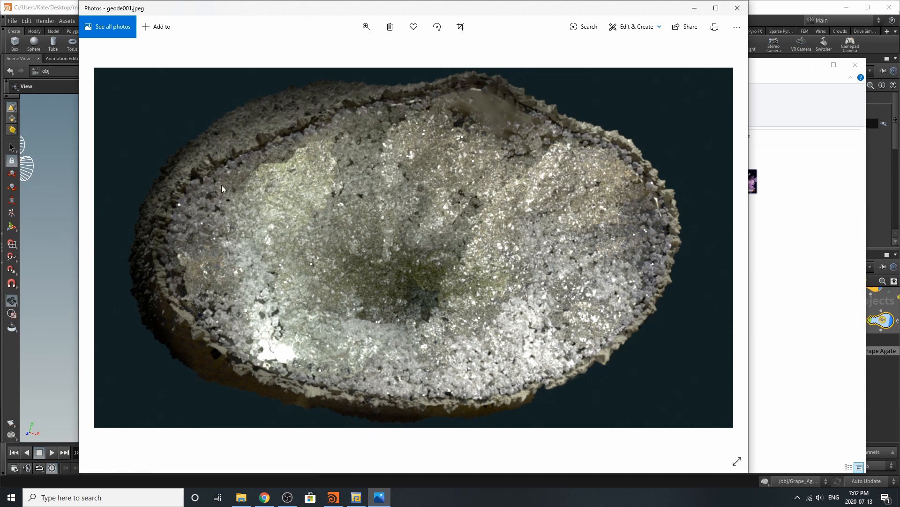
{"action": "mouse_move", "coordinate": [317, 384]}
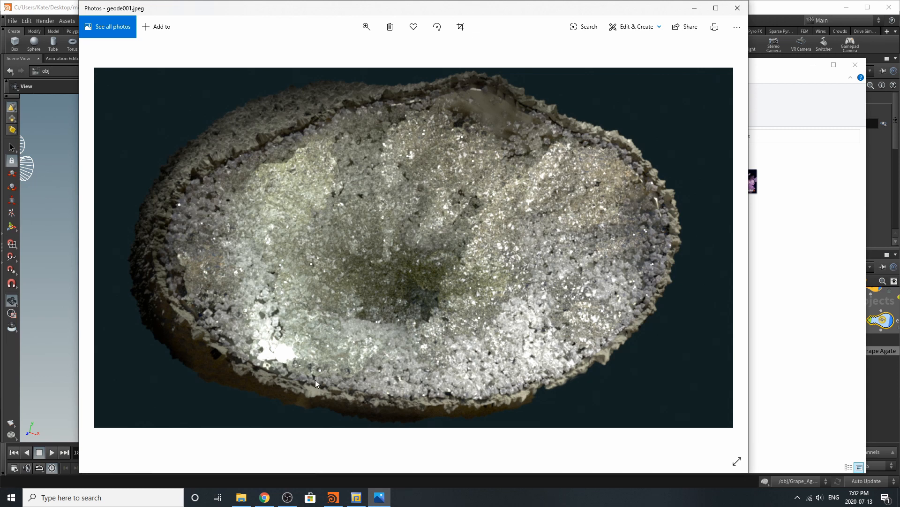
{"action": "mouse_move", "coordinate": [545, 89]}
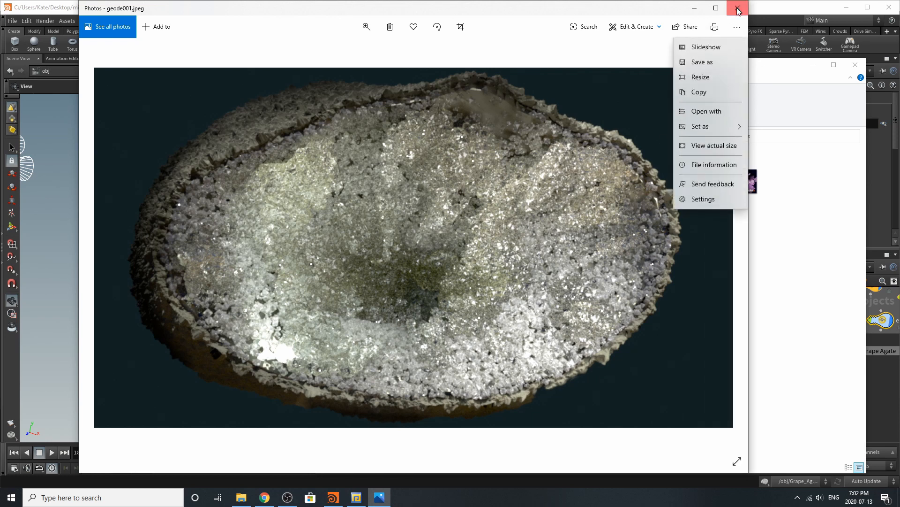
Close the geode001 reference render in Photos to return to the Houdini scene.
{"action": "left_click", "coordinate": [738, 8]}
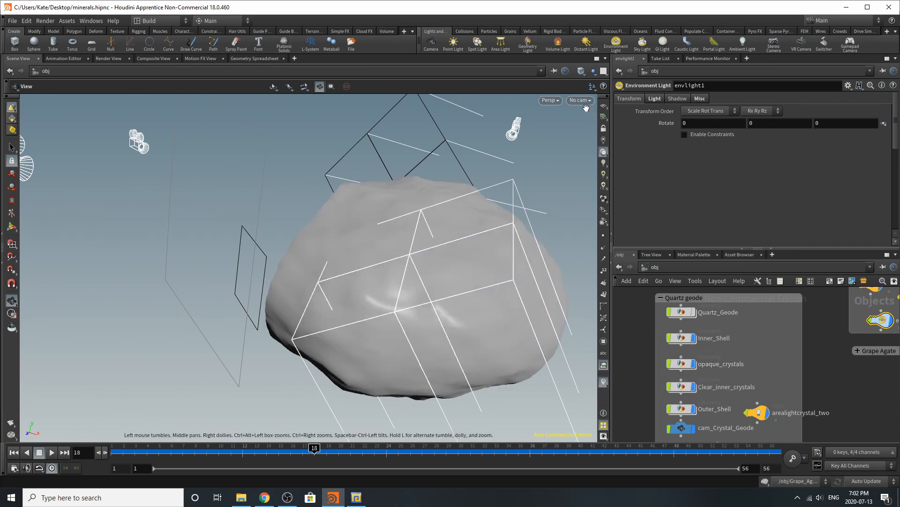
Look through cam_Crystal_Geode, then dive into Quartz_Geode and select its starting sphere1.
{"action": "left_click", "coordinate": [579, 100]}
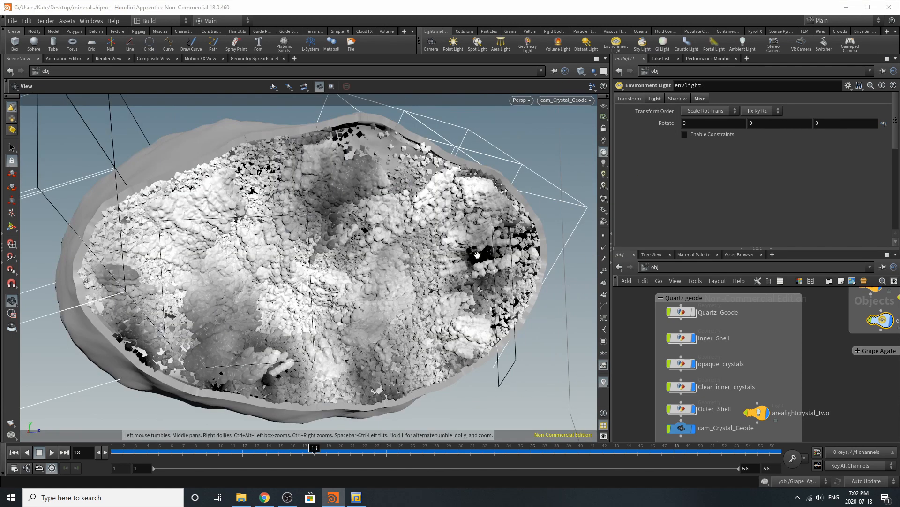
{"action": "left_click", "coordinate": [718, 312]}
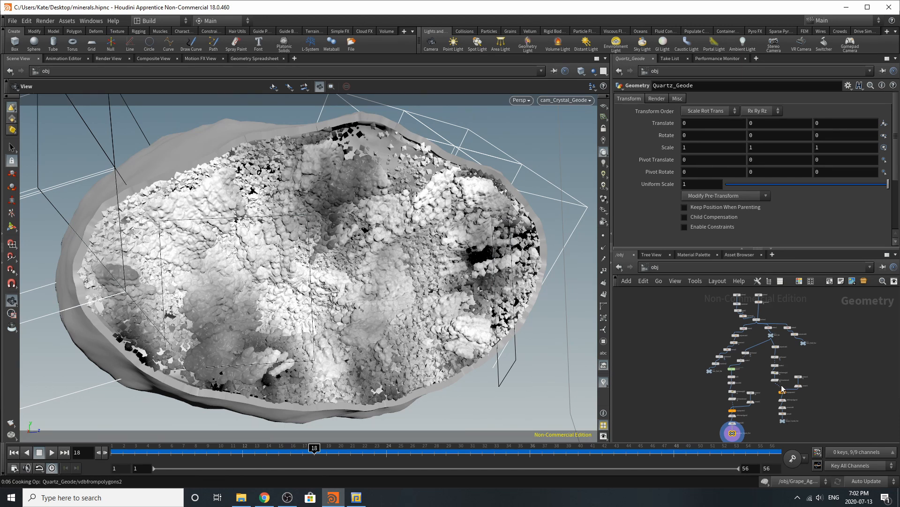
{"action": "left_click", "coordinate": [767, 335]}
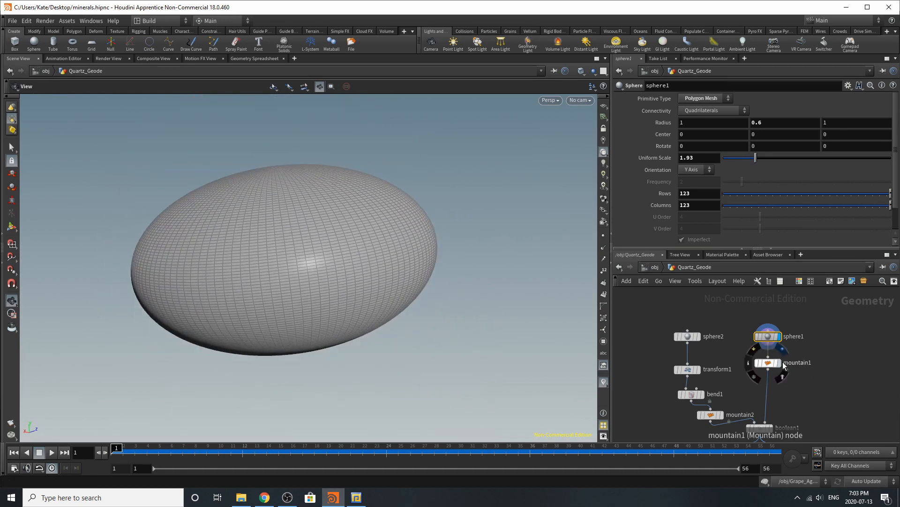
Show the mountain-deformed sphere, the second sphere's offset and the boolean subtraction result.
{"action": "left_click", "coordinate": [767, 362]}
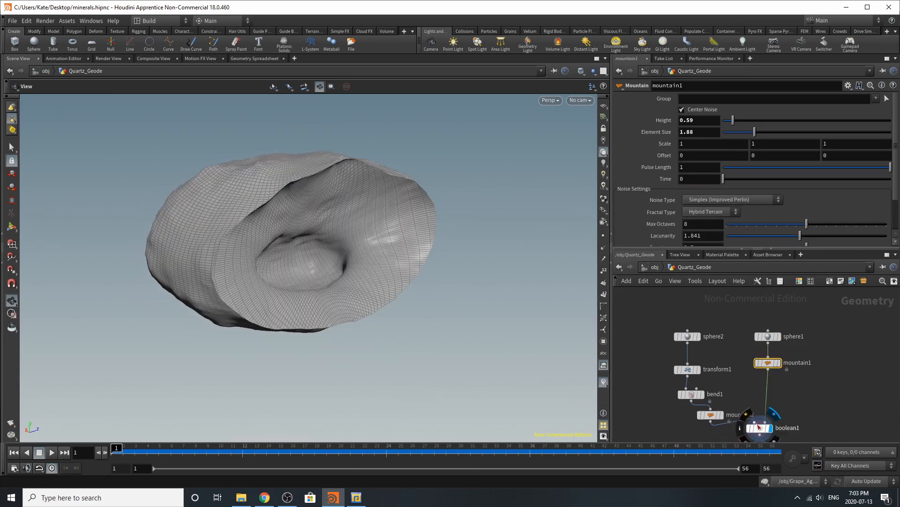
{"action": "left_click", "coordinate": [760, 428]}
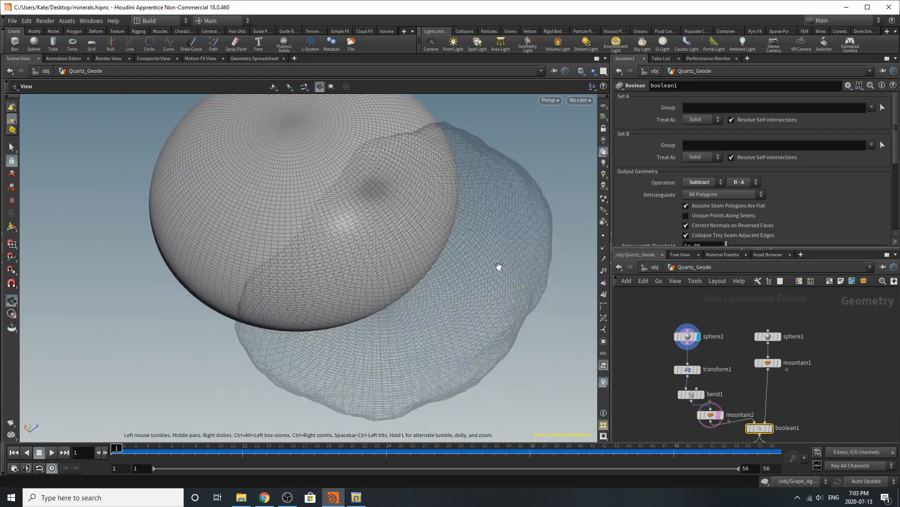
{"action": "left_click", "coordinate": [688, 368]}
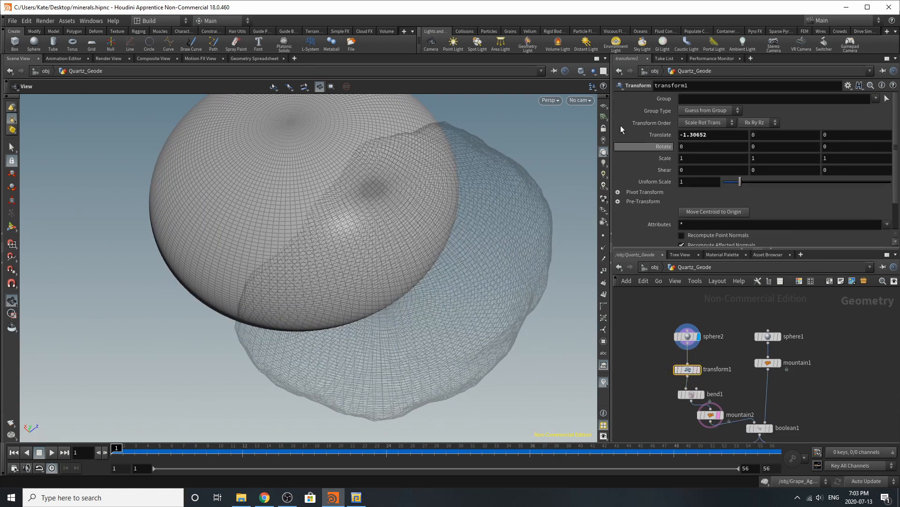
{"action": "mouse_move", "coordinate": [529, 325]}
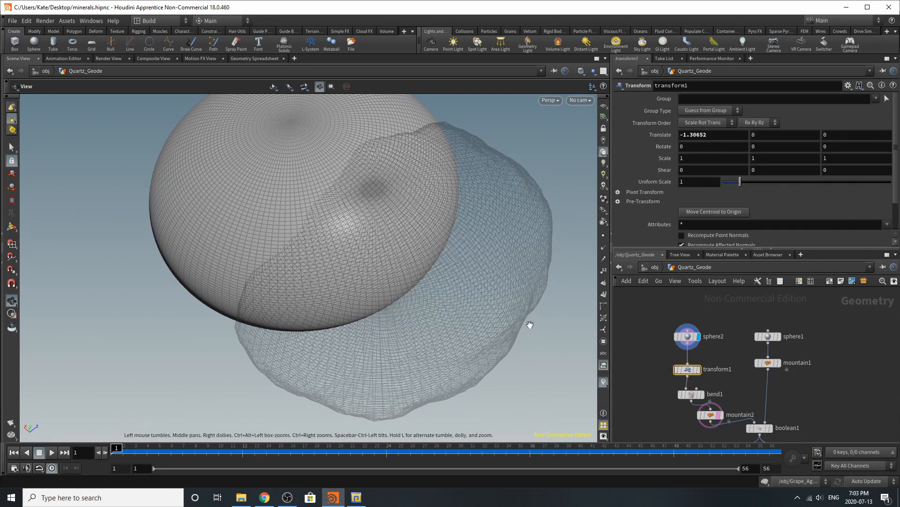
{"action": "left_click", "coordinate": [692, 393]}
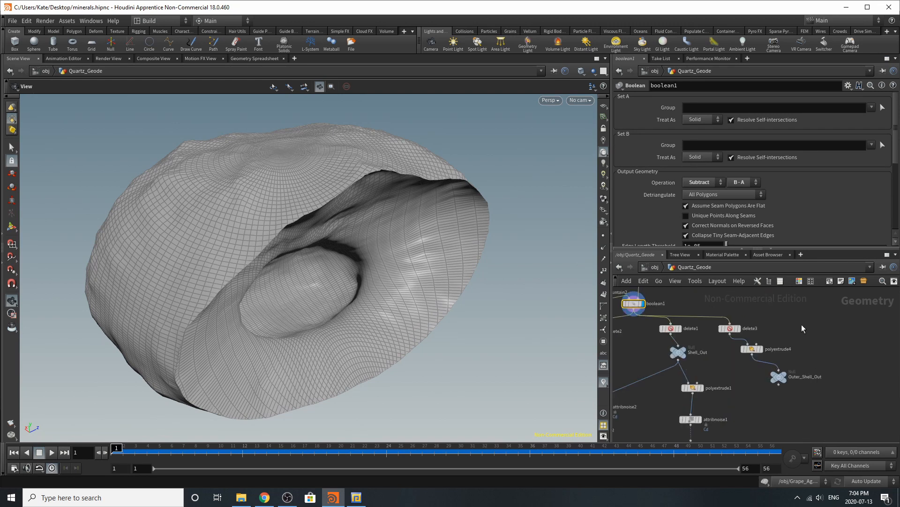
{"action": "mouse_move", "coordinate": [741, 346]}
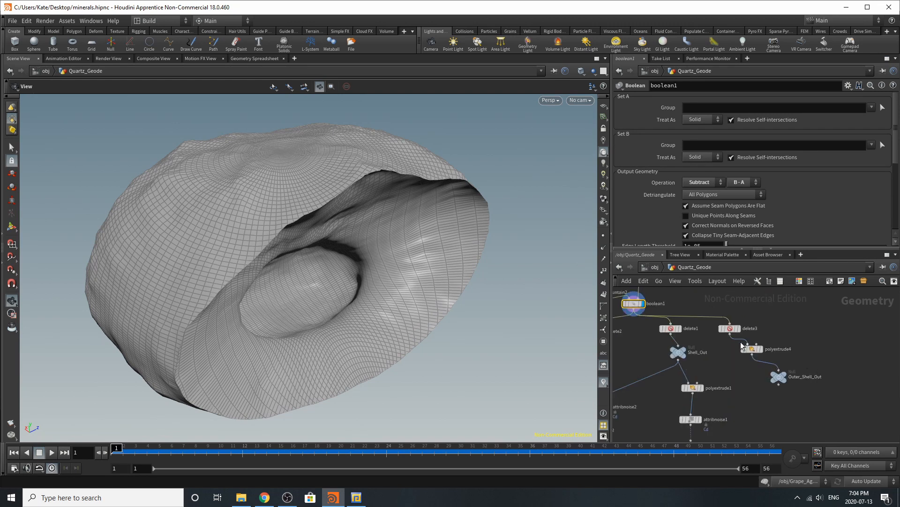
Display the split-off shell half, its delete3 groups and the polyextrude4-thickened outer shell up to Outer_Shell_Out.
{"action": "left_click", "coordinate": [631, 303]}
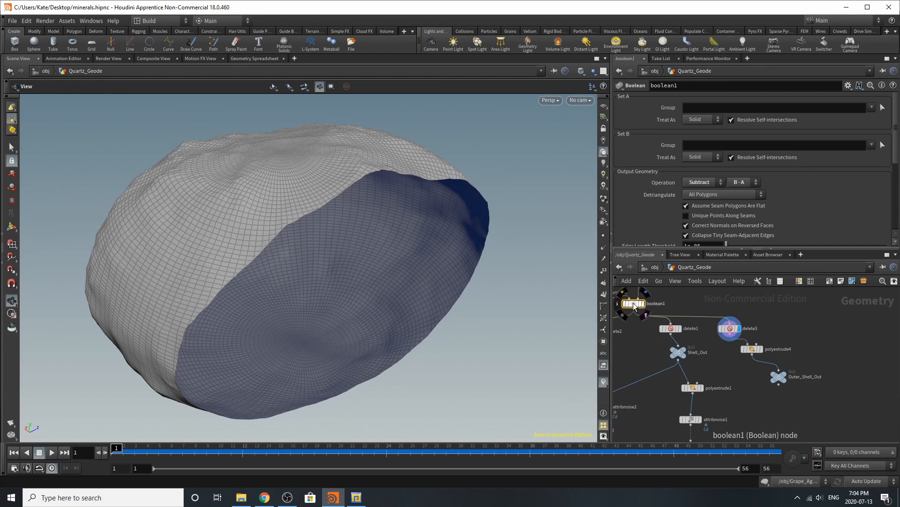
{"action": "scroll", "scroll_direction": "down", "scroll_amount": 3}
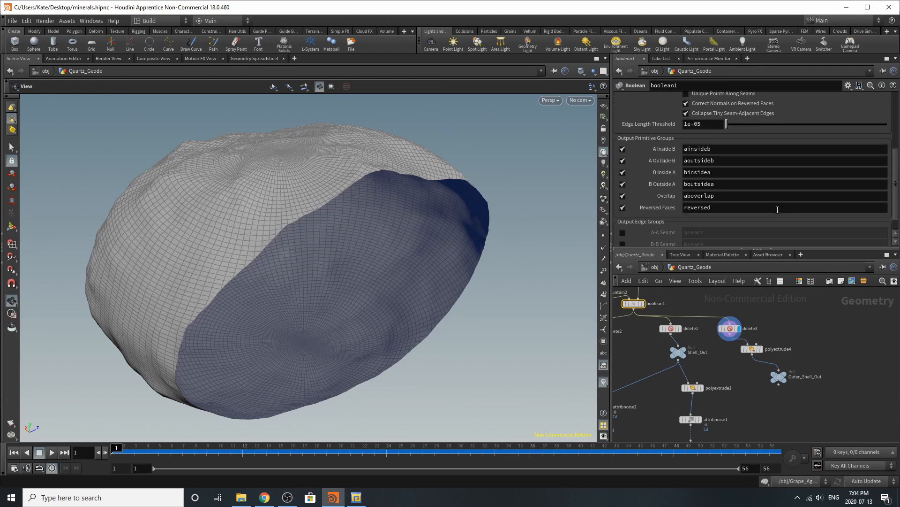
{"action": "mouse_move", "coordinate": [786, 226]}
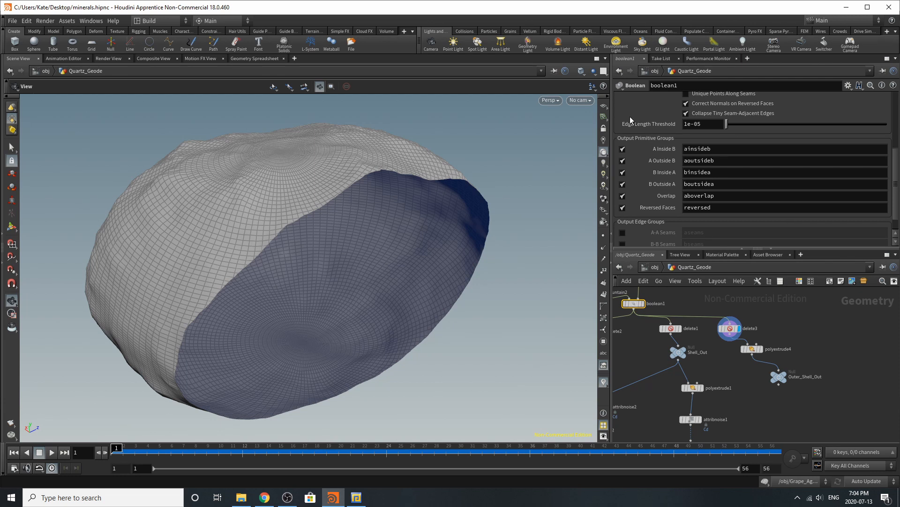
{"action": "mouse_move", "coordinate": [660, 146]}
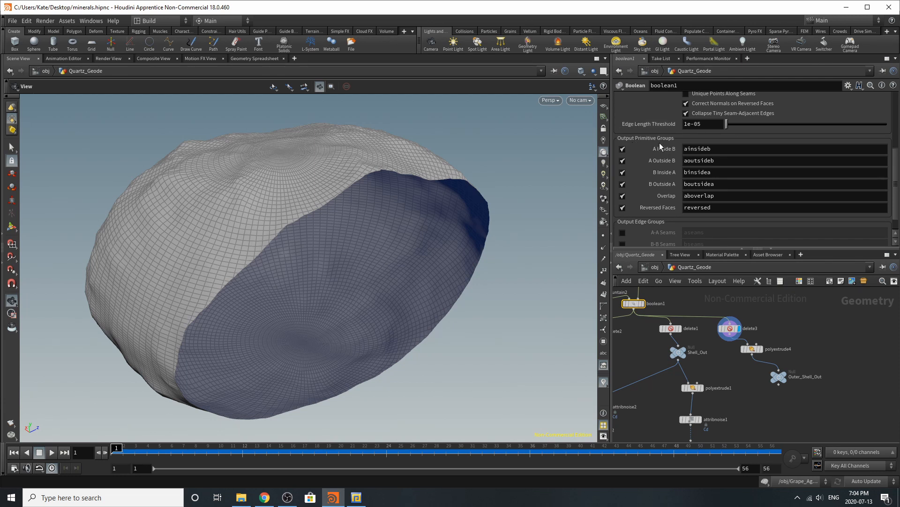
{"action": "mouse_move", "coordinate": [680, 217]}
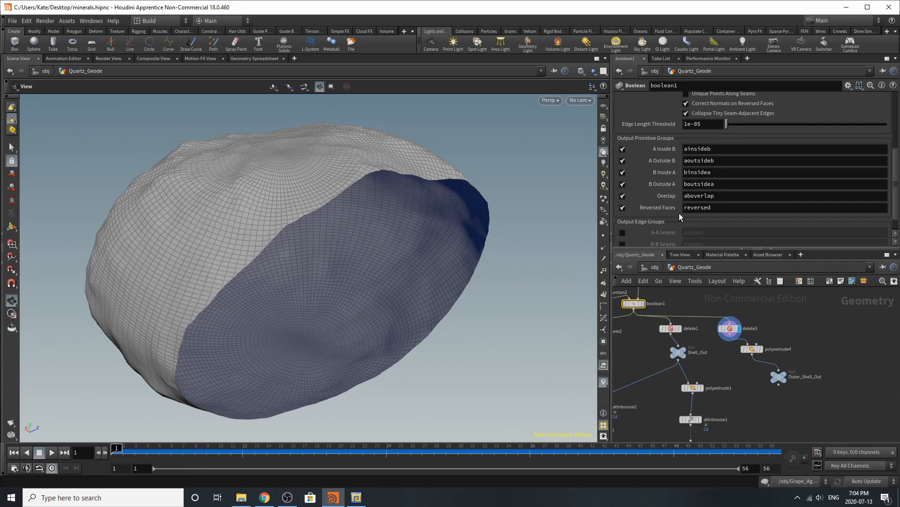
{"action": "left_click", "coordinate": [730, 329]}
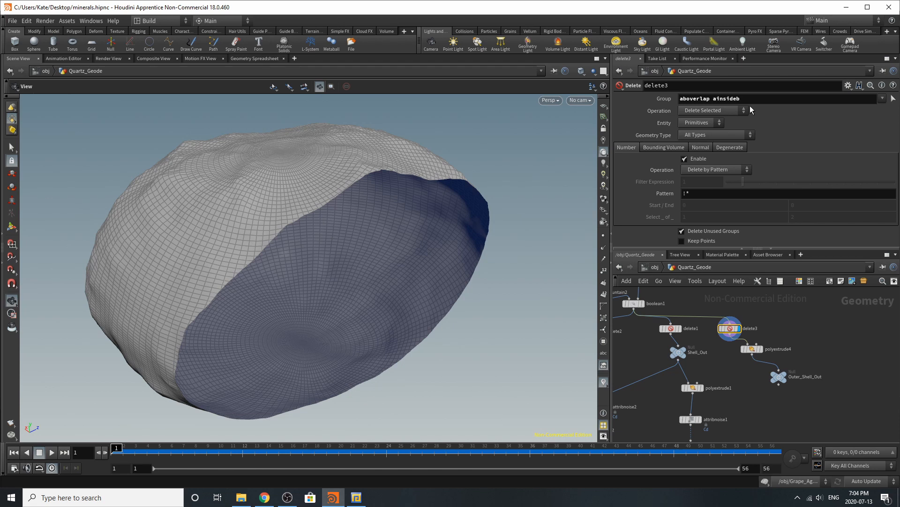
{"action": "mouse_move", "coordinate": [469, 319]}
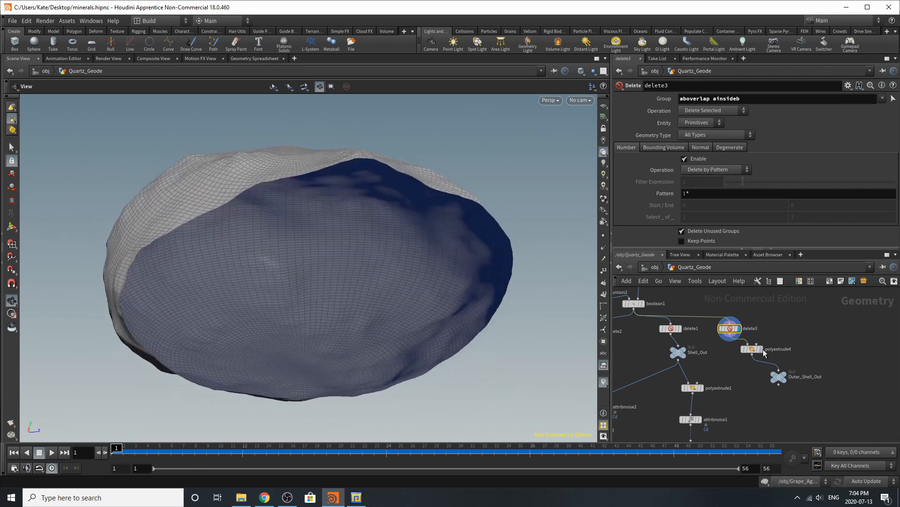
{"action": "left_click", "coordinate": [749, 349]}
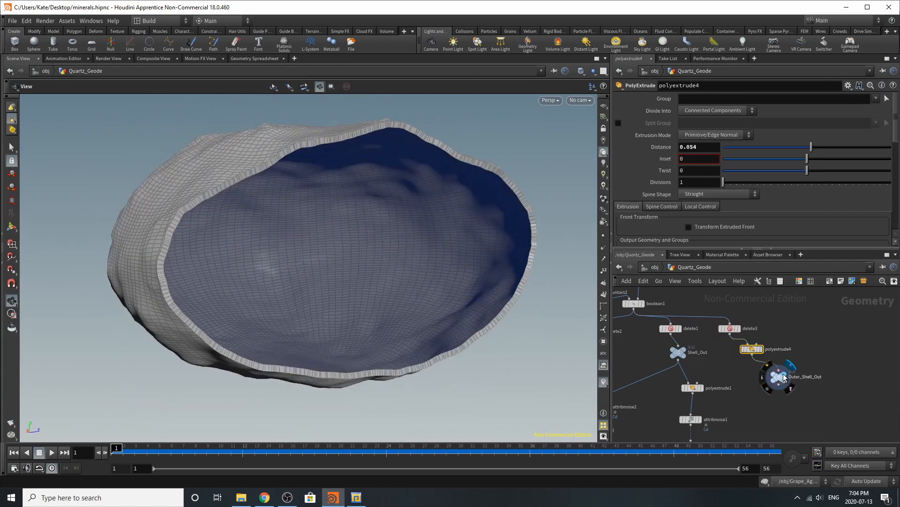
{"action": "left_click", "coordinate": [777, 377]}
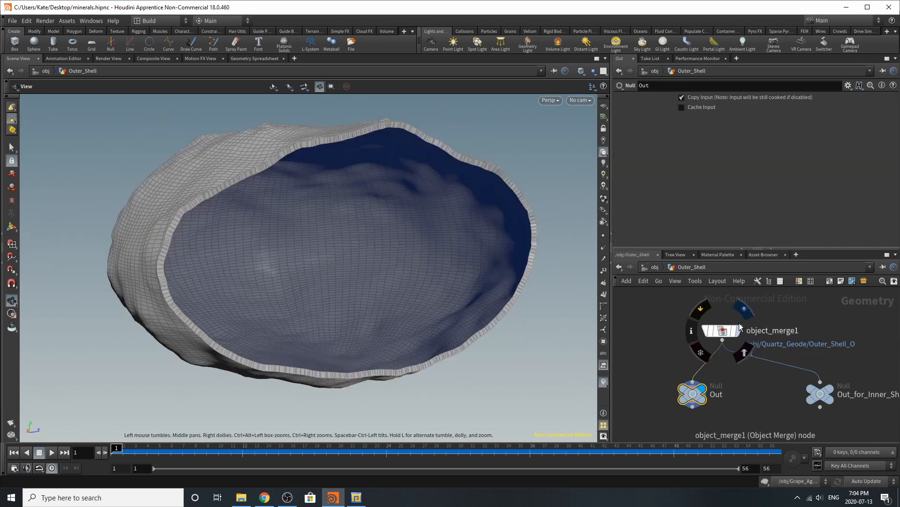
Inspect object_merge1 in Outer_Shell, which pulls Outer_Shell_Out from the Quartz_Geode network.
{"action": "left_click", "coordinate": [722, 331]}
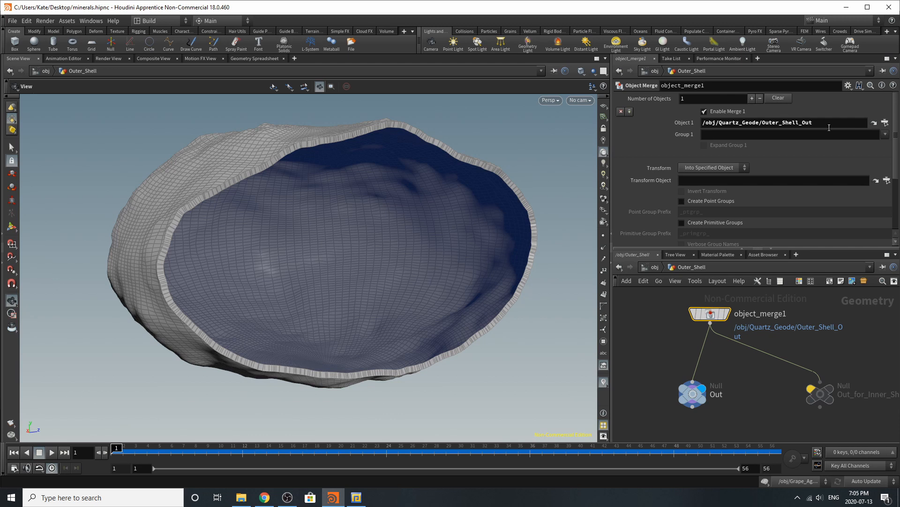
{"action": "mouse_move", "coordinate": [620, 401]}
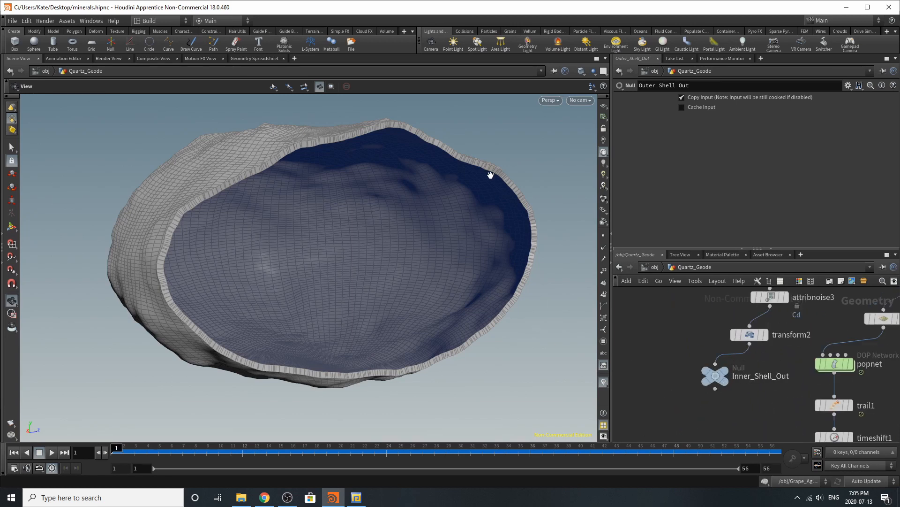
{"action": "mouse_move", "coordinate": [209, 298]}
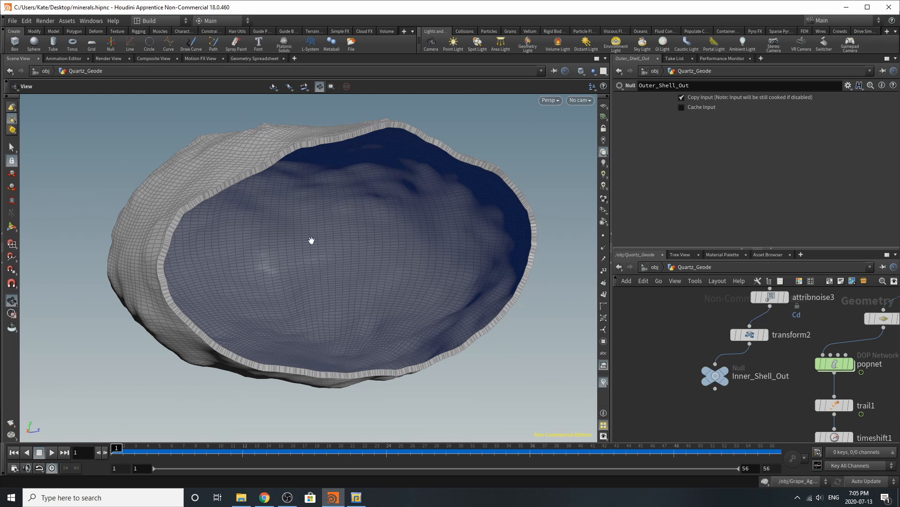
{"action": "scroll", "scroll_direction": "down", "scroll_amount": 3}
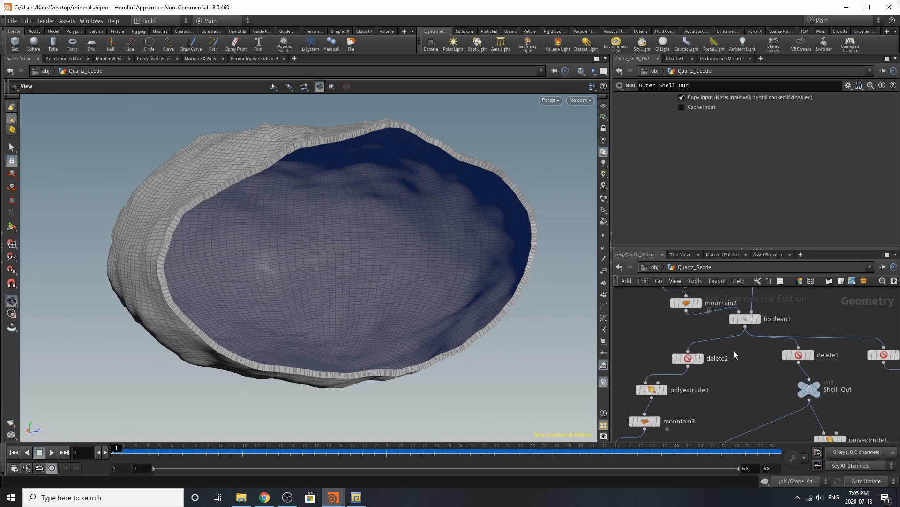
Display the reversed-face piece kept by delete2 and the extruded inner shell from polyextrude3.
{"action": "left_click", "coordinate": [686, 358]}
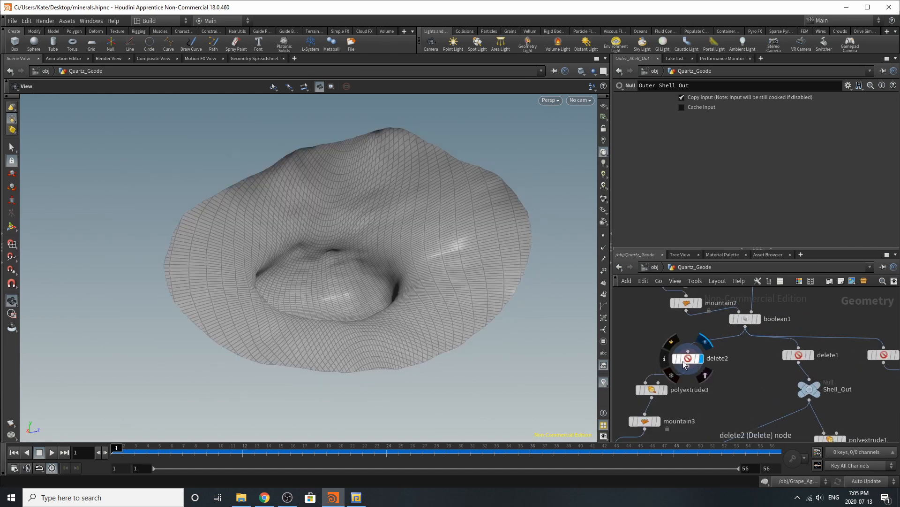
{"action": "left_click", "coordinate": [687, 358]}
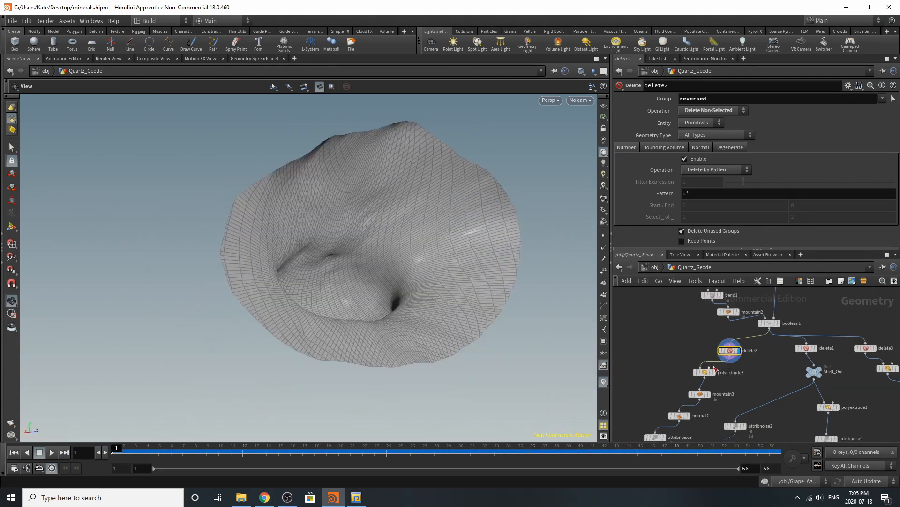
{"action": "left_click", "coordinate": [730, 371]}
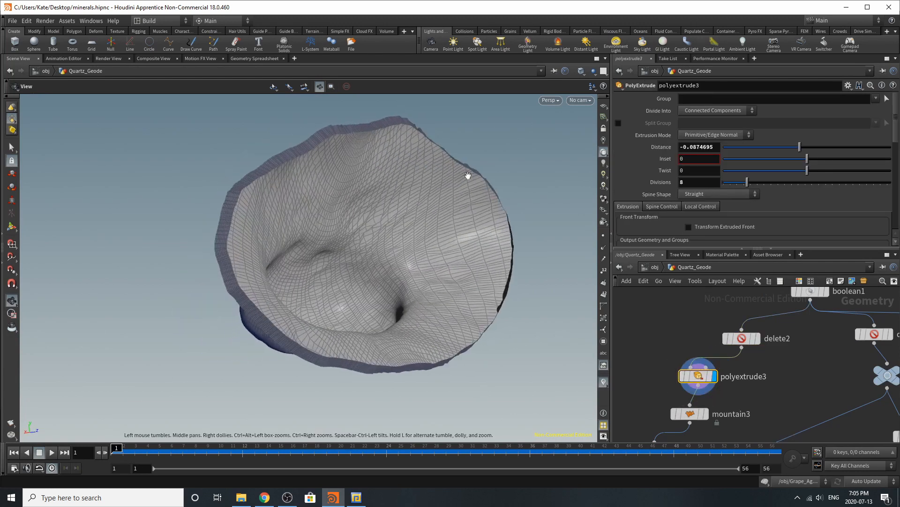
{"action": "scroll", "scroll_direction": "down", "scroll_amount": 3}
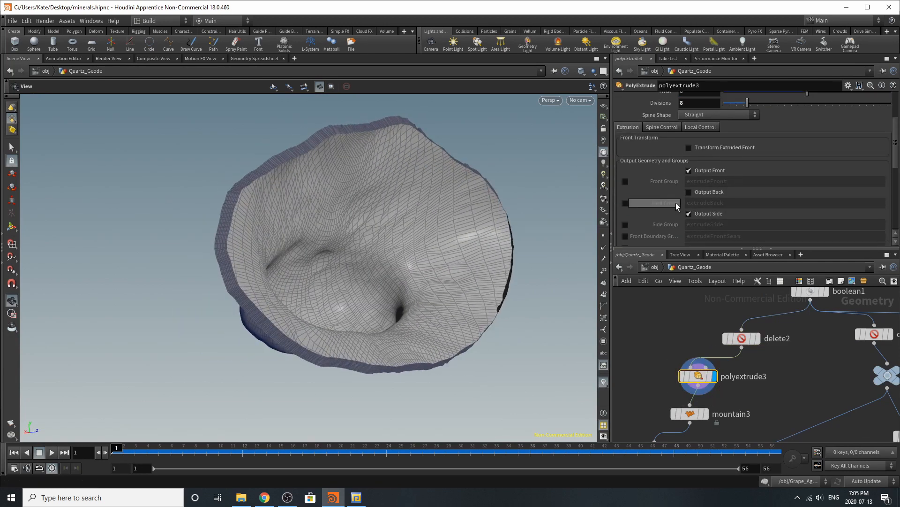
{"action": "left_click", "coordinate": [689, 192]}
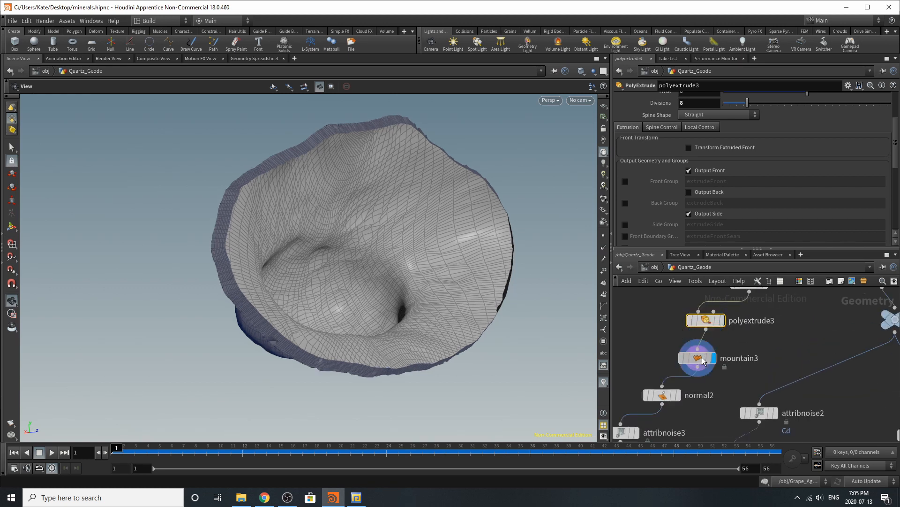
Show mountain3 displacement, normal2, attribnoise3 colour and the 0.97 transform2 scale up to Inner_Shell_Out.
{"action": "left_click", "coordinate": [705, 358]}
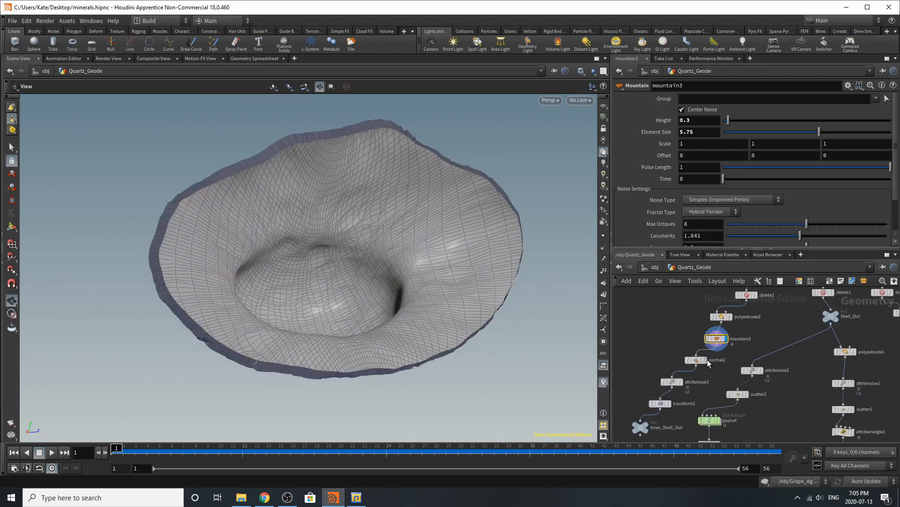
{"action": "left_click", "coordinate": [716, 360]}
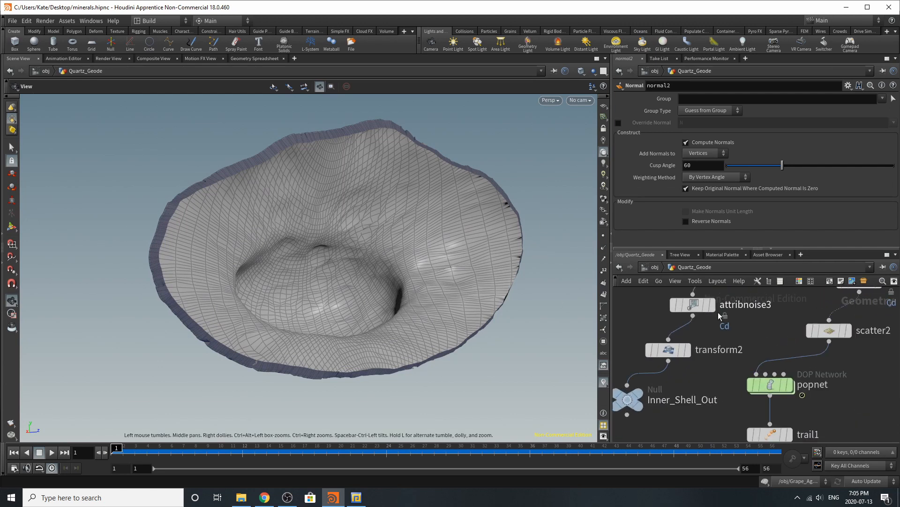
{"action": "left_click", "coordinate": [692, 304]}
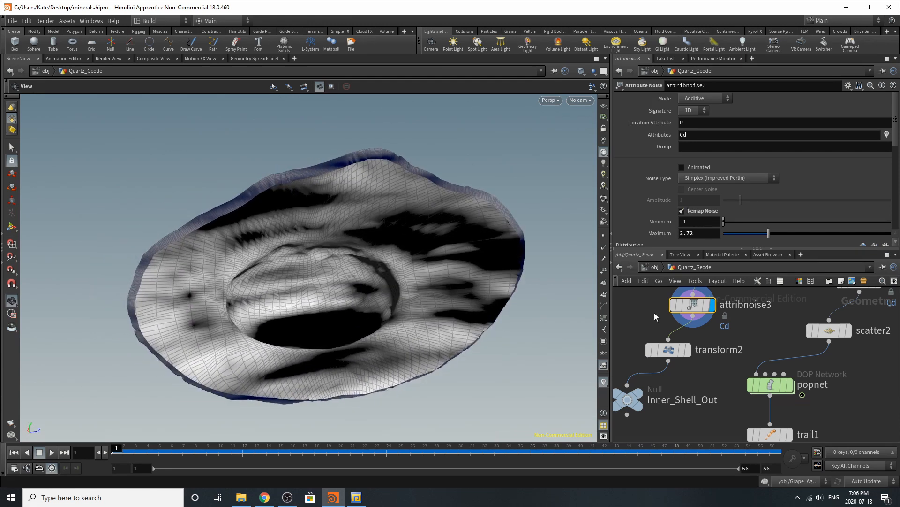
{"action": "left_click", "coordinate": [668, 350]}
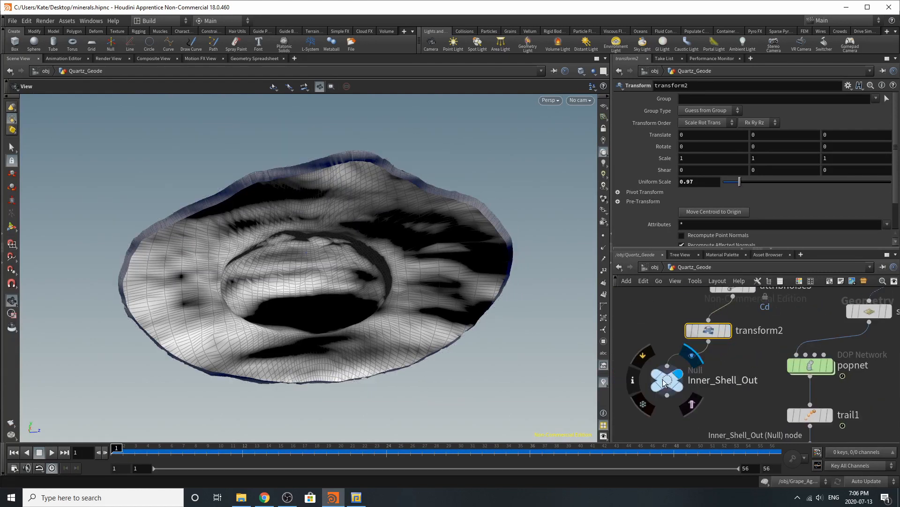
{"action": "left_click", "coordinate": [666, 379]}
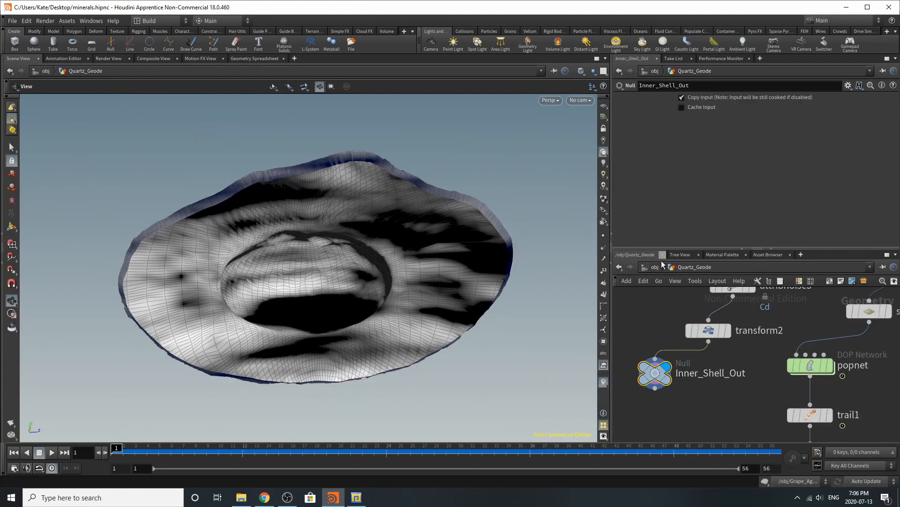
Re-enter Quartz_Geode from /obj and display the plain outer shell kept by delete1.
{"action": "left_click", "coordinate": [681, 254]}
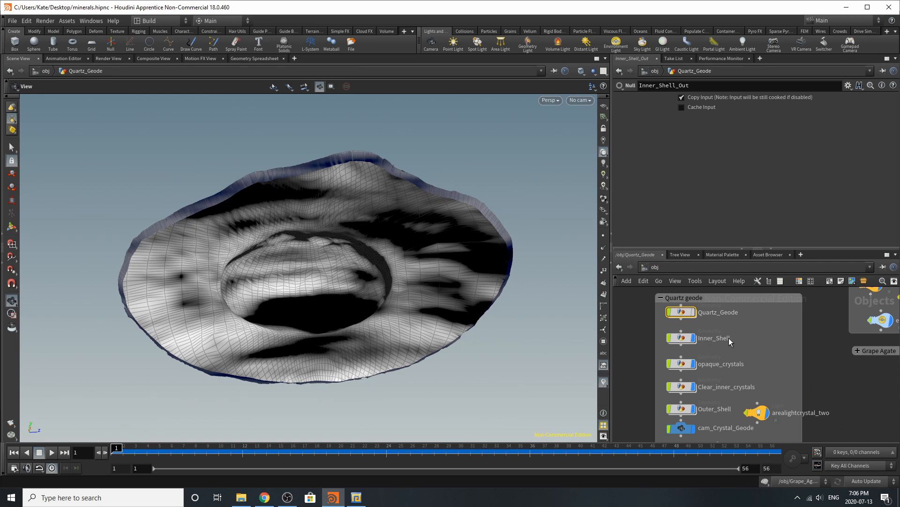
{"action": "left_click", "coordinate": [713, 338]}
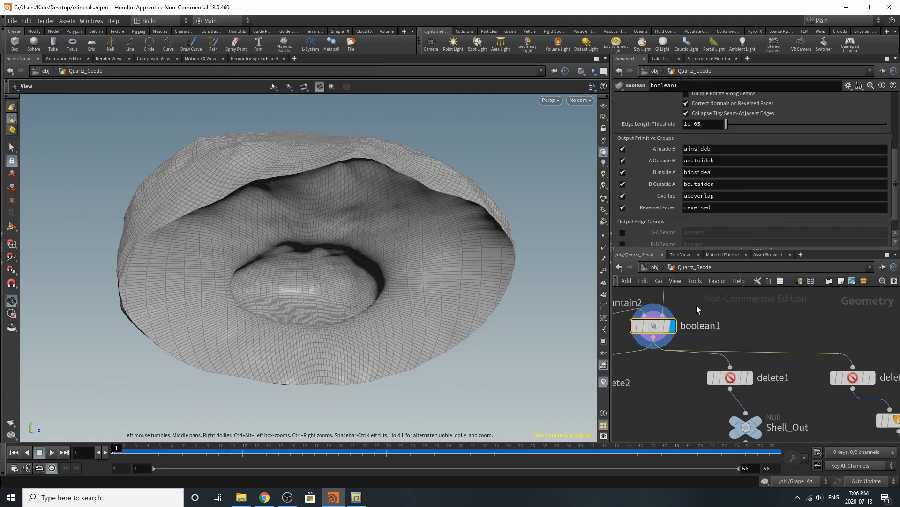
{"action": "left_click", "coordinate": [730, 377]}
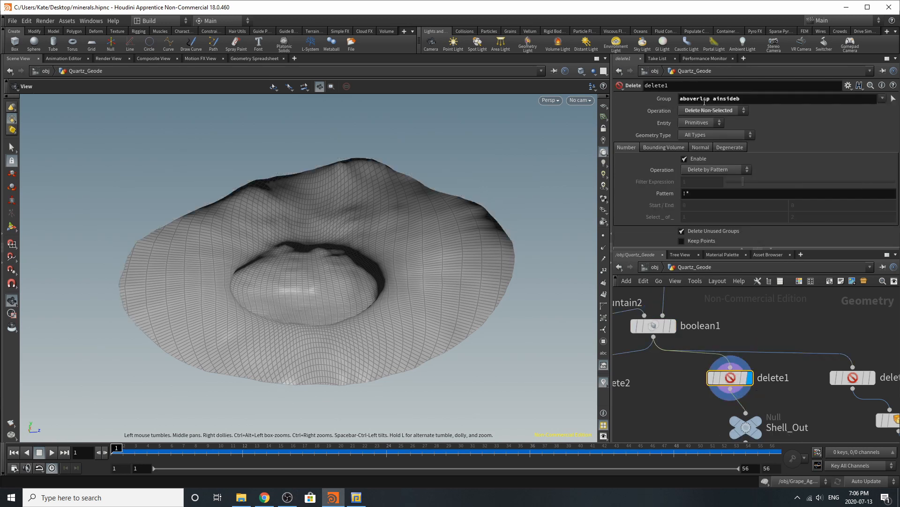
{"action": "mouse_move", "coordinate": [723, 110]}
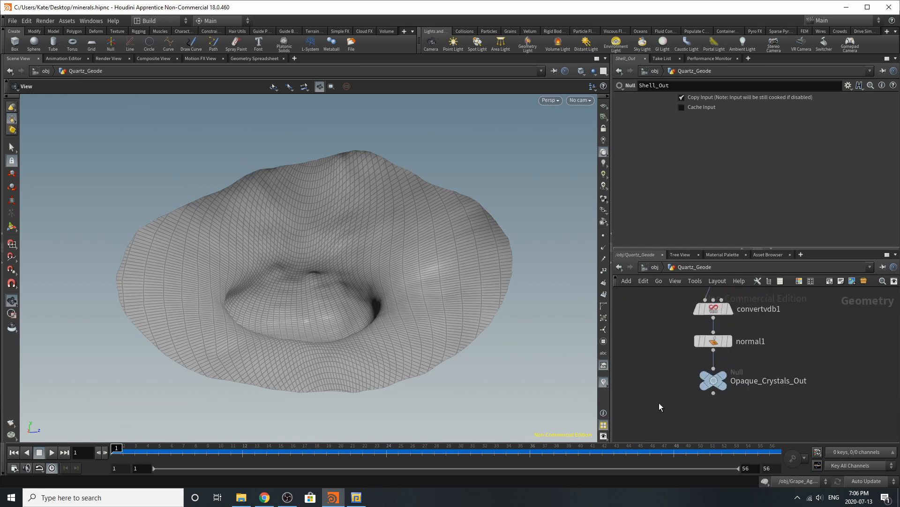
{"action": "mouse_move", "coordinate": [339, 178]}
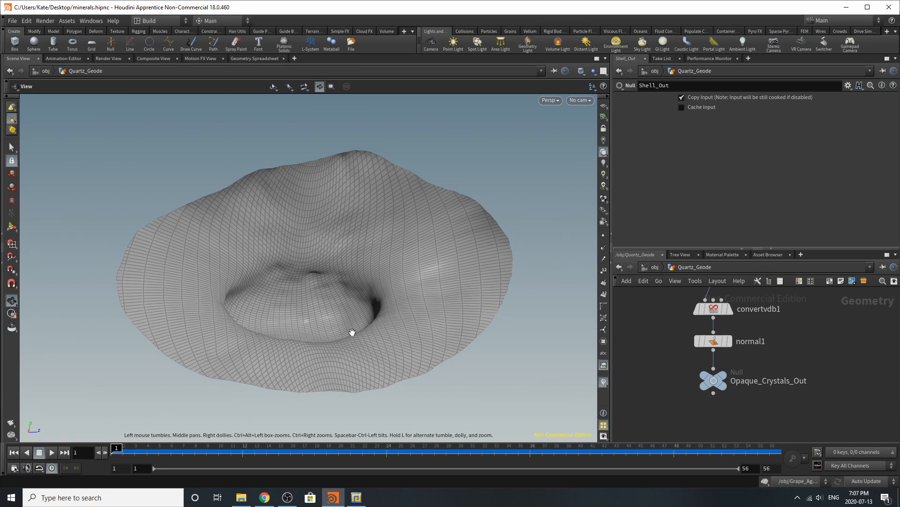
{"action": "scroll", "scroll_direction": "down", "scroll_amount": 3}
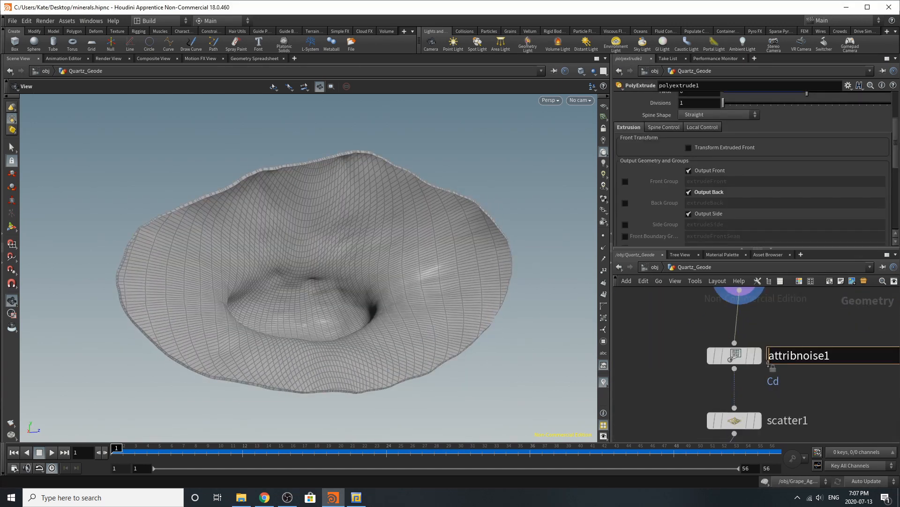
Review attribnoise1 and the scatter1 count of 28000 points over the shell.
{"action": "left_click", "coordinate": [733, 354]}
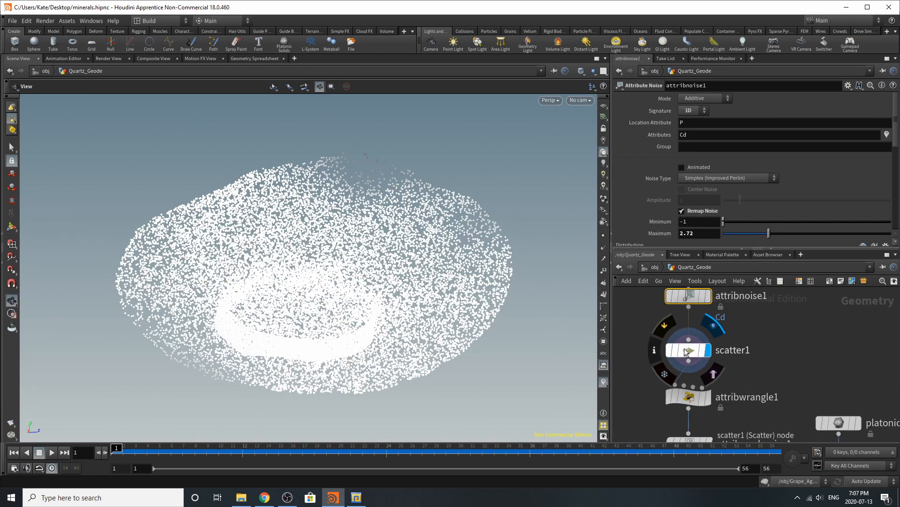
{"action": "left_click", "coordinate": [687, 350]}
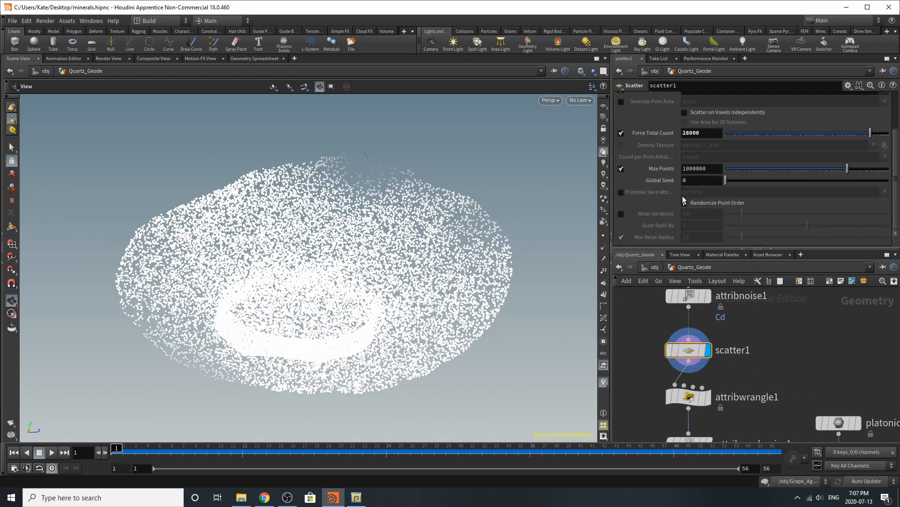
{"action": "left_click", "coordinate": [688, 296]}
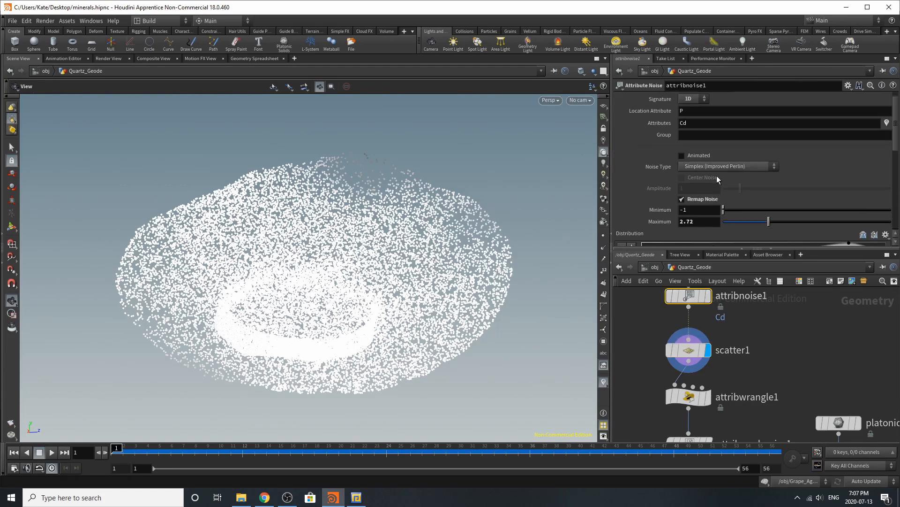
{"action": "scroll", "scroll_direction": "down", "scroll_amount": 3}
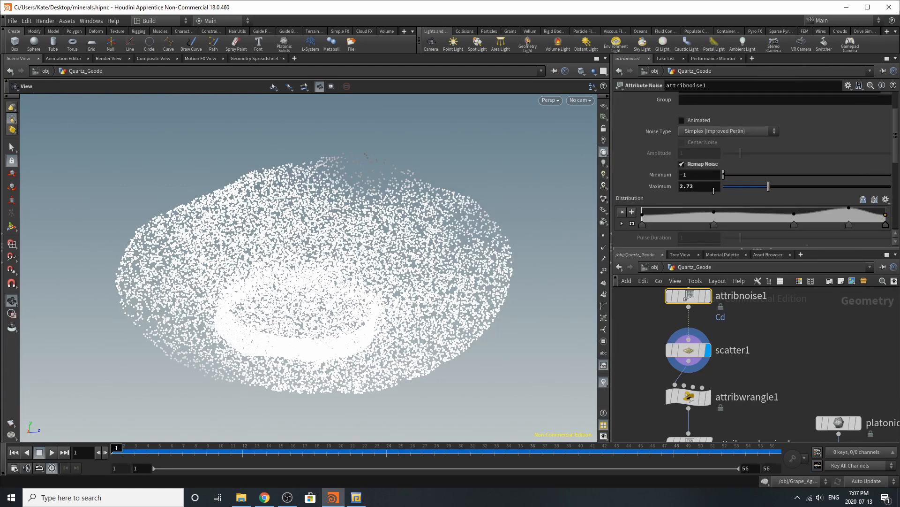
{"action": "scroll", "scroll_direction": "down", "scroll_amount": 3}
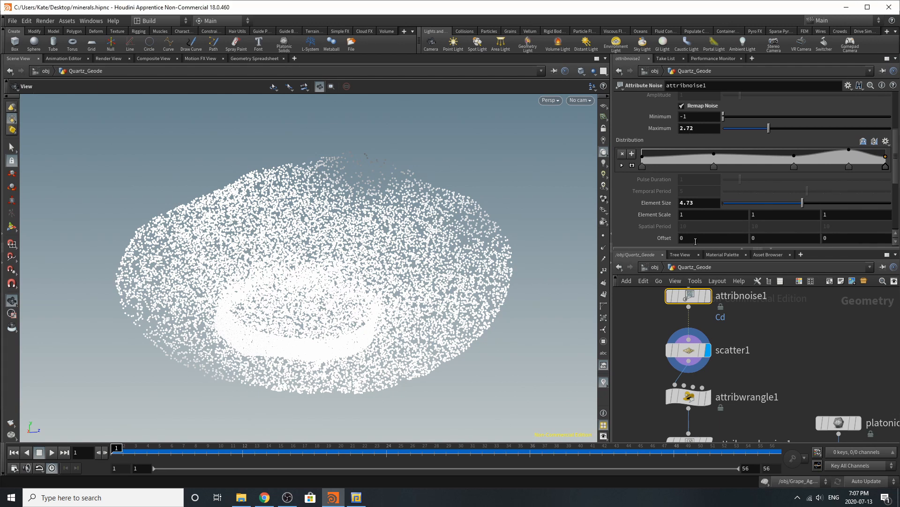
{"action": "scroll", "scroll_direction": "down", "scroll_amount": 3}
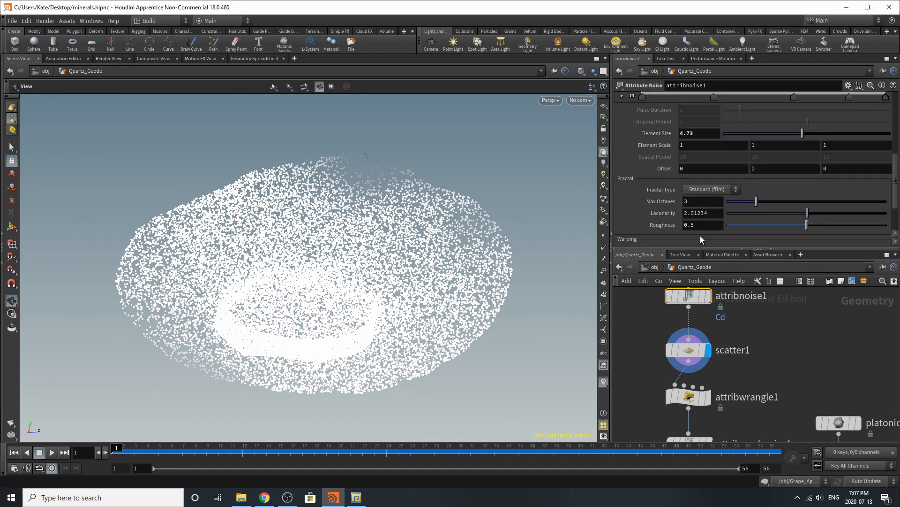
{"action": "scroll", "scroll_direction": "up", "scroll_amount": 3}
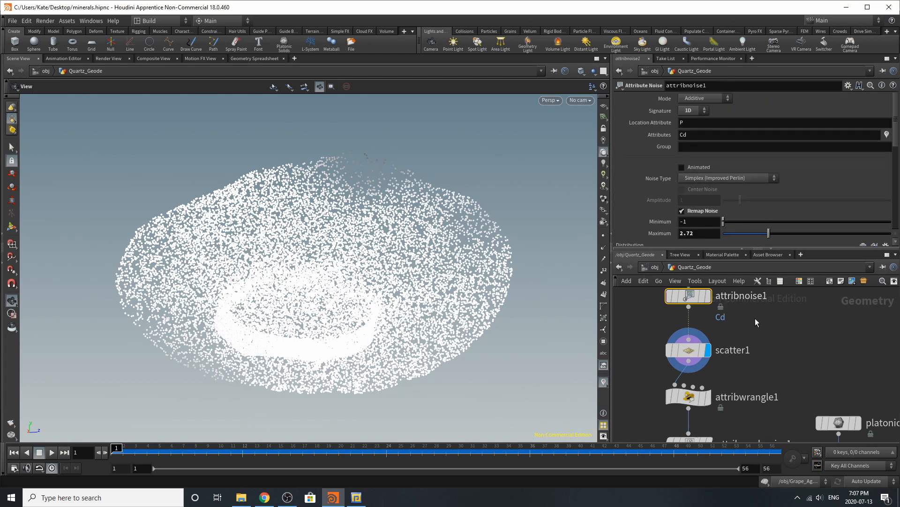
{"action": "left_click", "coordinate": [688, 395]}
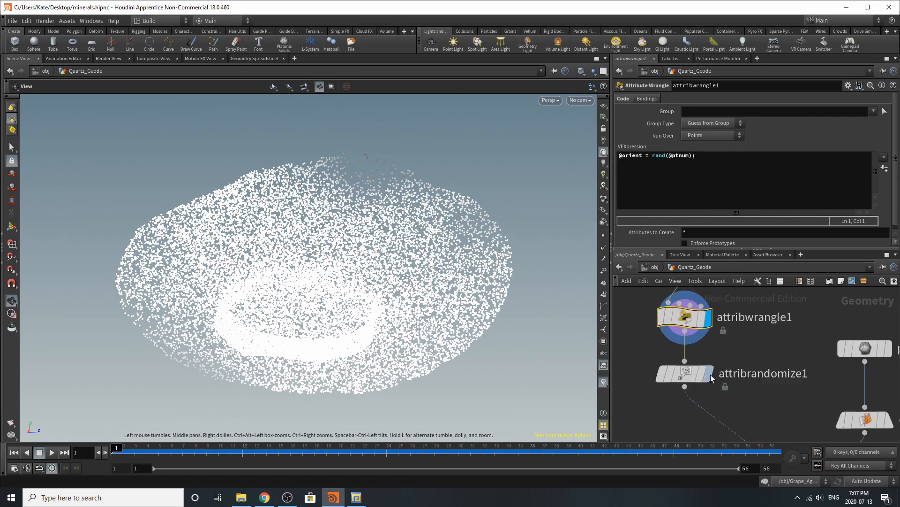
{"action": "left_click", "coordinate": [684, 374]}
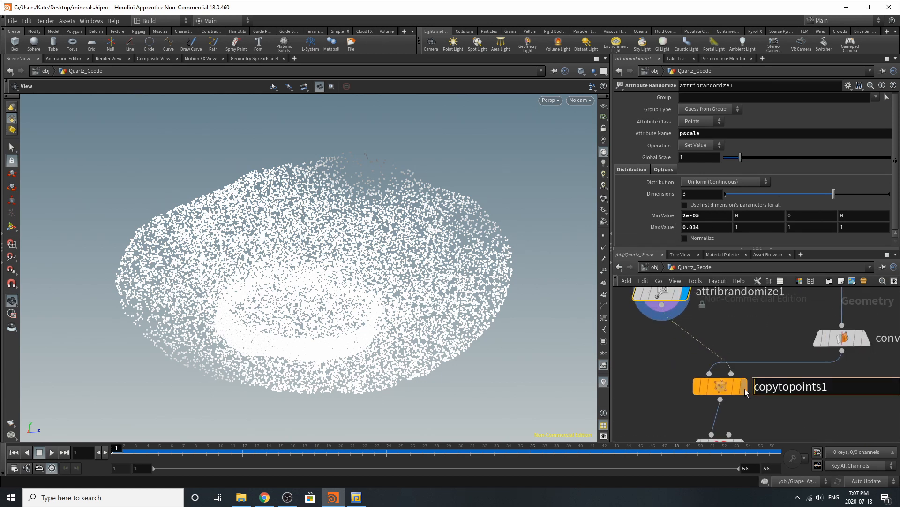
Display the platonic1 octahedron, its copytopoints1 copies on every point and the vdbfrompolygons1 volume.
{"action": "left_click", "coordinate": [720, 386]}
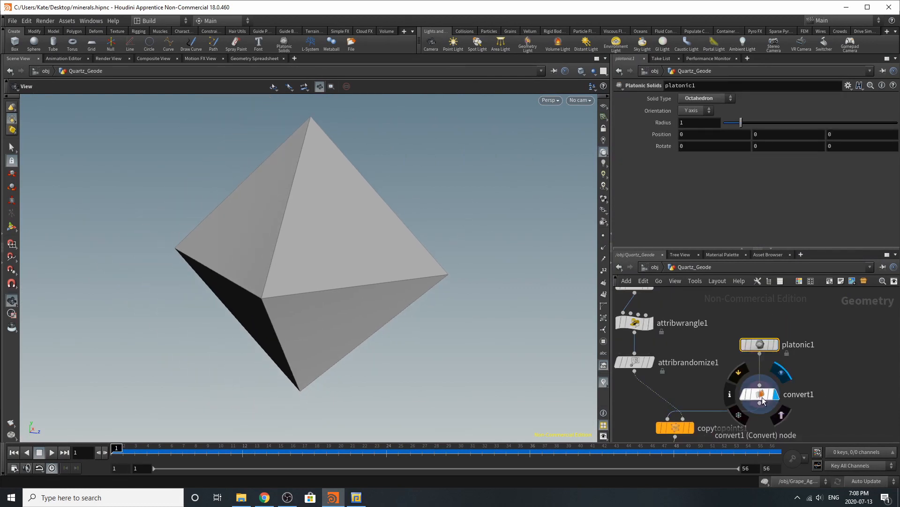
{"action": "left_click", "coordinate": [758, 393]}
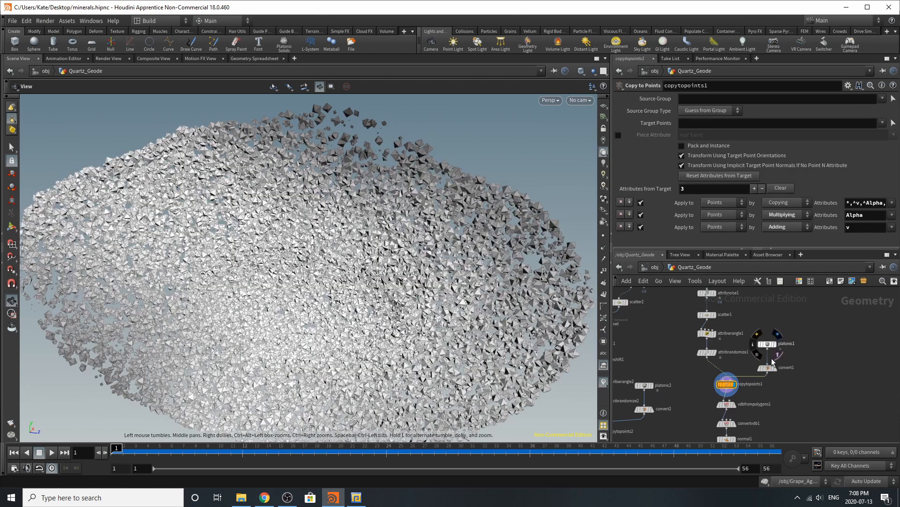
{"action": "scroll", "scroll_direction": "down", "scroll_amount": 3}
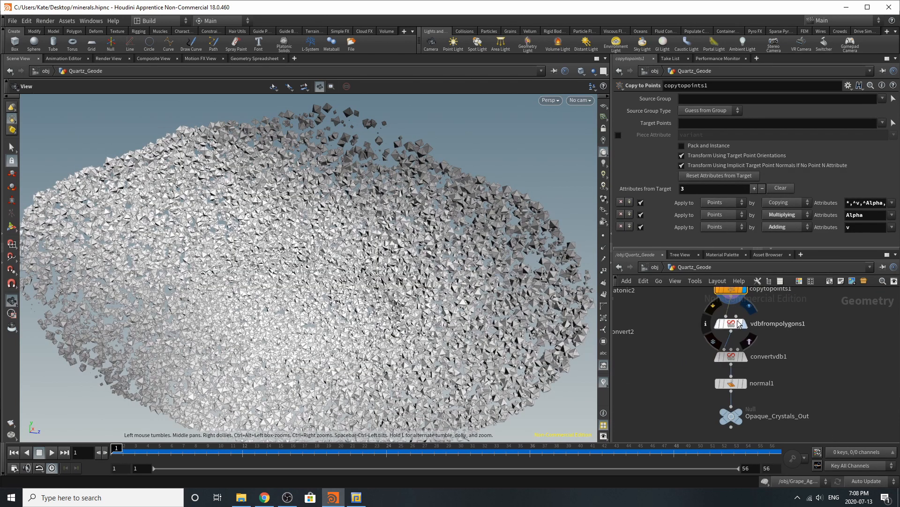
{"action": "left_click", "coordinate": [732, 323]}
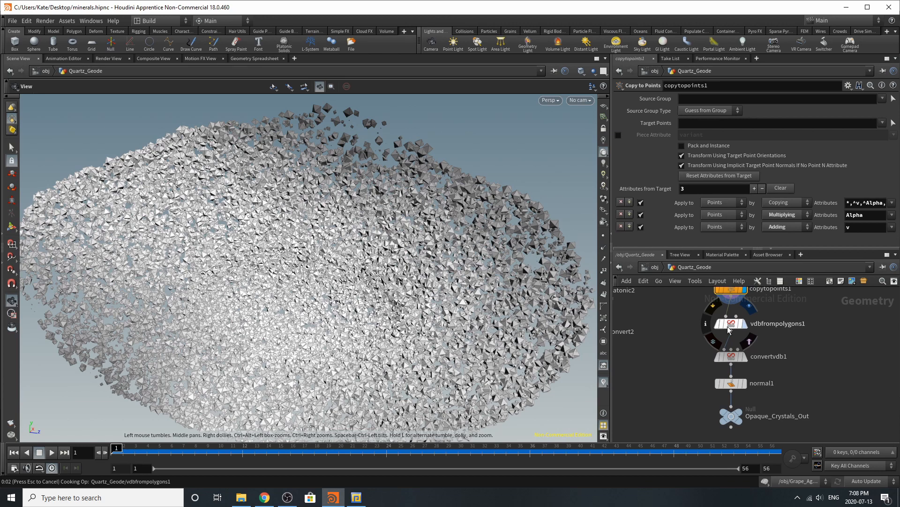